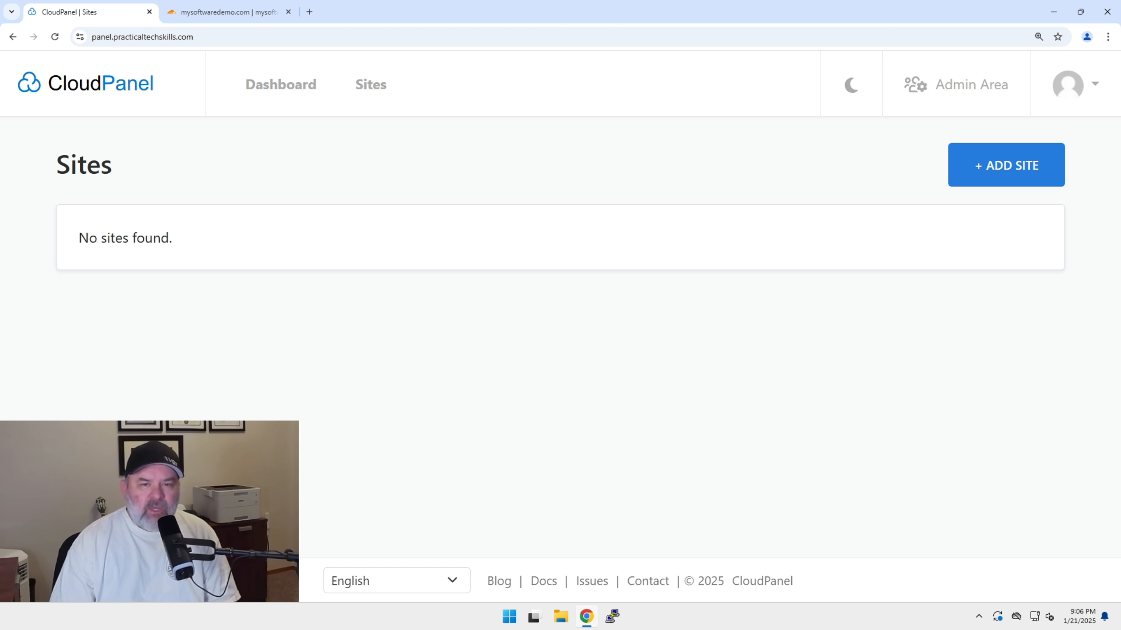
Start adding a new site to bring up the site-type chooser
{"action": "left_click", "coordinate": [1006, 166]}
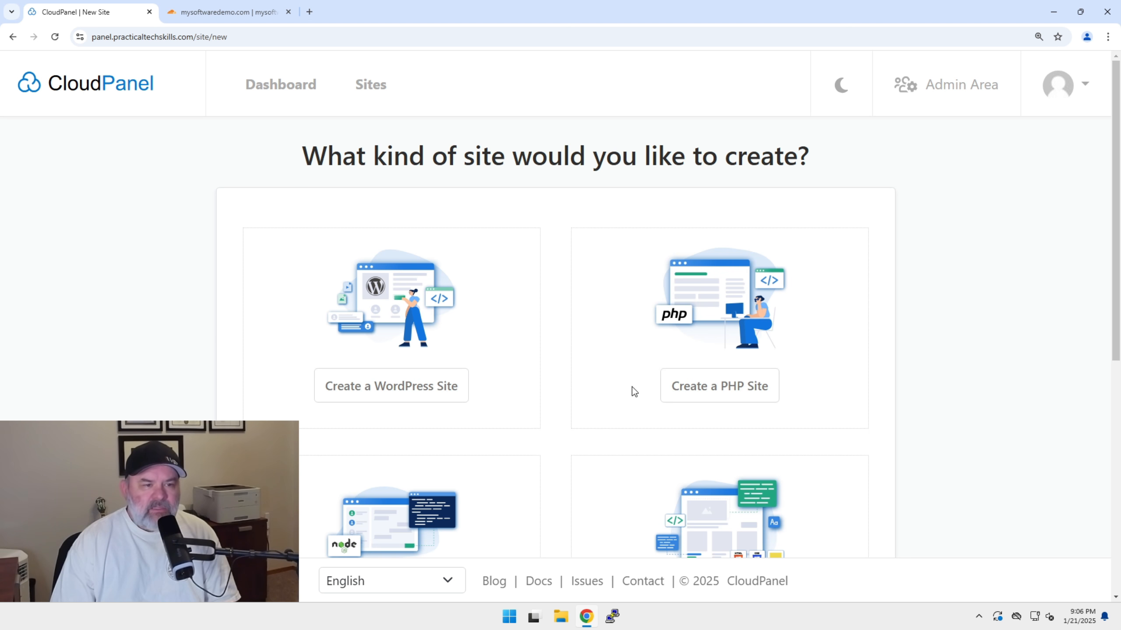
{"action": "mouse_move", "coordinate": [601, 364]}
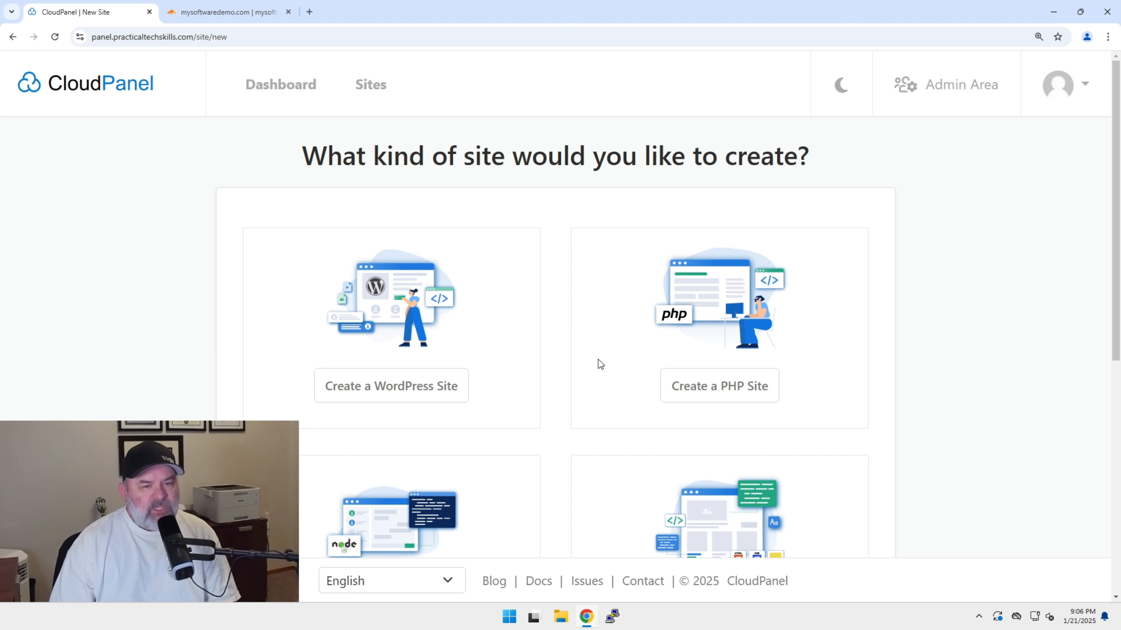
{"action": "mouse_move", "coordinate": [823, 379]}
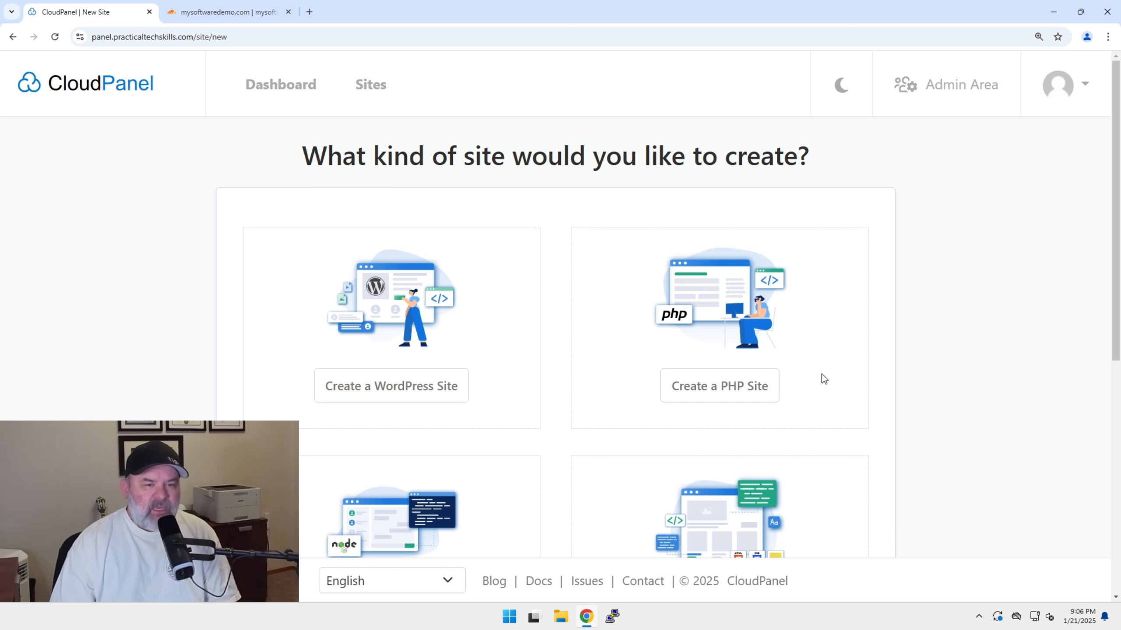
Create a generic PHP site for the domain mysoftwaredemo.com
{"action": "left_click", "coordinate": [719, 386]}
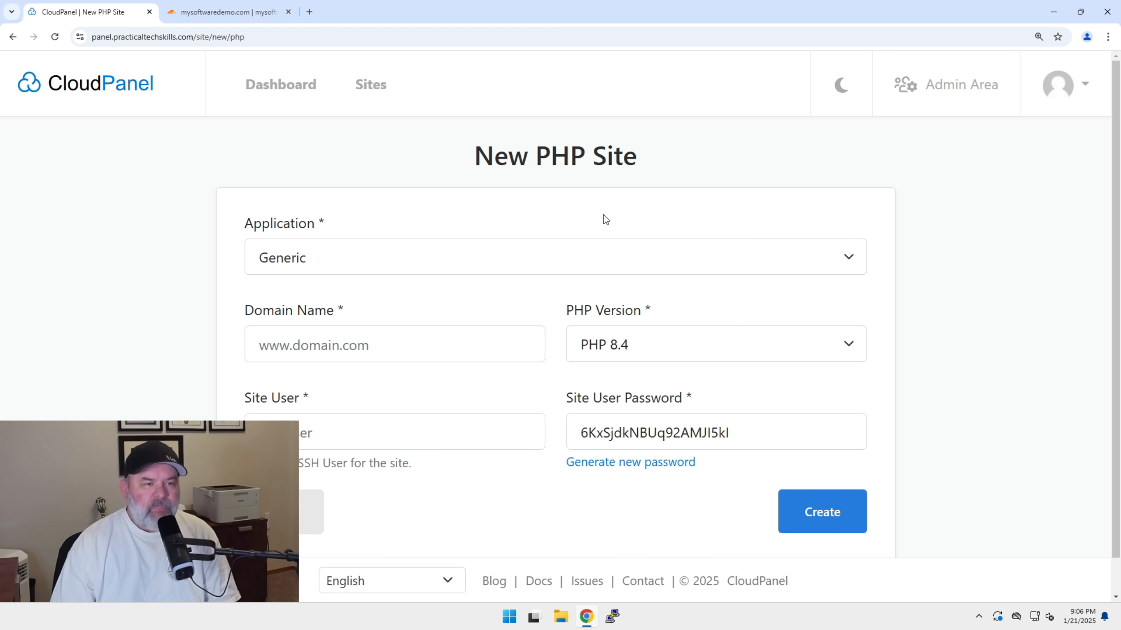
{"action": "left_click", "coordinate": [821, 511]}
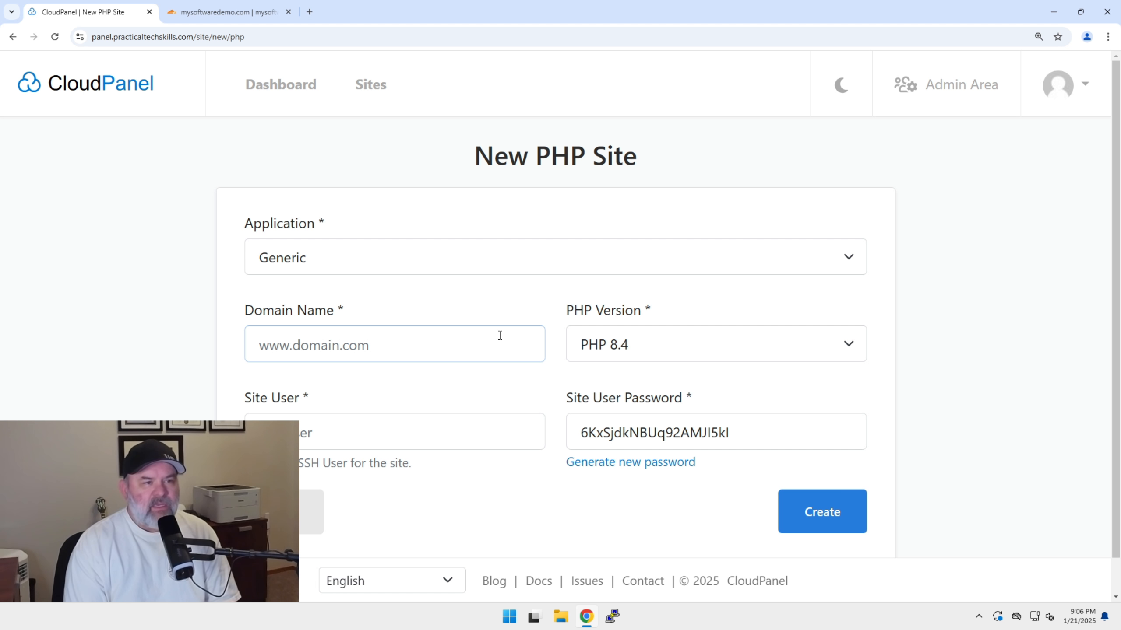
{"action": "type", "text": "mysoftwar"}
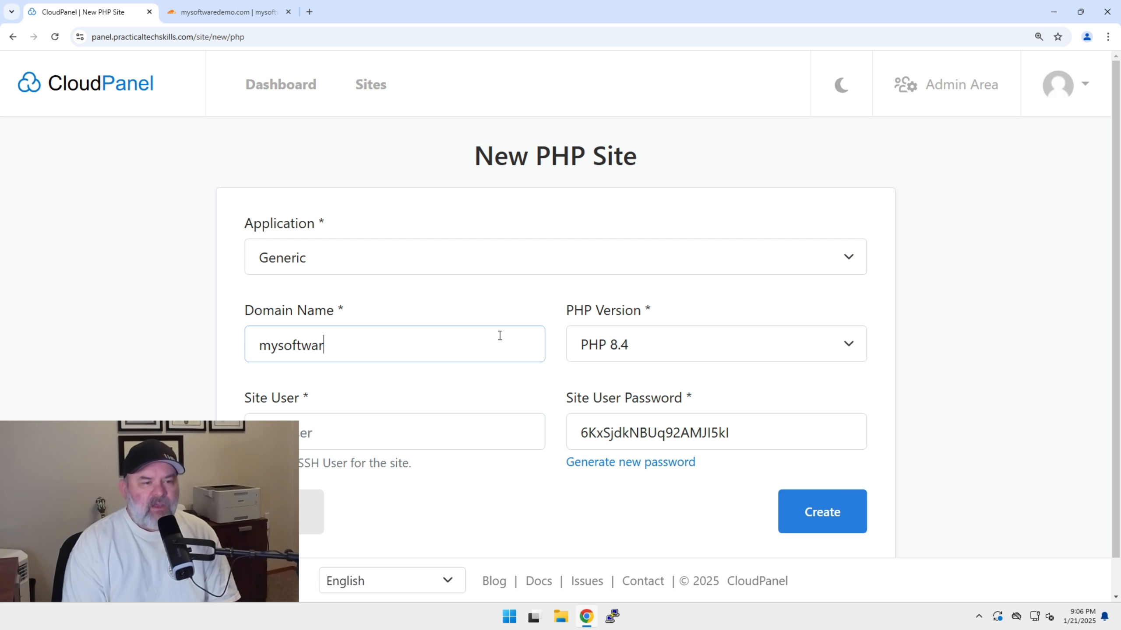
{"action": "type", "text": "edemo.com"}
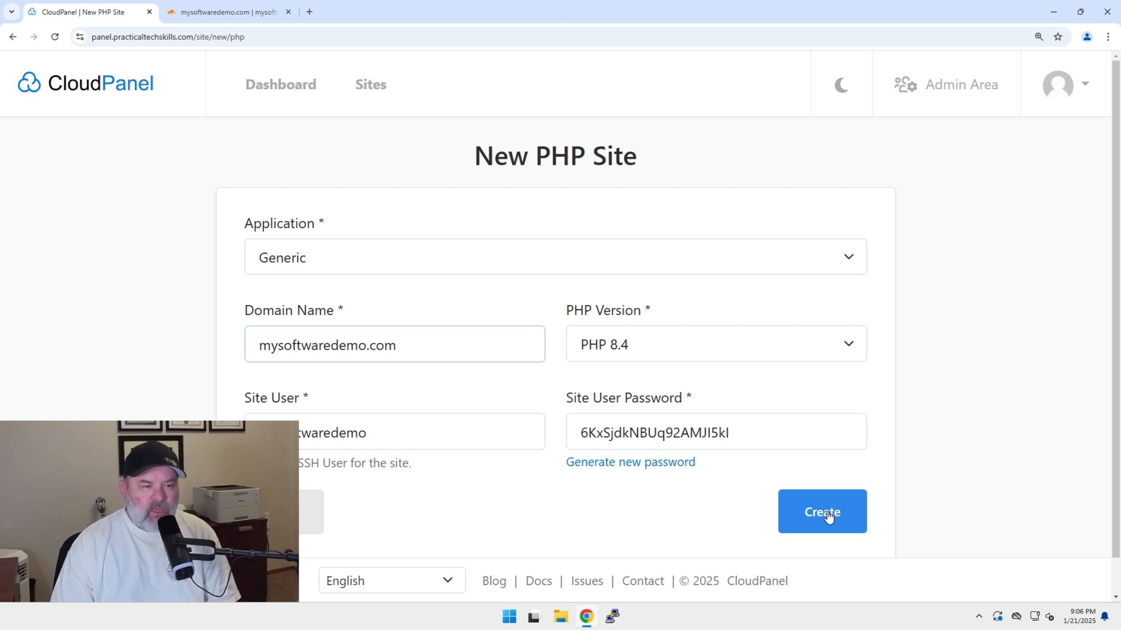
{"action": "left_click", "coordinate": [821, 511]}
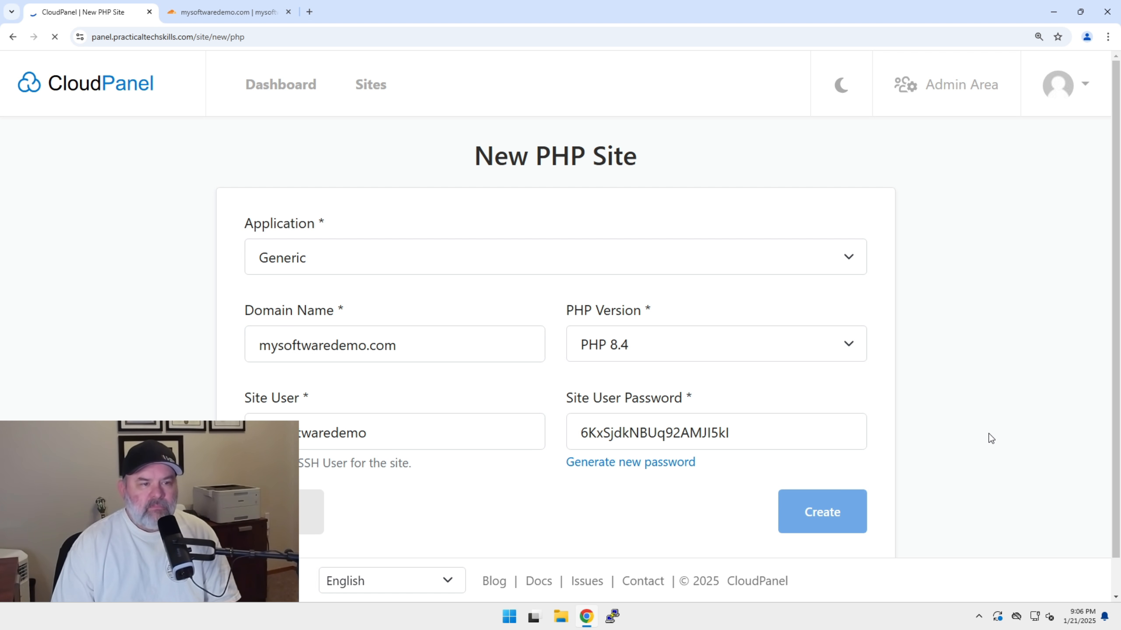
Open the Manage settings page for the new mysoftwaredemo.com site
{"action": "left_click", "coordinate": [822, 512]}
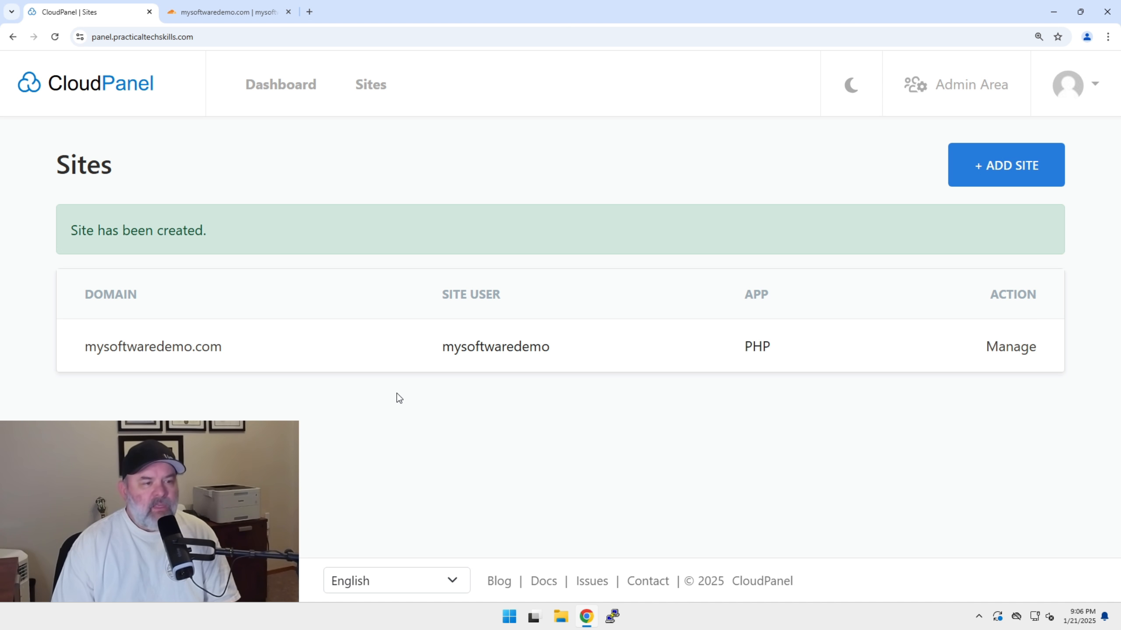
{"action": "mouse_move", "coordinate": [254, 332]}
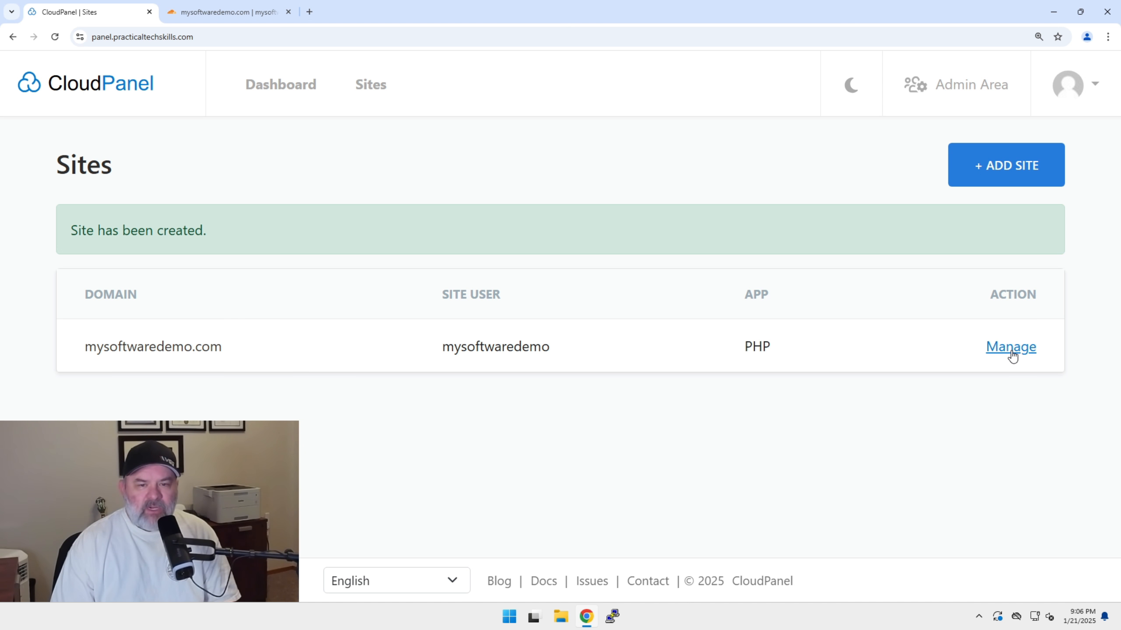
{"action": "left_click", "coordinate": [1010, 347]}
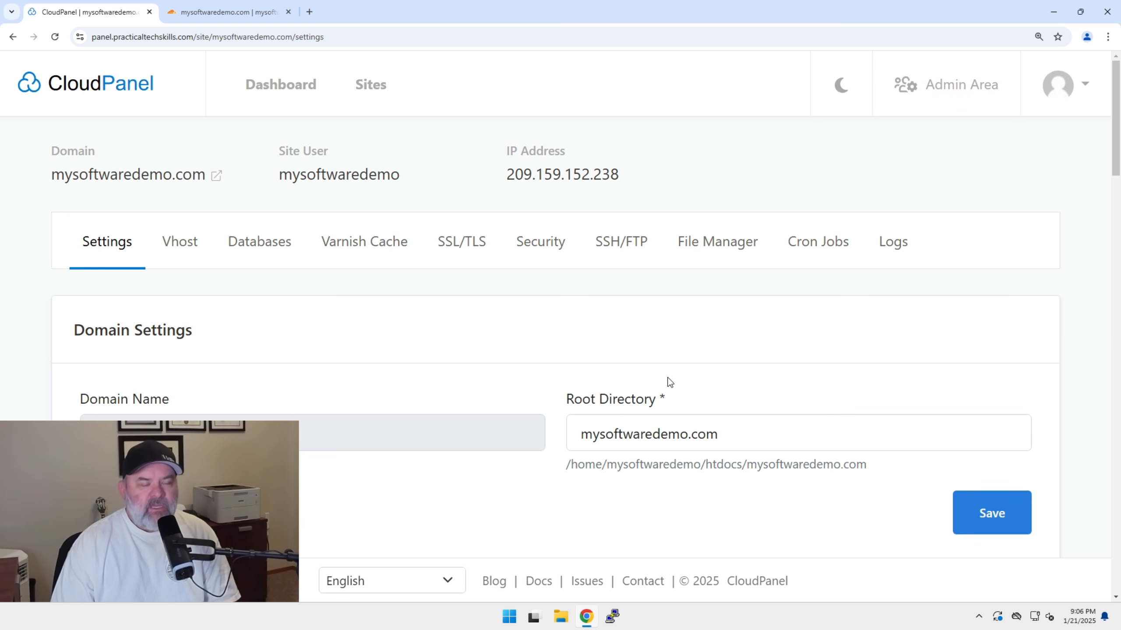
{"action": "mouse_move", "coordinate": [683, 185]}
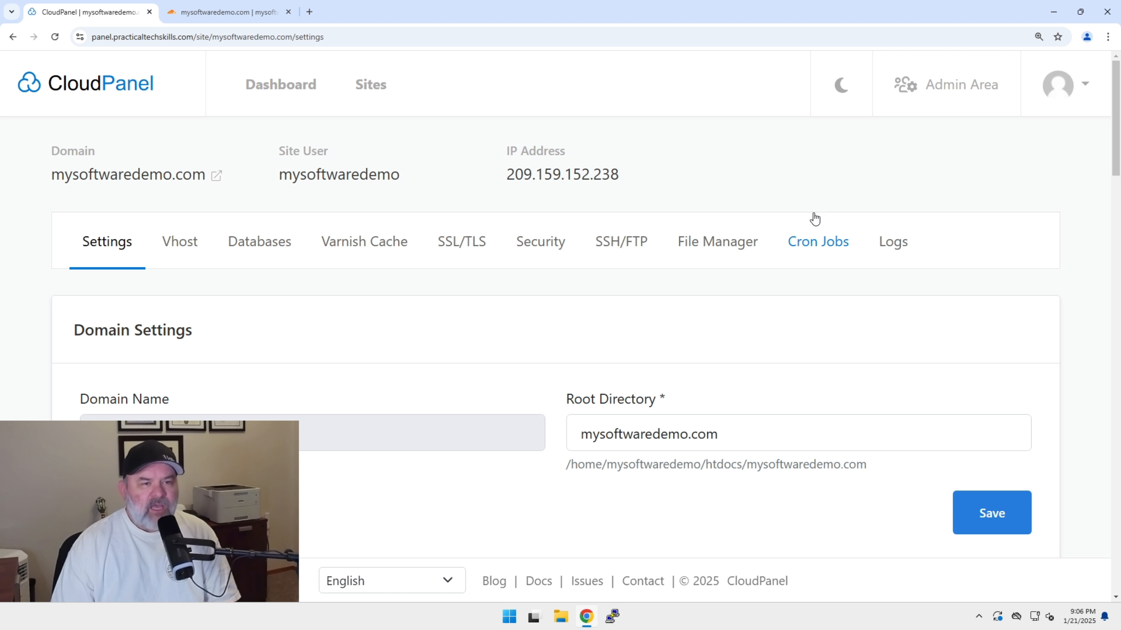
{"action": "mouse_move", "coordinate": [441, 172]}
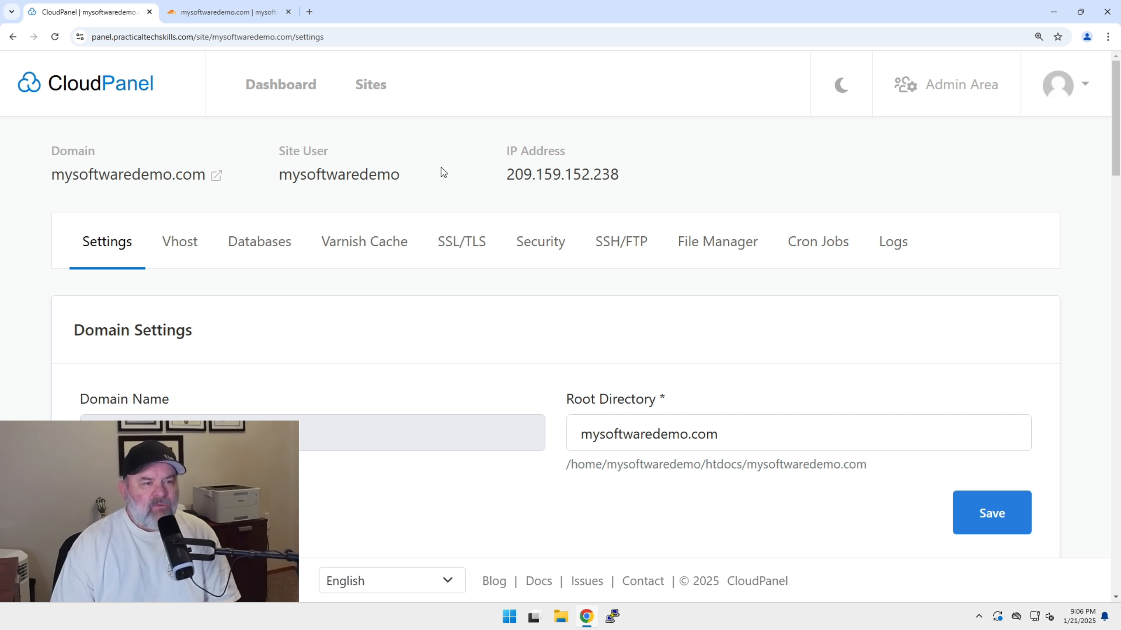
{"action": "mouse_move", "coordinate": [257, 138]}
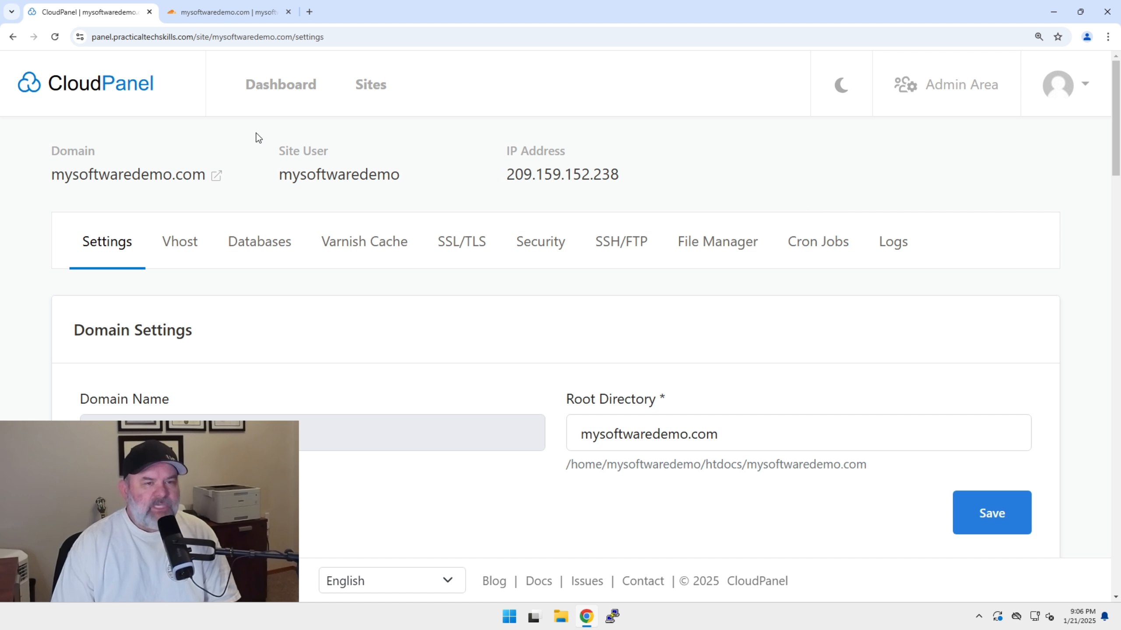
Switch to the Cloudflare dashboard Overview for the mysoftwaredemo.com zone
{"action": "left_click", "coordinate": [227, 11]}
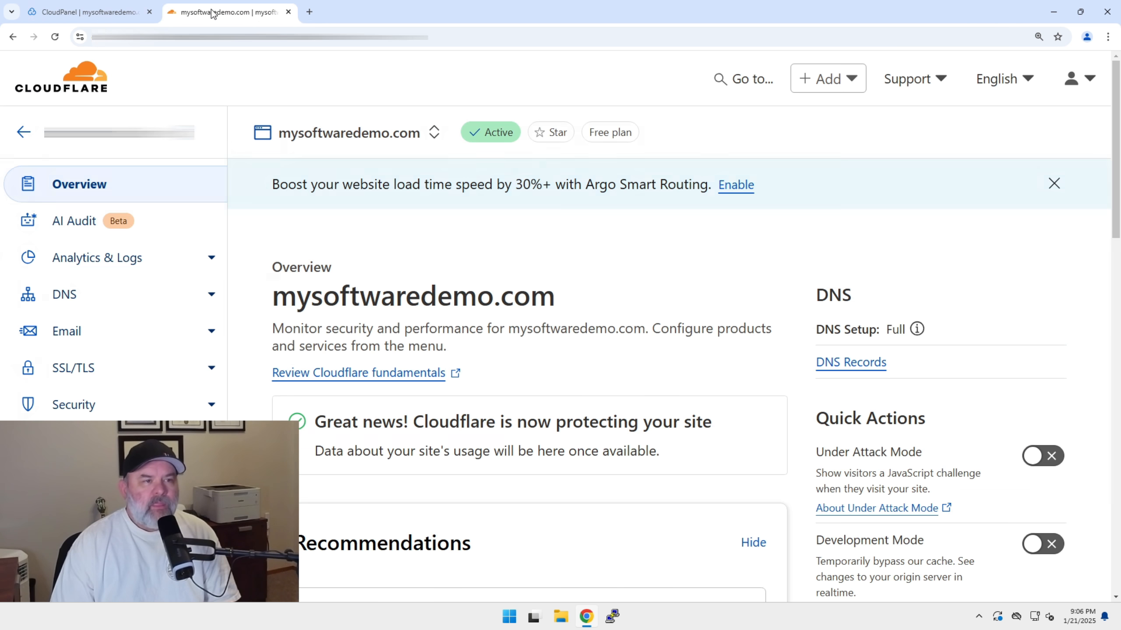
{"action": "mouse_move", "coordinate": [623, 305]}
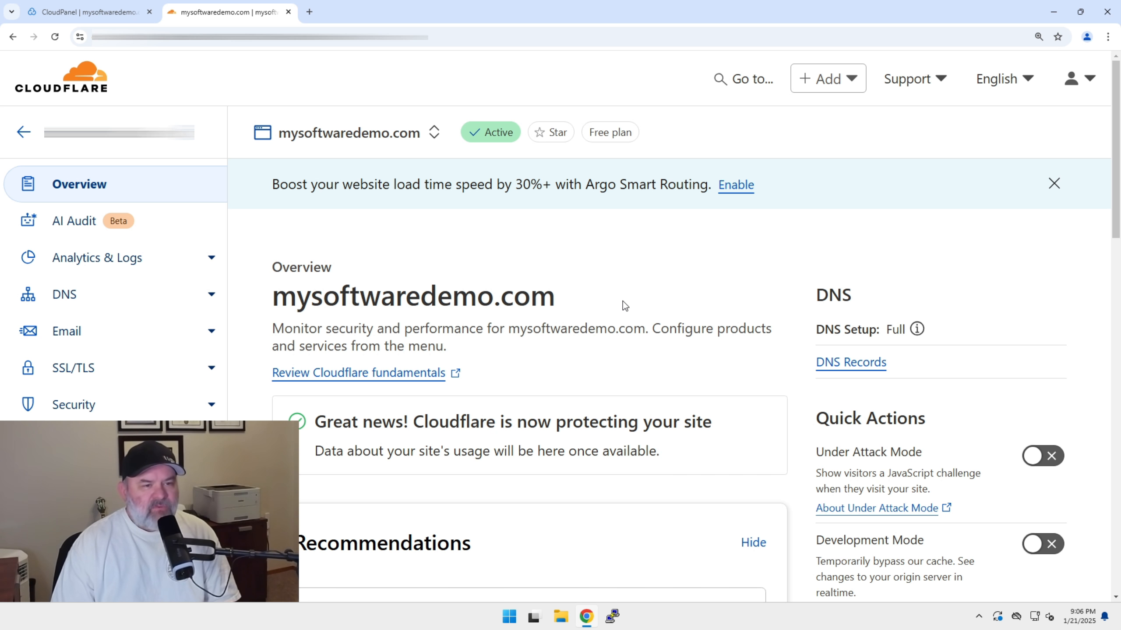
{"action": "mouse_move", "coordinate": [598, 312]}
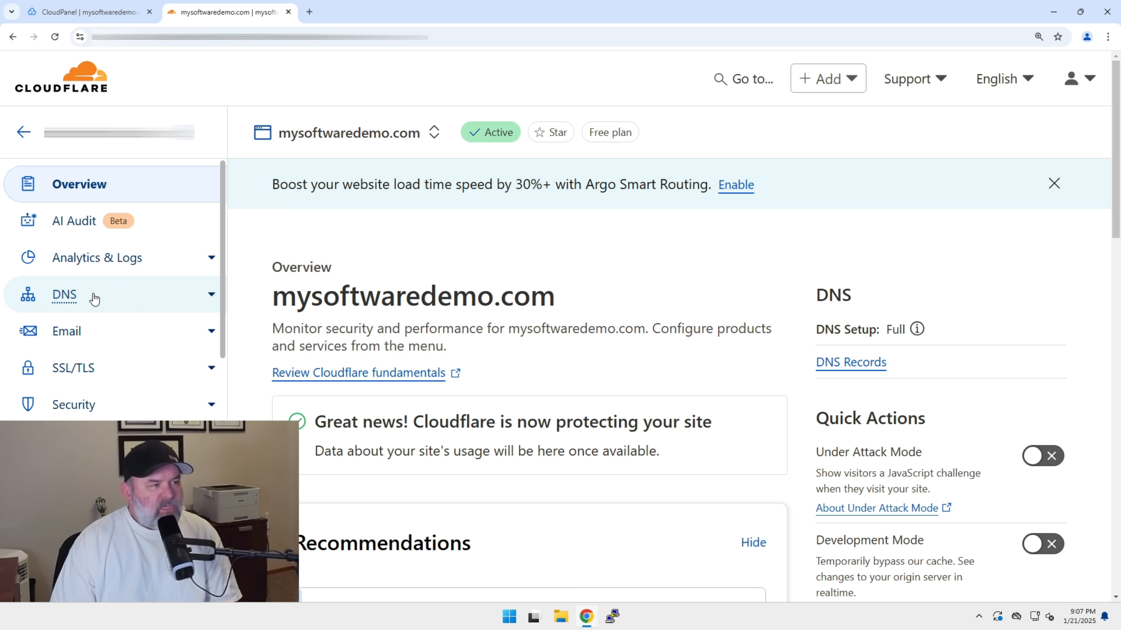
Add a proxied A record with name @ pointing to 209.159.152.238 and save it
{"action": "left_click", "coordinate": [64, 294]}
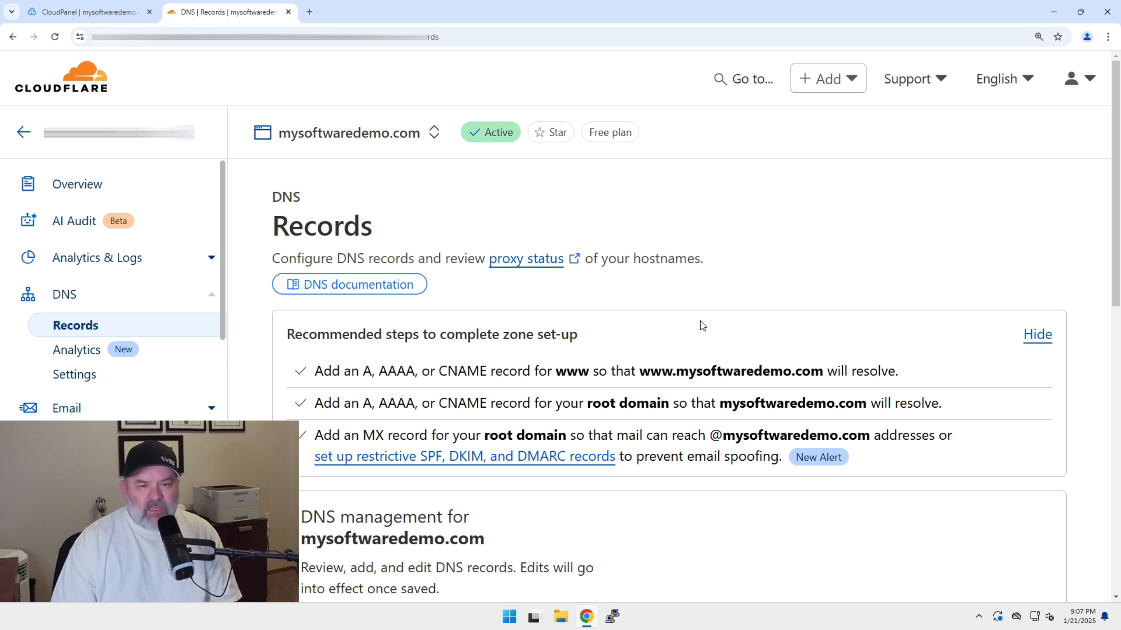
{"action": "scroll", "scroll_direction": "down", "scroll_amount": 3}
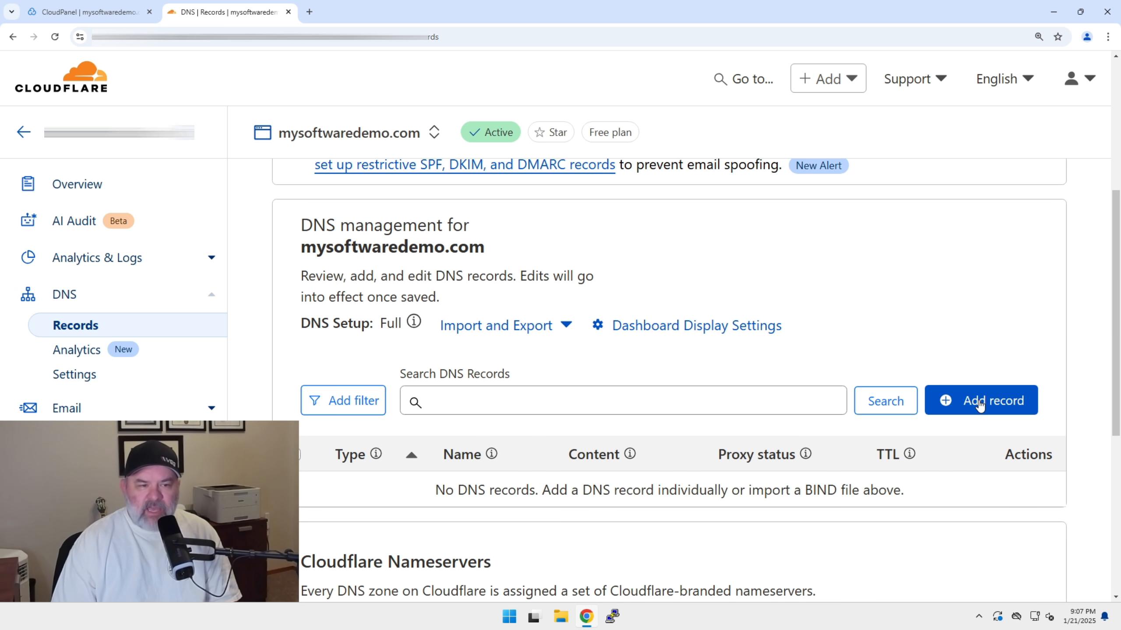
{"action": "left_click", "coordinate": [981, 401]}
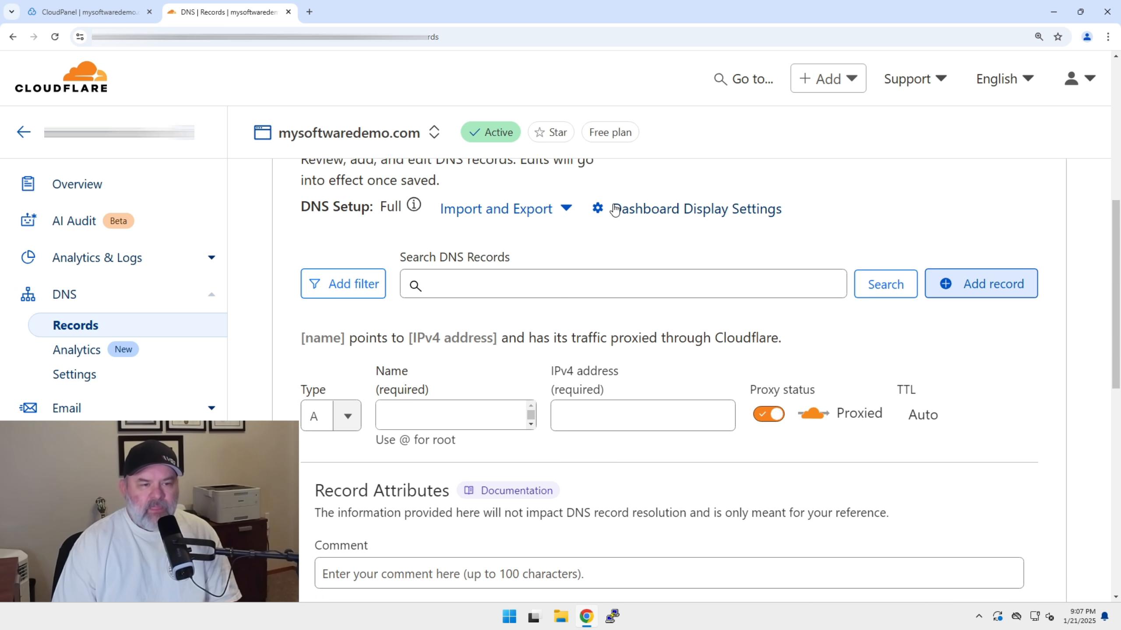
{"action": "left_click", "coordinate": [455, 415]}
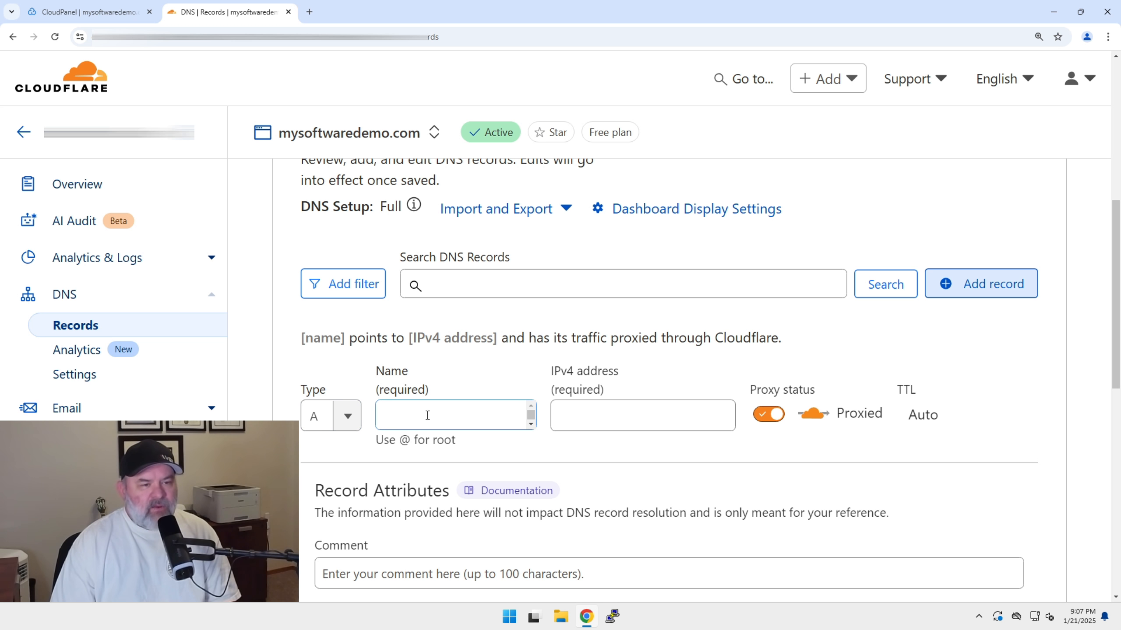
{"action": "type", "text": "@"}
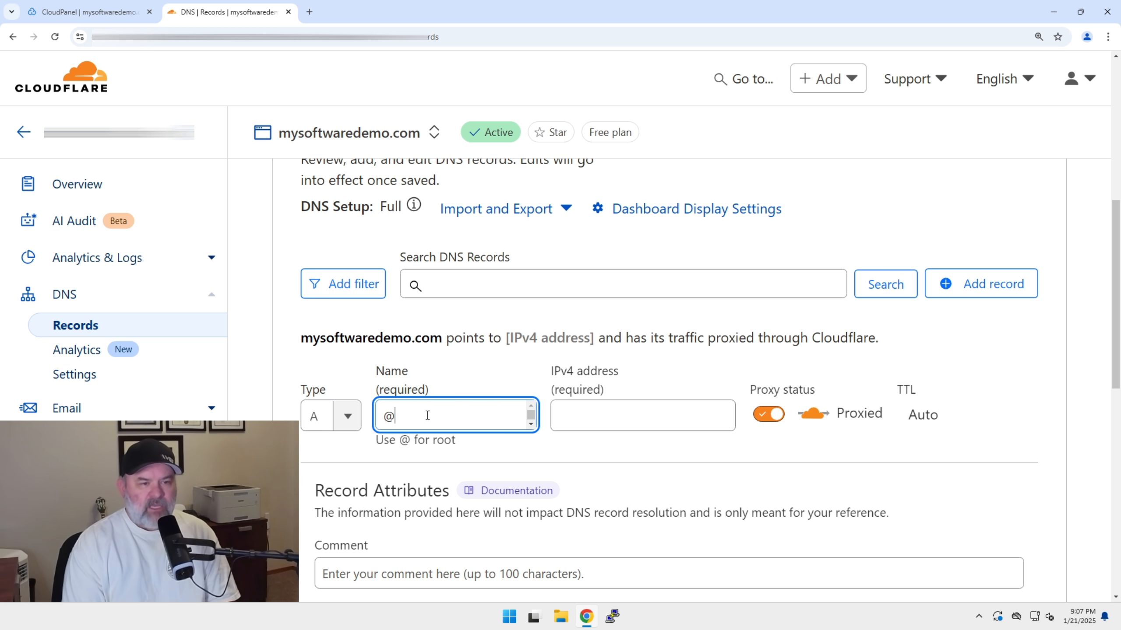
{"action": "left_click", "coordinate": [640, 415]}
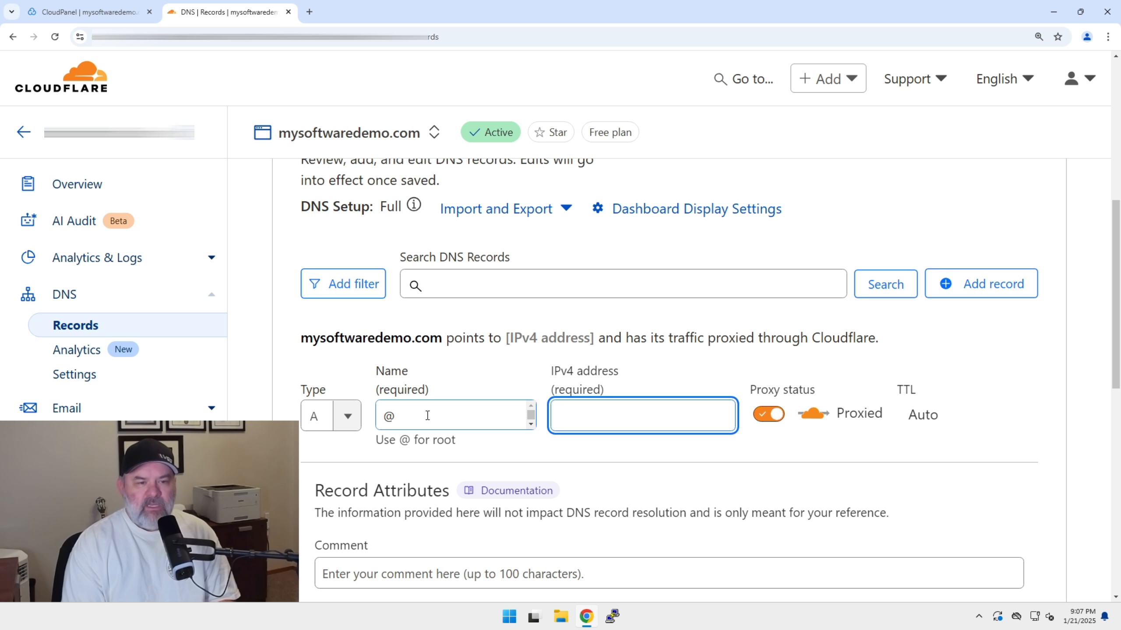
{"action": "type", "text": "209.159.152.238"}
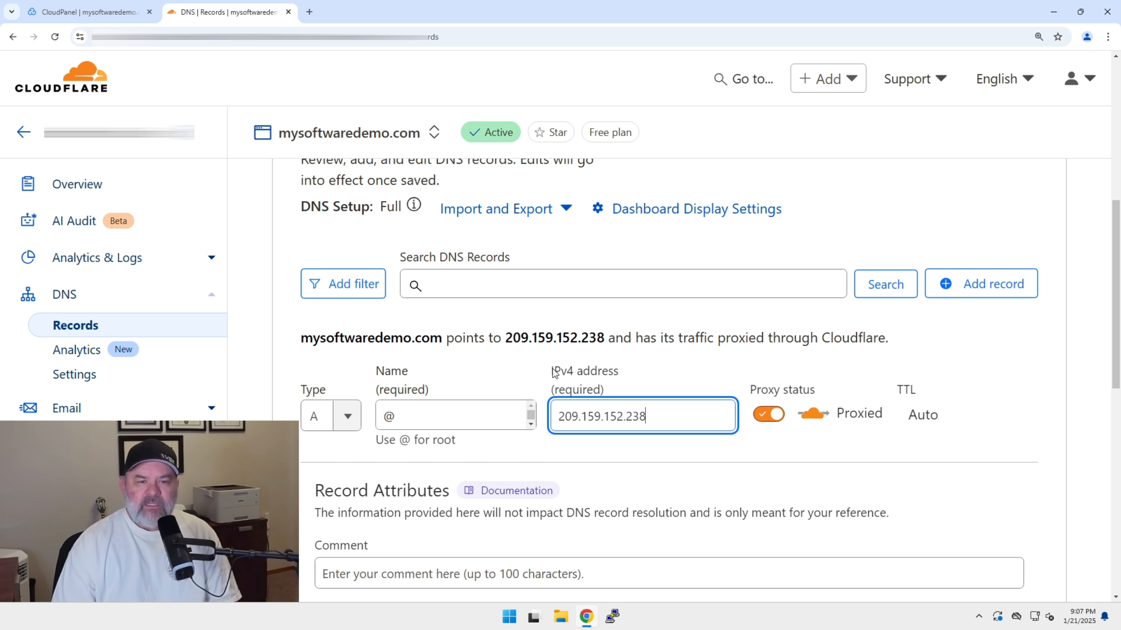
{"action": "mouse_move", "coordinate": [752, 417]}
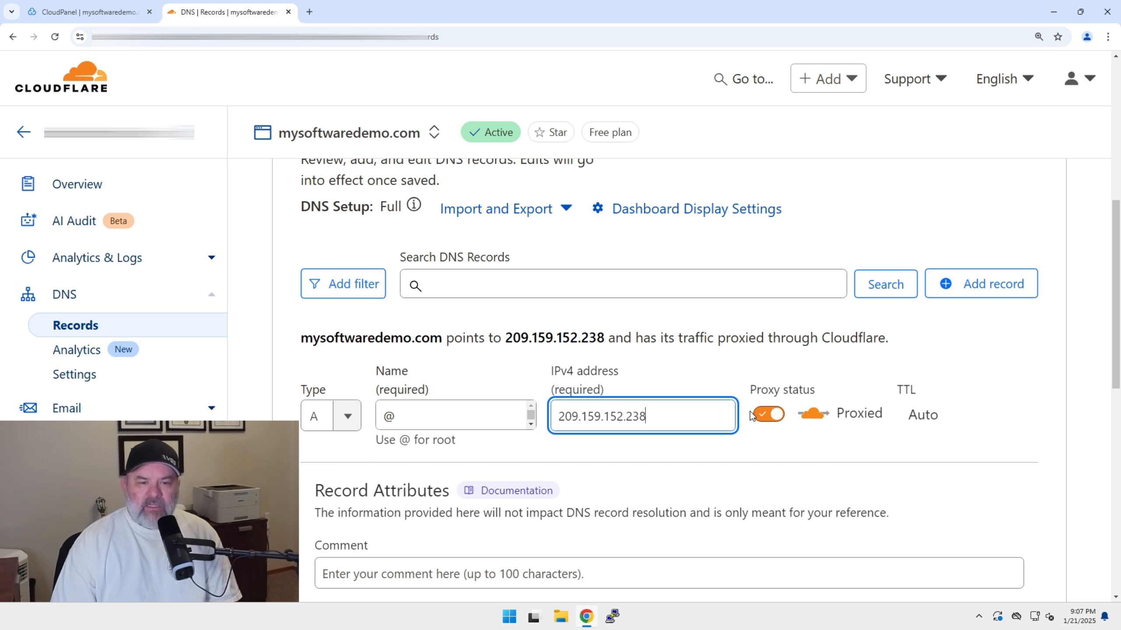
{"action": "mouse_move", "coordinate": [847, 418]}
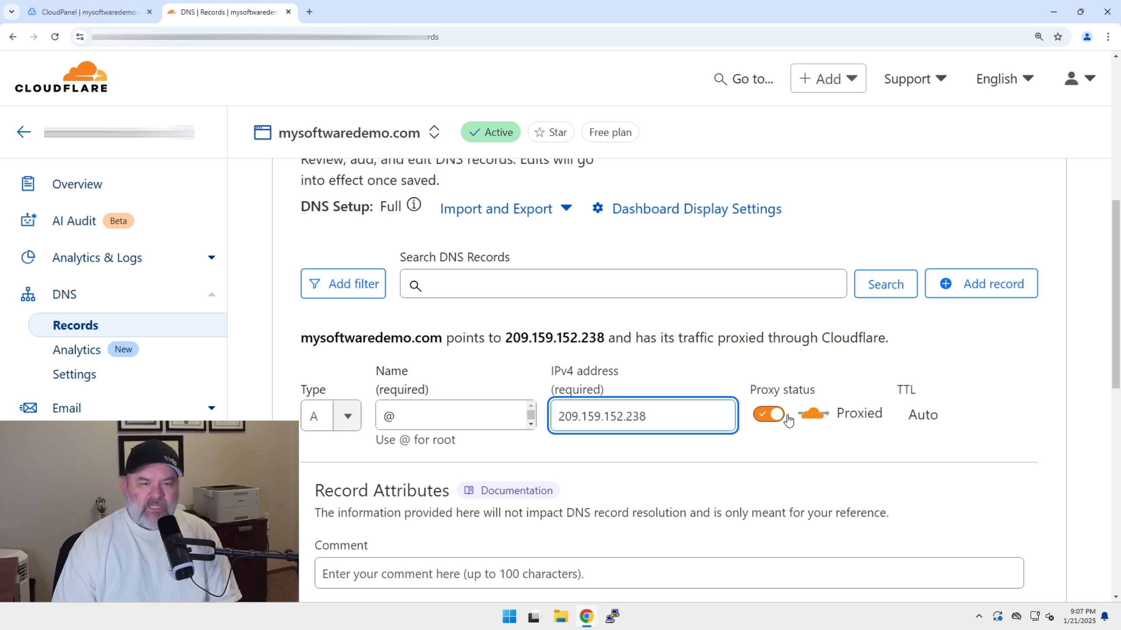
{"action": "scroll", "scroll_direction": "down", "scroll_amount": 3}
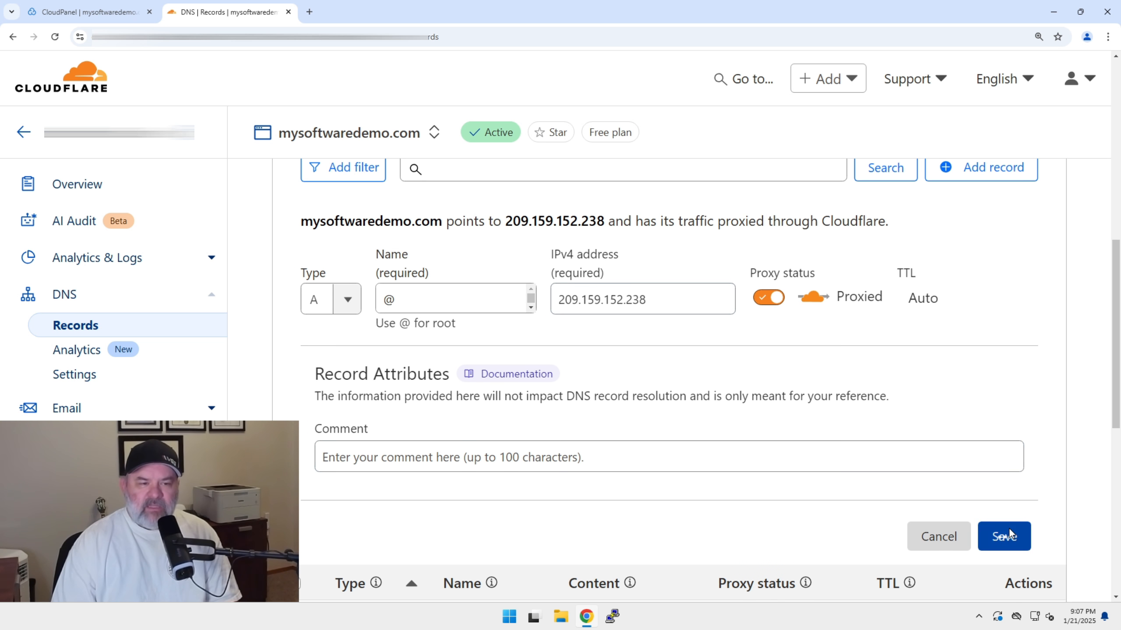
{"action": "left_click", "coordinate": [1004, 537]}
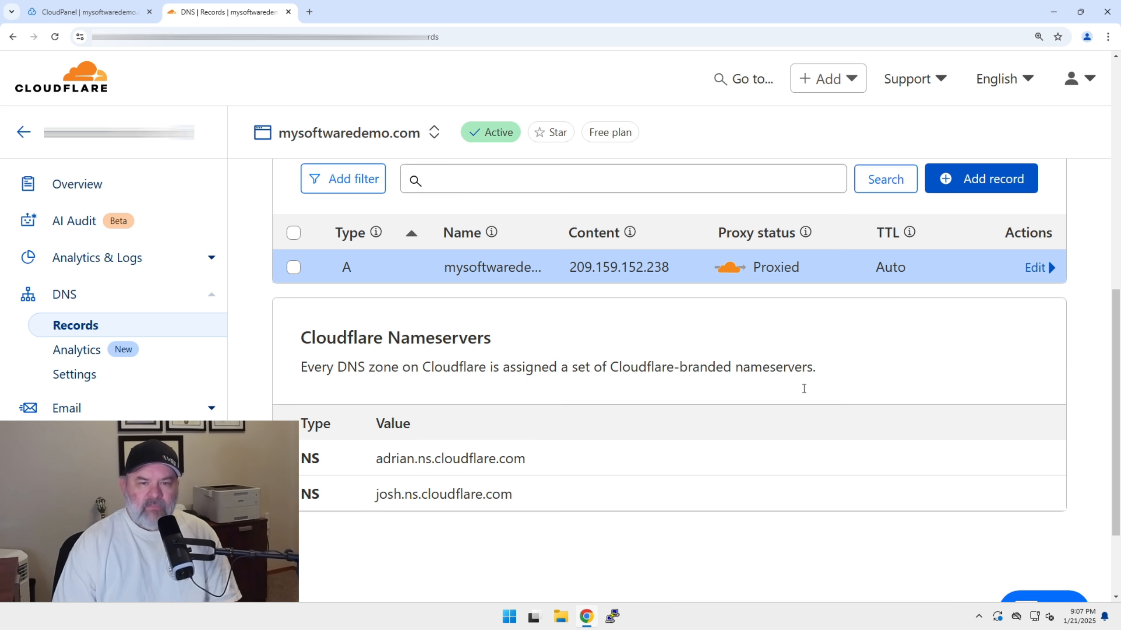
Add a proxied CNAME record named www targeting mysoftwaredemo.com and save it
{"action": "scroll", "scroll_direction": "up", "scroll_amount": 3}
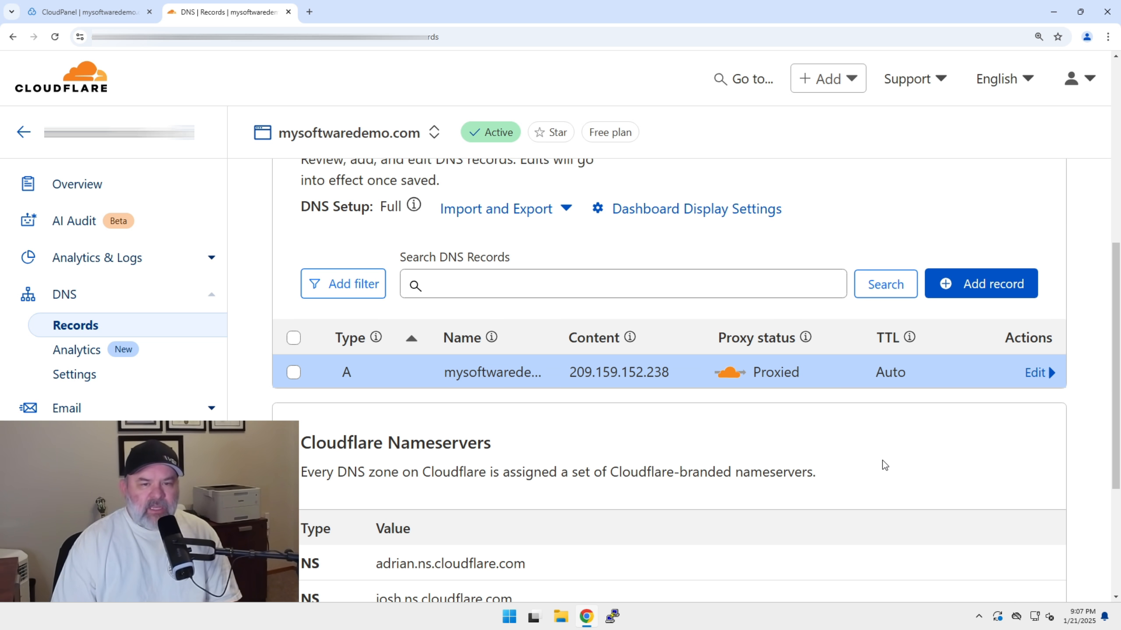
{"action": "mouse_move", "coordinate": [942, 443]}
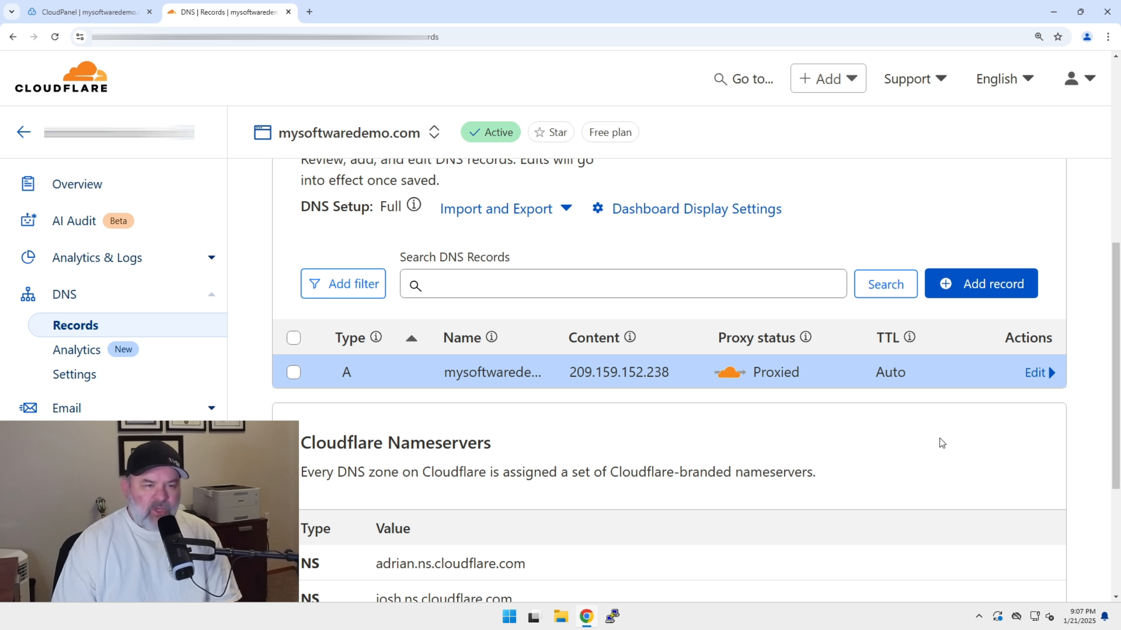
{"action": "mouse_move", "coordinate": [988, 284]}
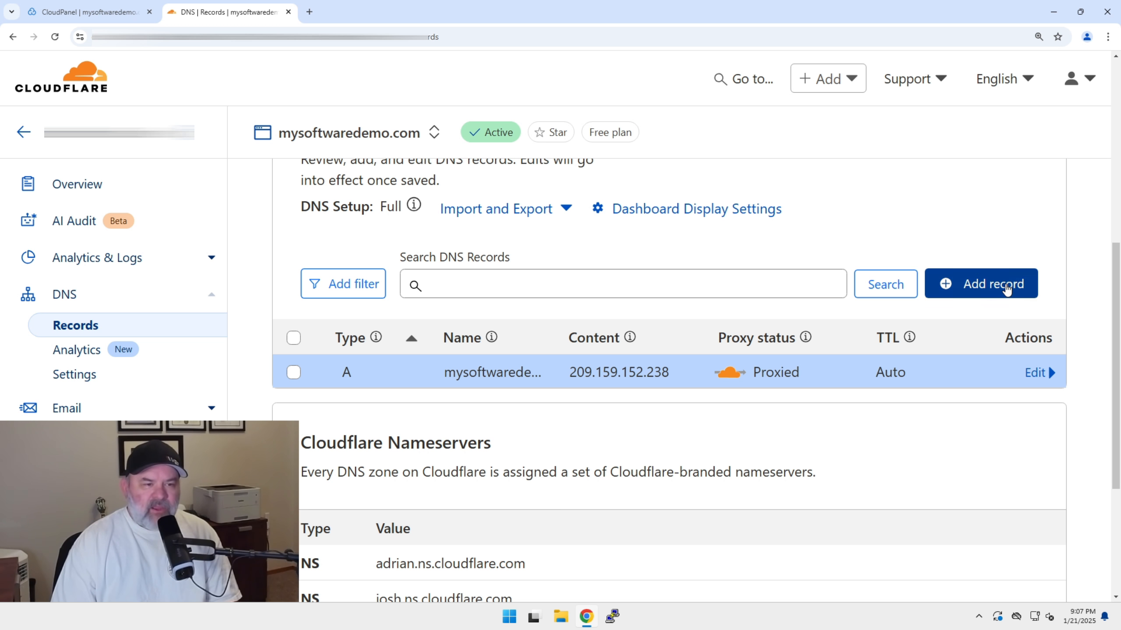
{"action": "left_click", "coordinate": [980, 284]}
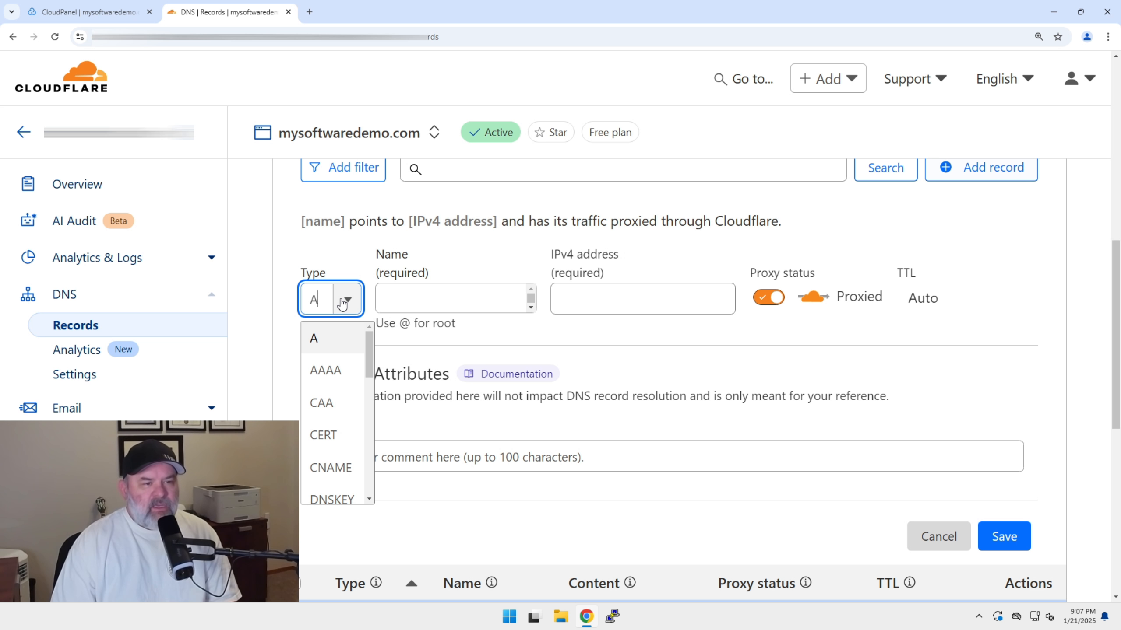
{"action": "left_click", "coordinate": [330, 468]}
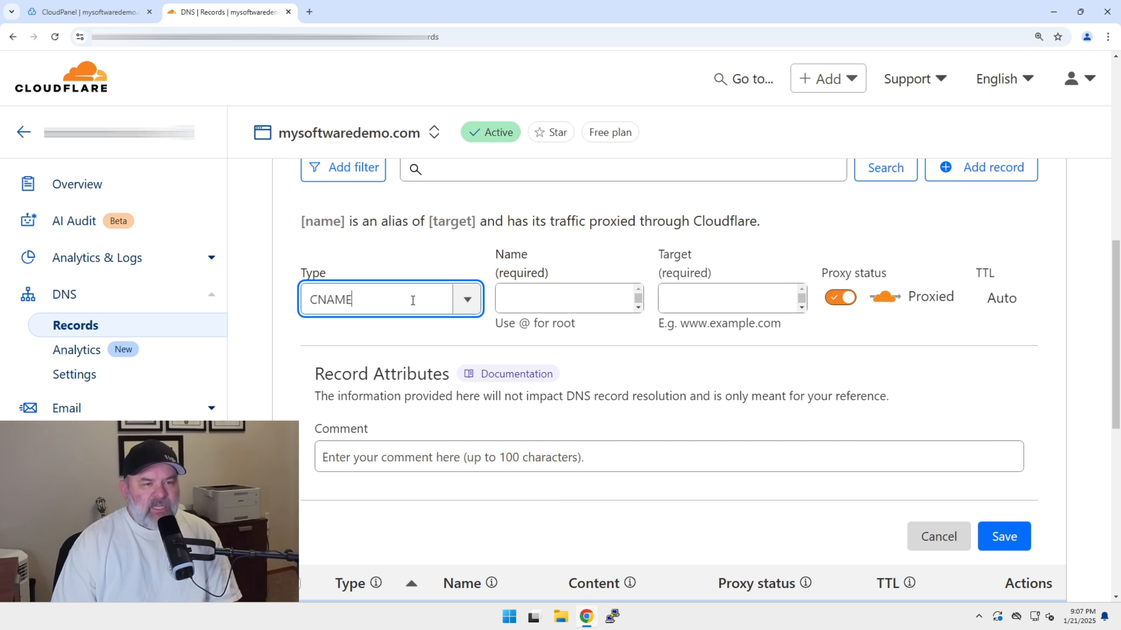
{"action": "left_click", "coordinate": [568, 297]}
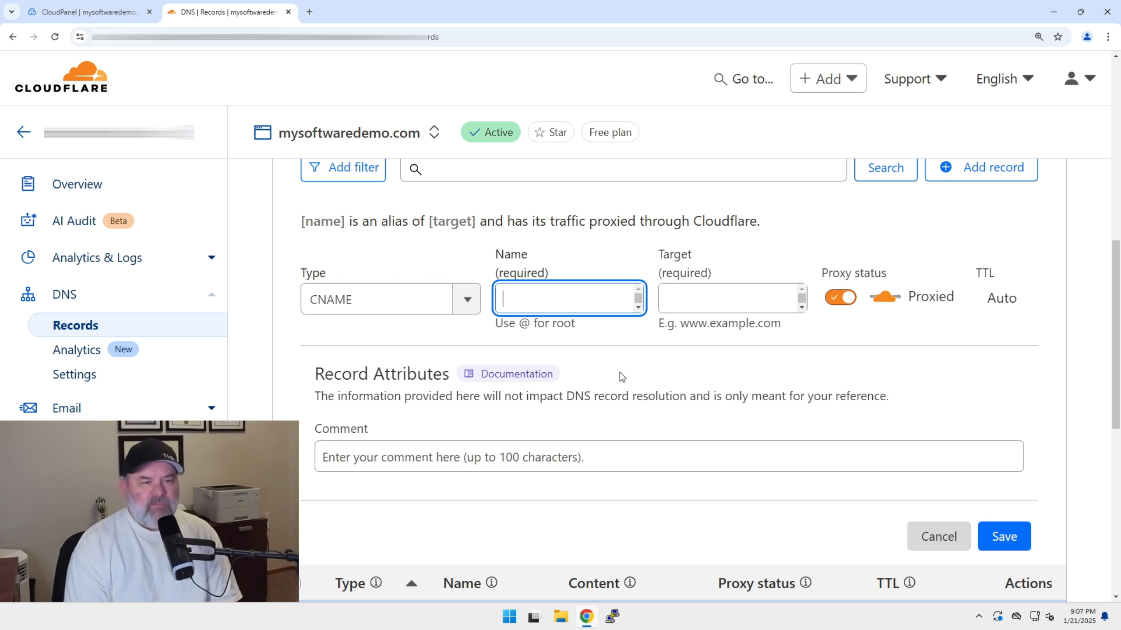
{"action": "type", "text": "www"}
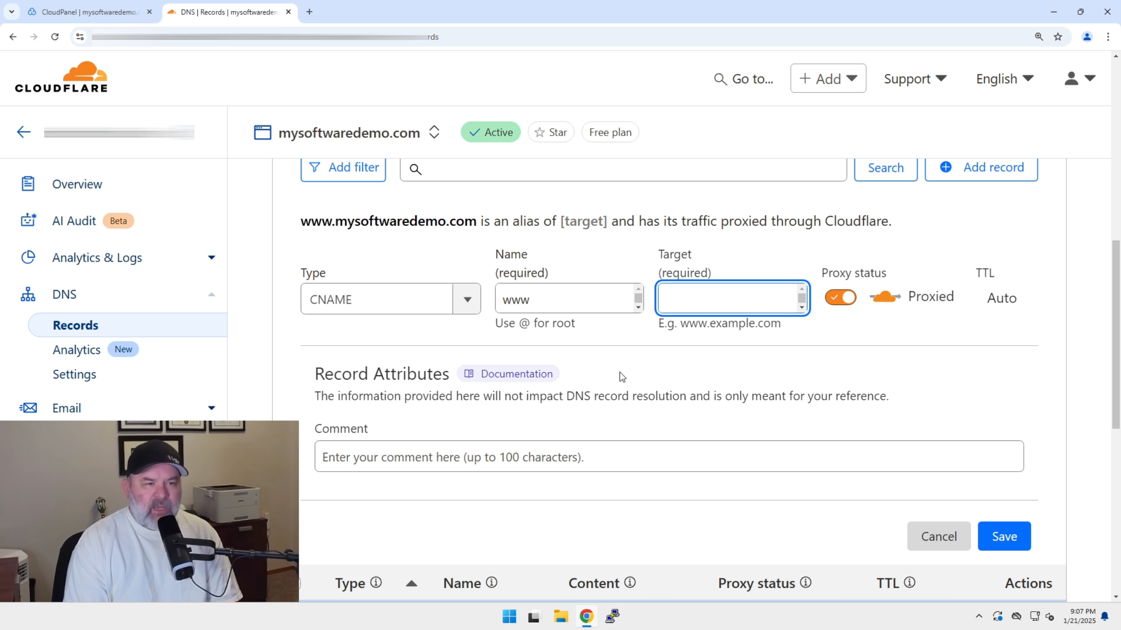
{"action": "type", "text": "mysoftwa"}
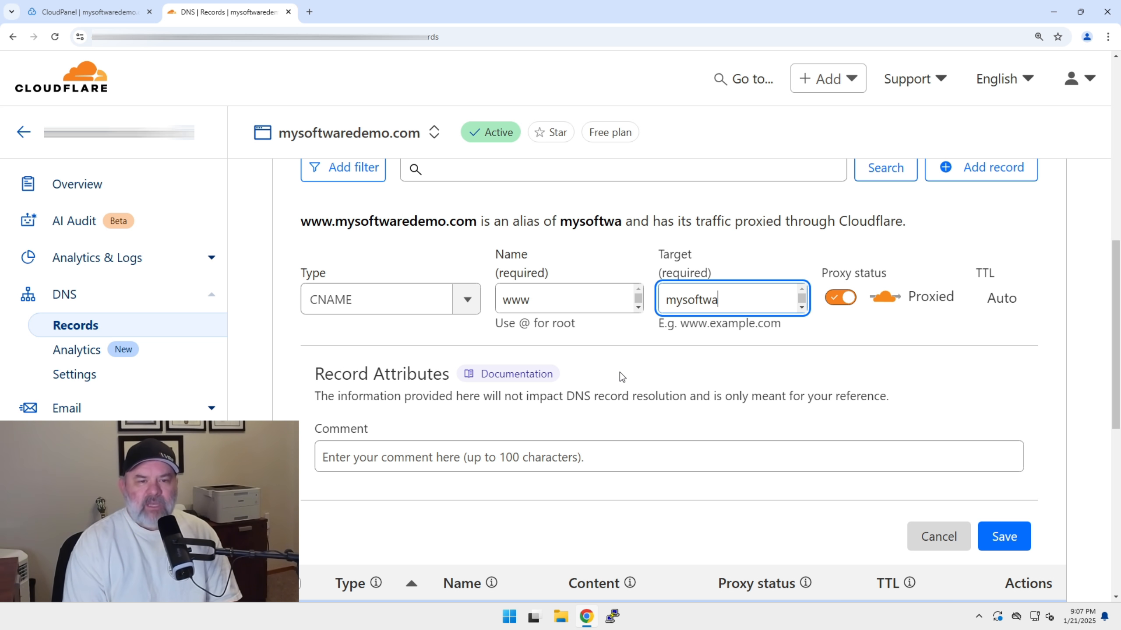
{"action": "type", "text": "redemo.com"}
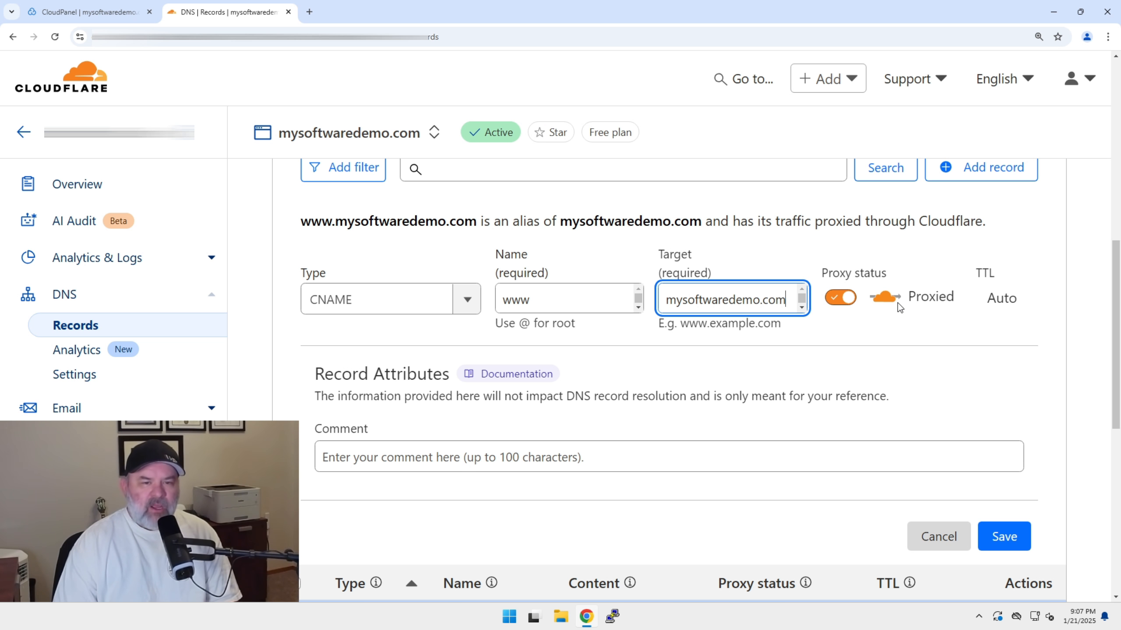
{"action": "mouse_move", "coordinate": [993, 387]}
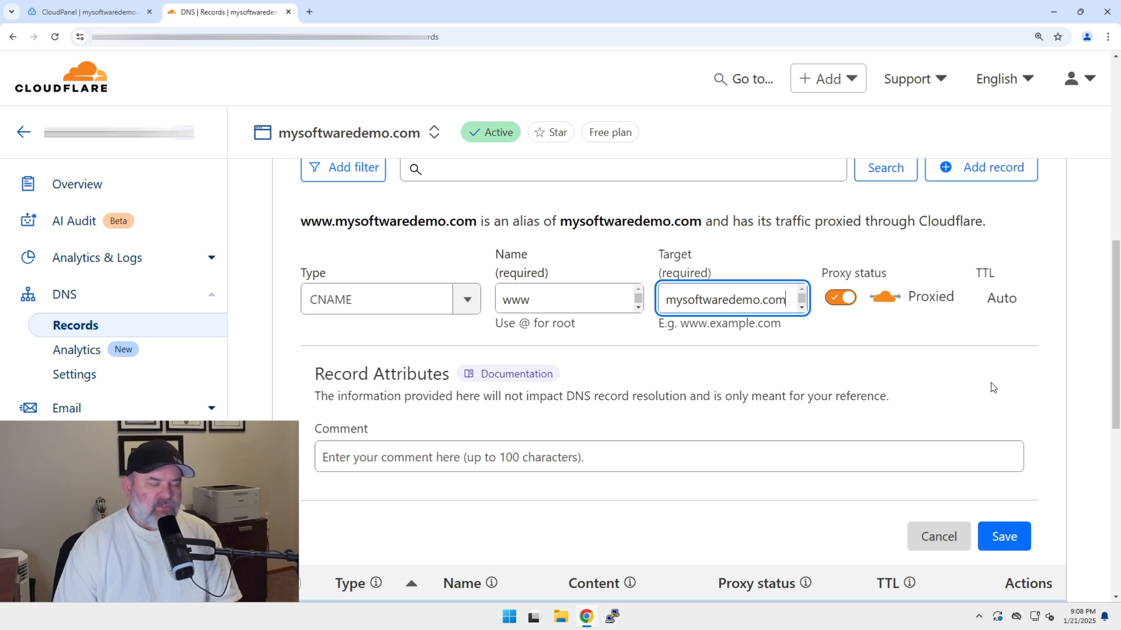
{"action": "left_click", "coordinate": [1003, 536]}
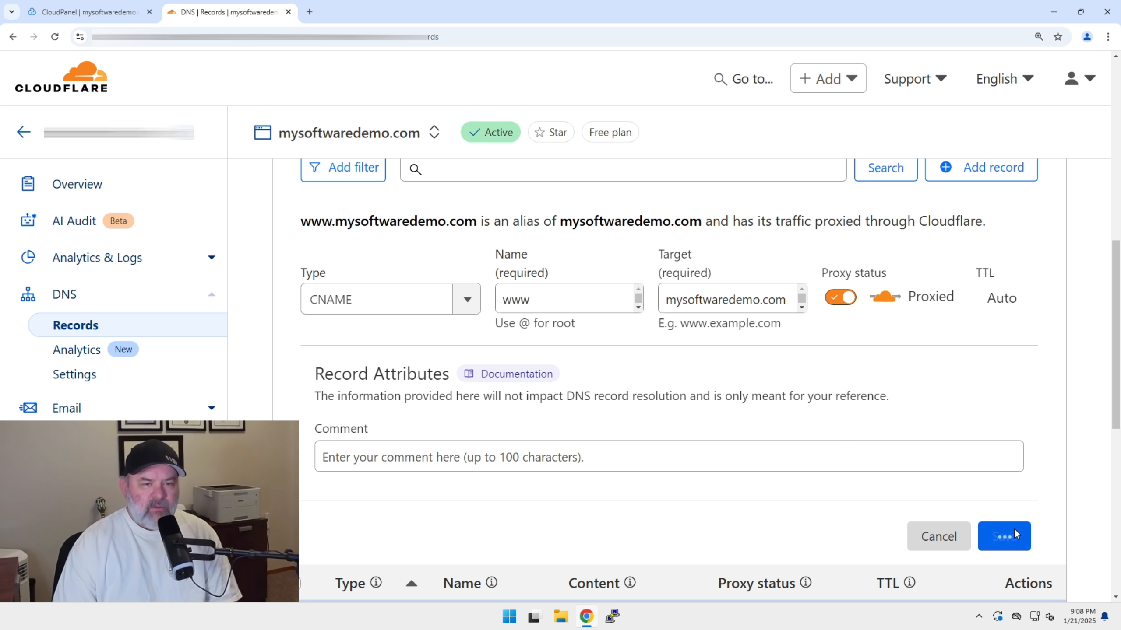
{"action": "left_click", "coordinate": [1003, 536]}
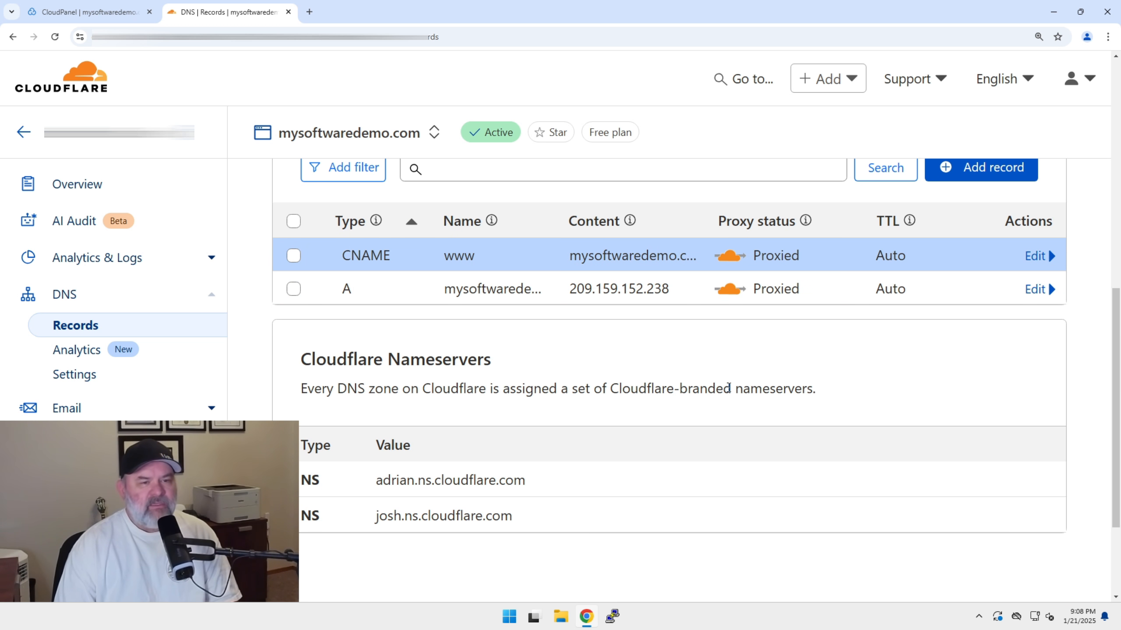
{"action": "scroll", "scroll_direction": "up", "scroll_amount": 3}
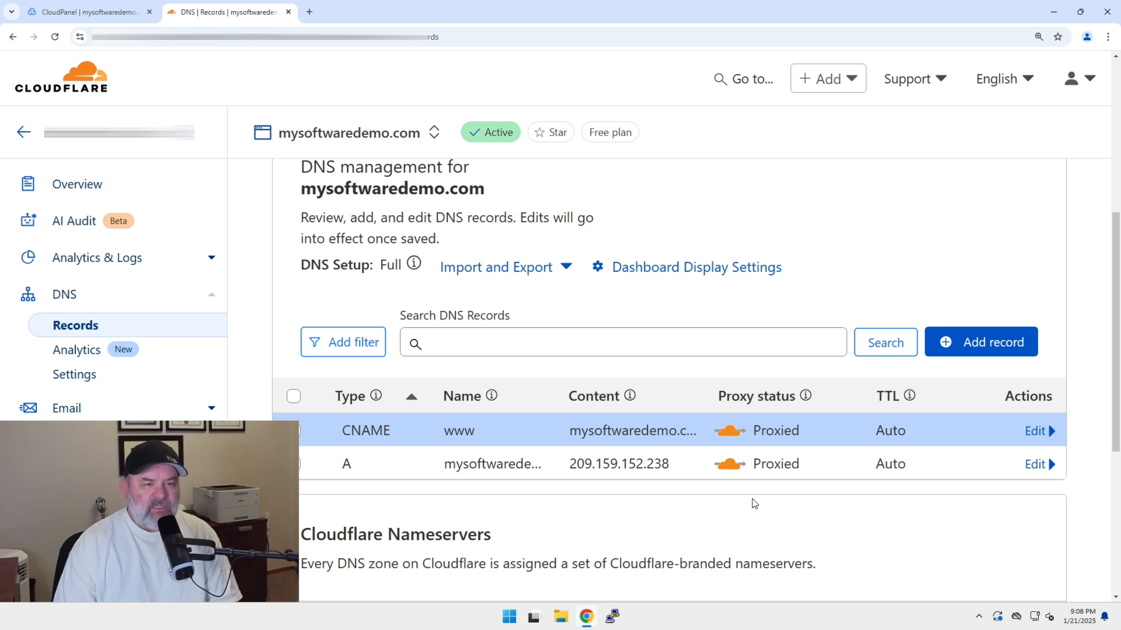
{"action": "mouse_move", "coordinate": [1036, 86]}
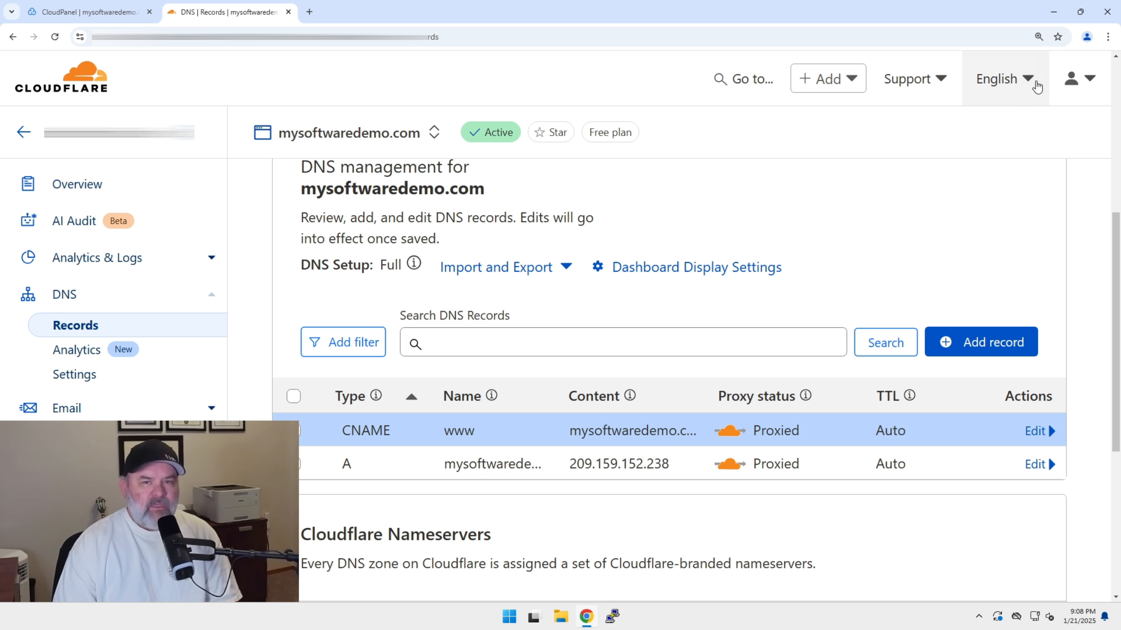
{"action": "mouse_move", "coordinate": [1044, 164]}
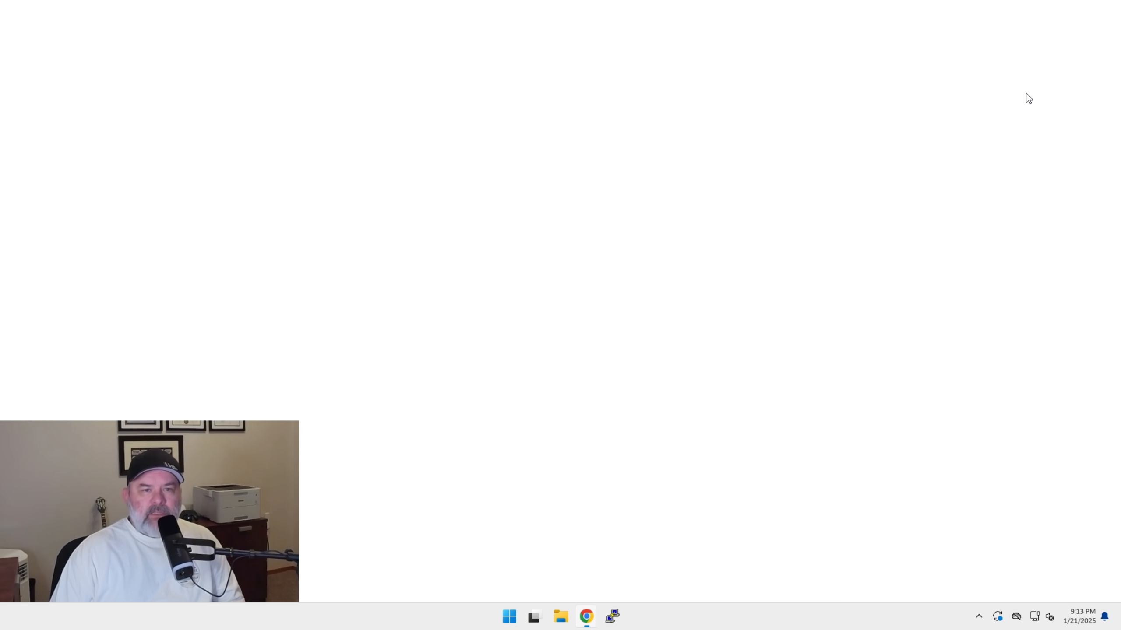
Load mysoftwaredemo.com in an incognito window, revealing the 'no secure connection' warning
{"action": "left_click", "coordinate": [585, 616]}
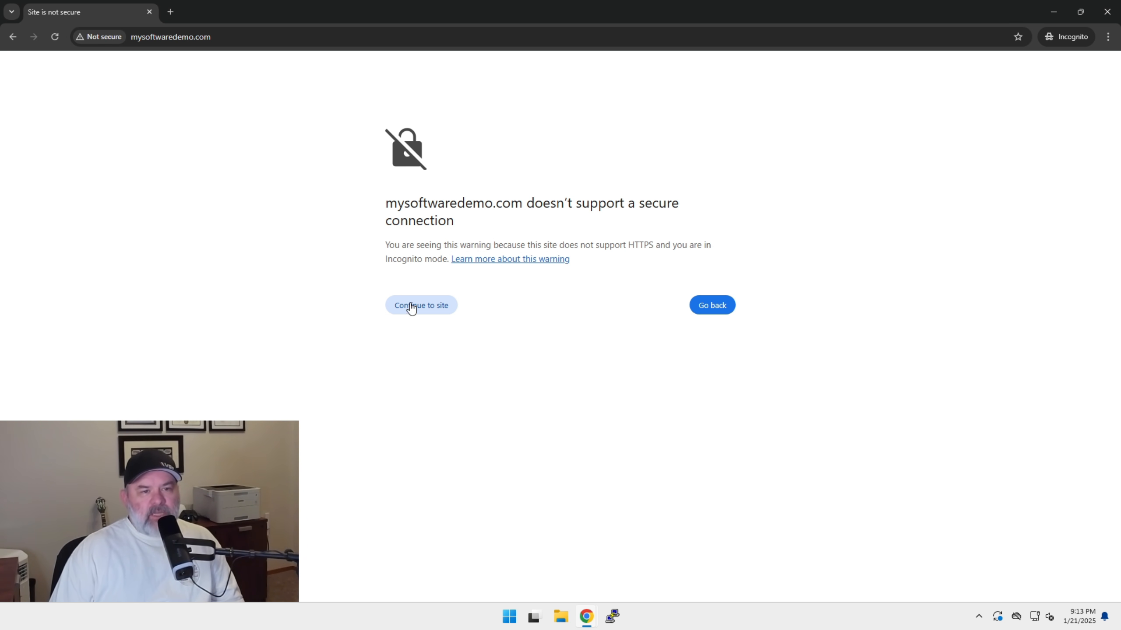
{"action": "mouse_move", "coordinate": [513, 182]}
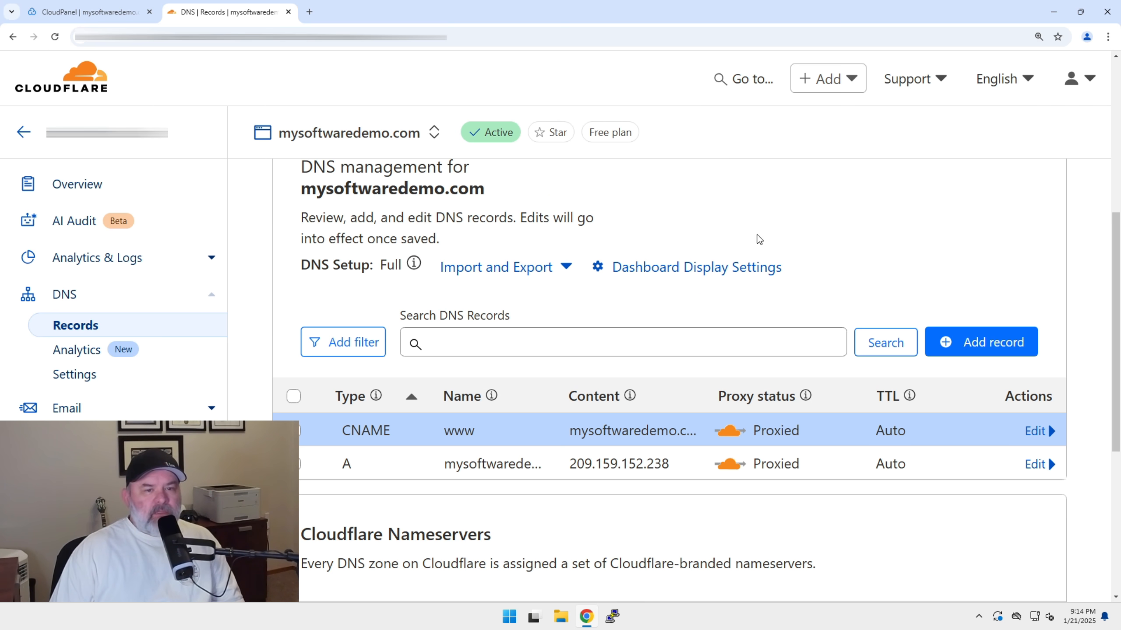
Go to the SSL/TLS Origin Server page, which lists no origin certificates yet
{"action": "scroll", "scroll_direction": "down", "scroll_amount": 3}
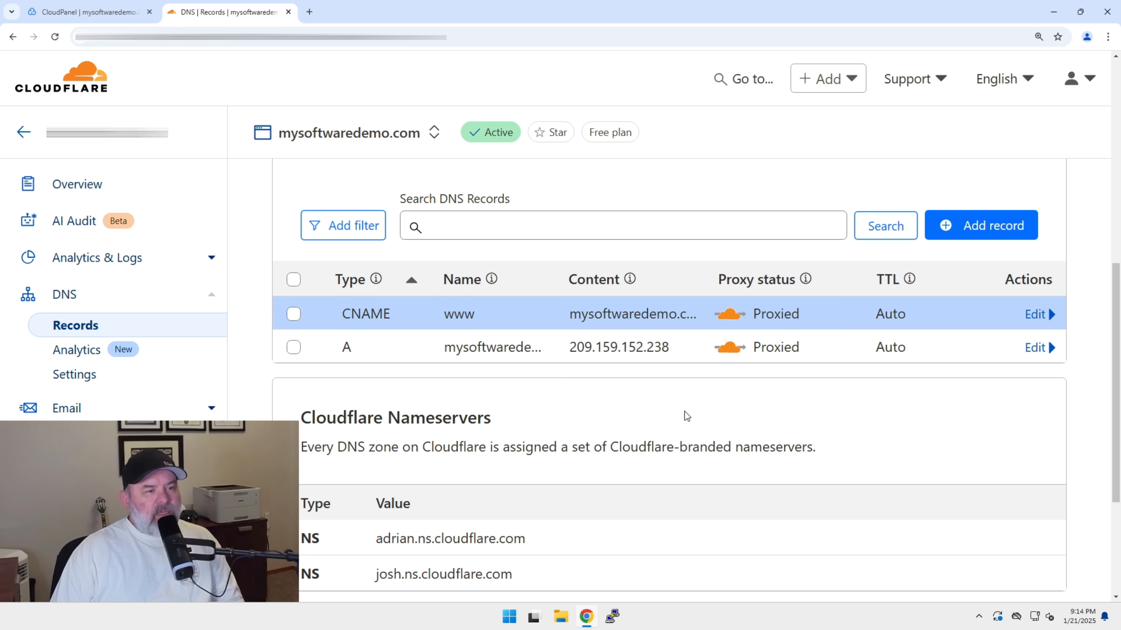
{"action": "scroll", "scroll_direction": "down", "scroll_amount": 3}
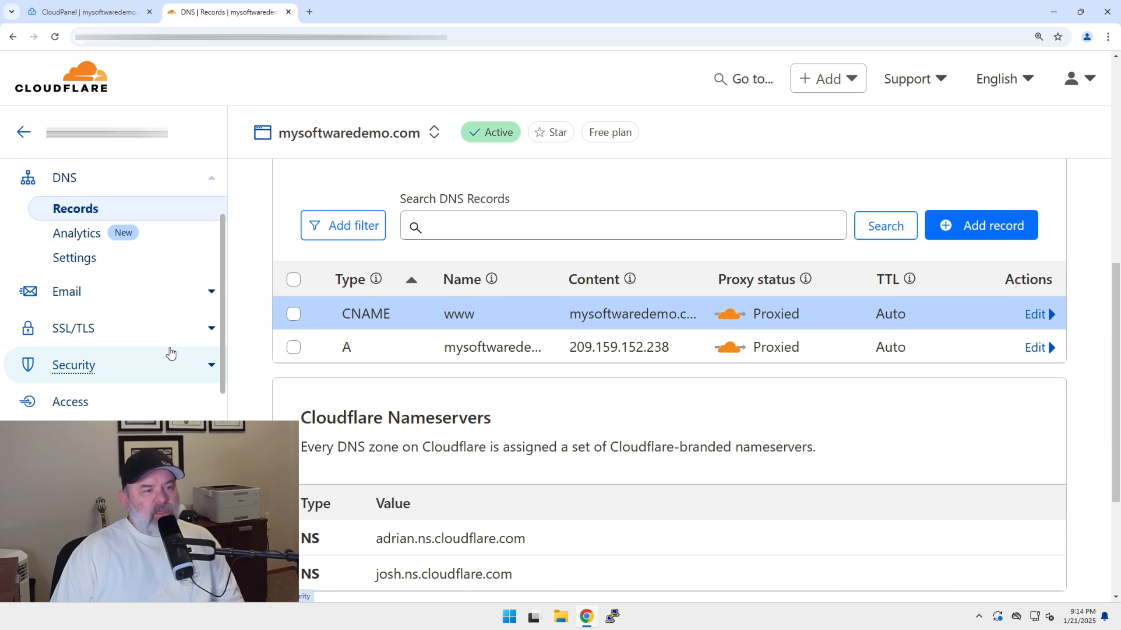
{"action": "scroll", "scroll_direction": "down", "scroll_amount": 3}
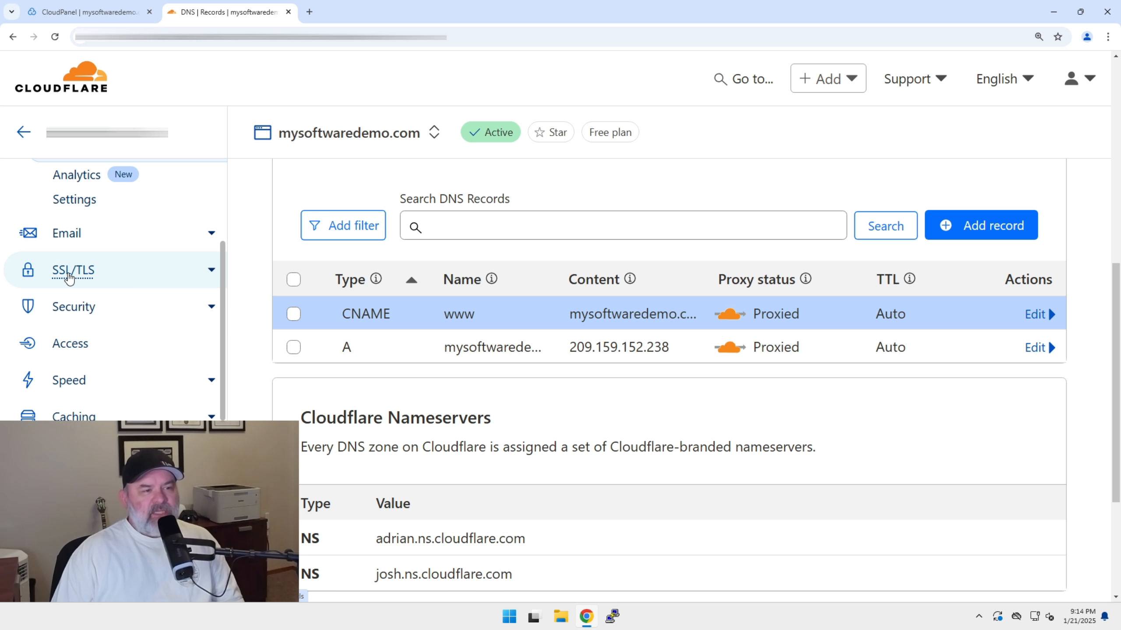
{"action": "left_click", "coordinate": [72, 270]}
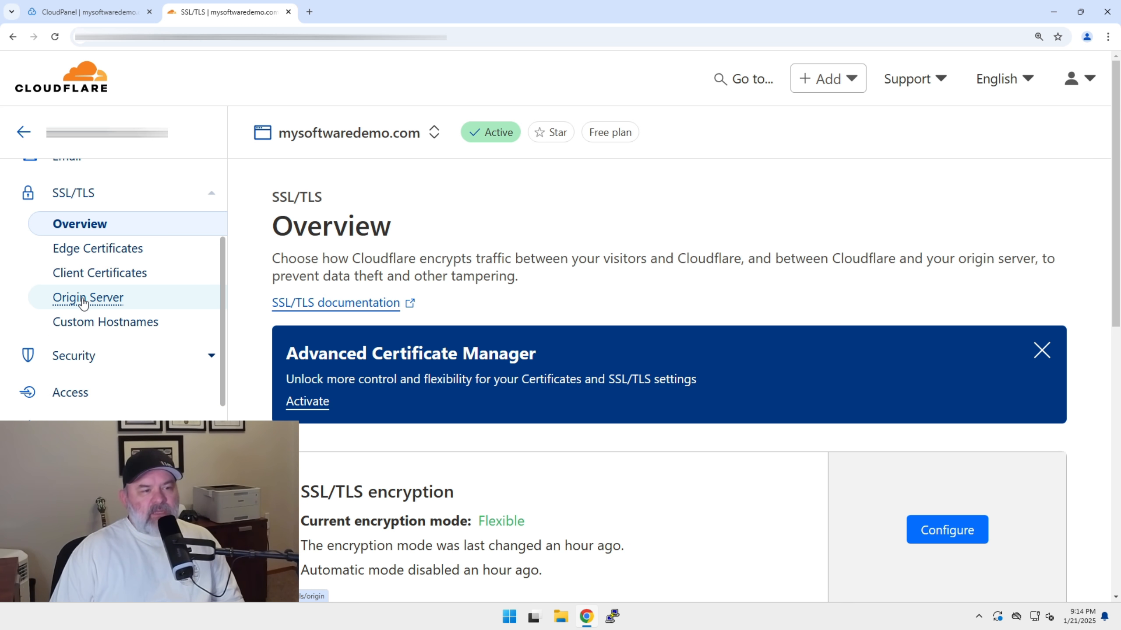
{"action": "left_click", "coordinate": [88, 297]}
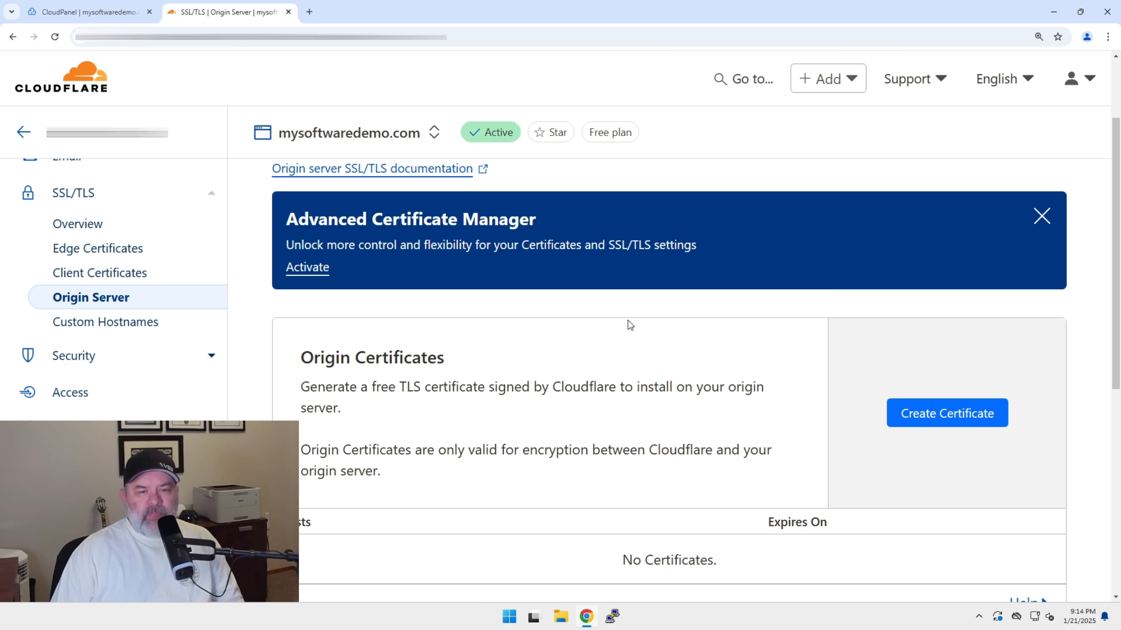
{"action": "scroll", "scroll_direction": "down", "scroll_amount": 3}
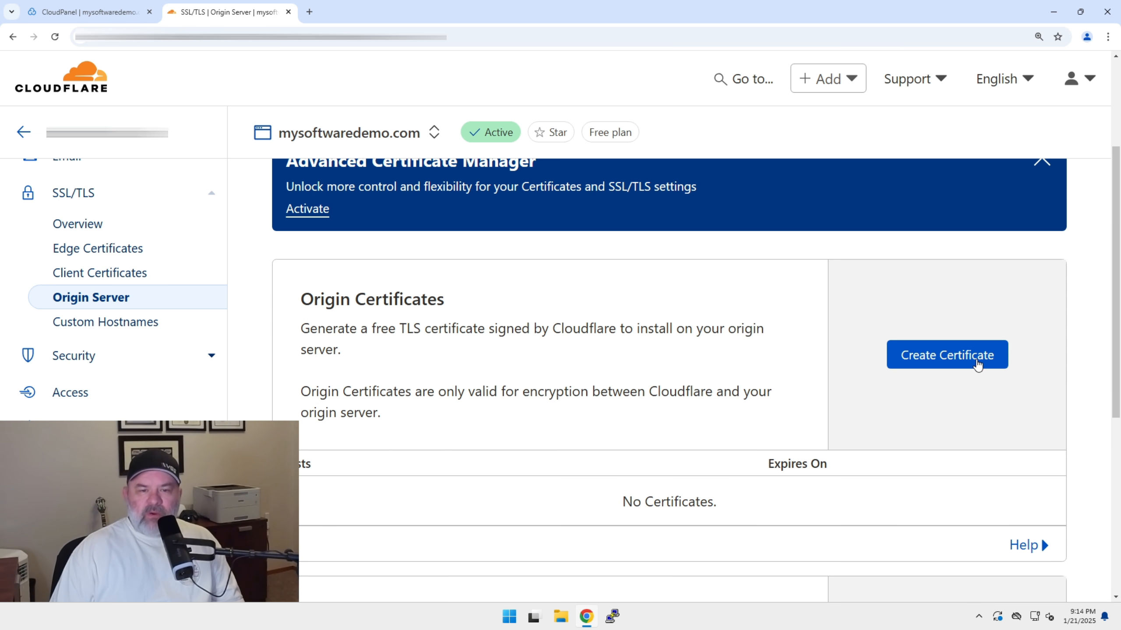
Begin a new origin certificate with RSA 2048, apex and wildcard hostnames, and 15-year validity
{"action": "left_click", "coordinate": [947, 354]}
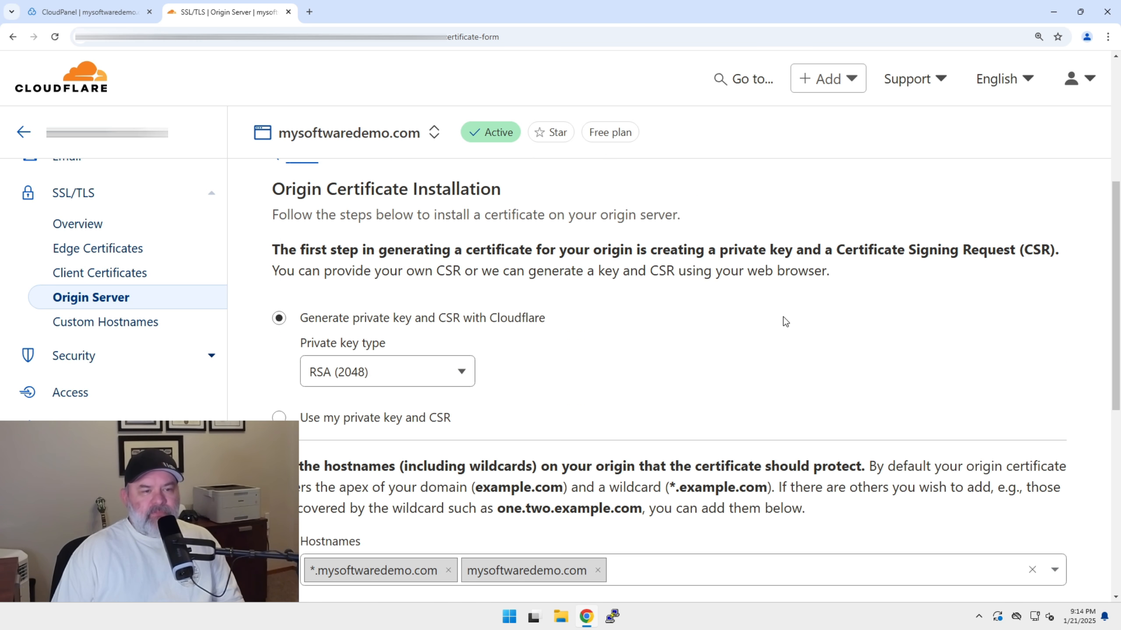
{"action": "scroll", "scroll_direction": "down", "scroll_amount": 3}
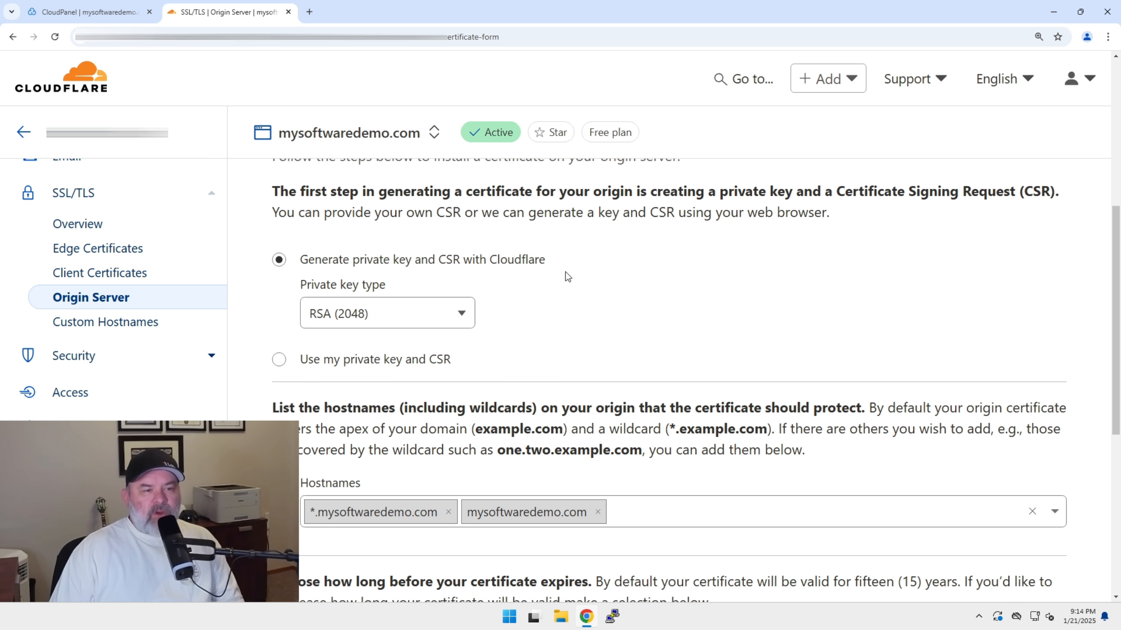
{"action": "mouse_move", "coordinate": [388, 319]}
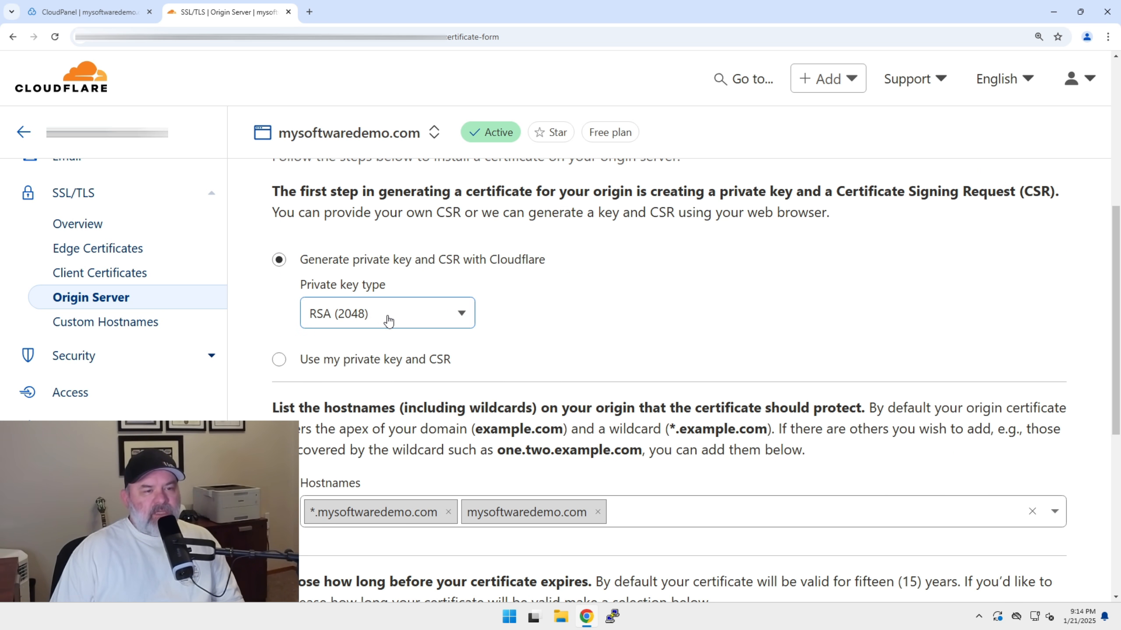
{"action": "scroll", "scroll_direction": "down", "scroll_amount": 3}
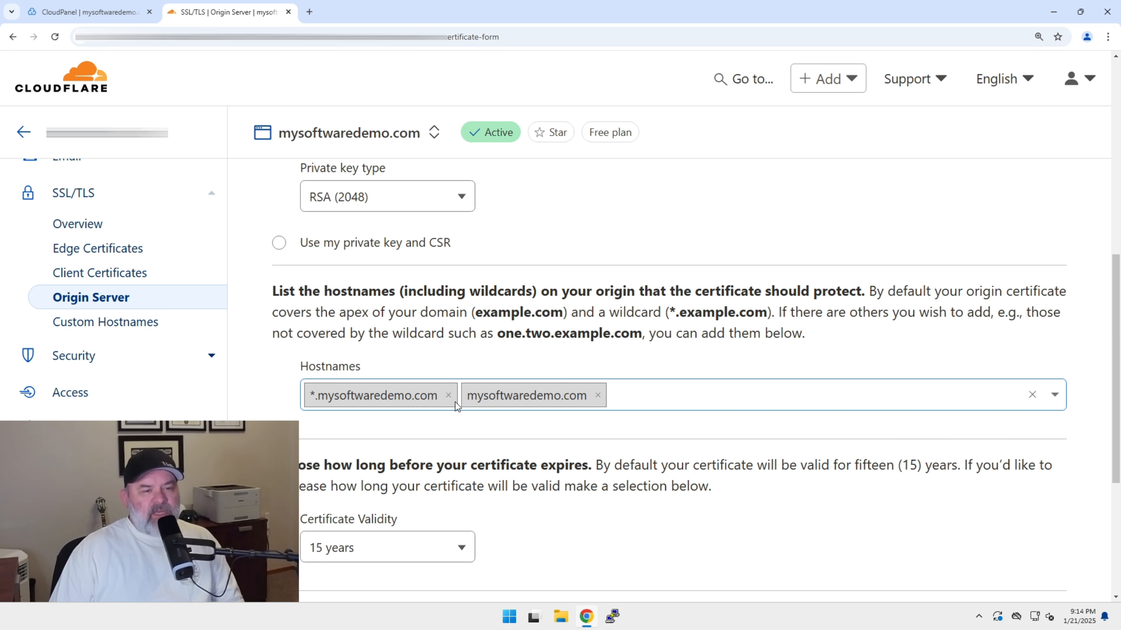
{"action": "mouse_move", "coordinate": [527, 402]}
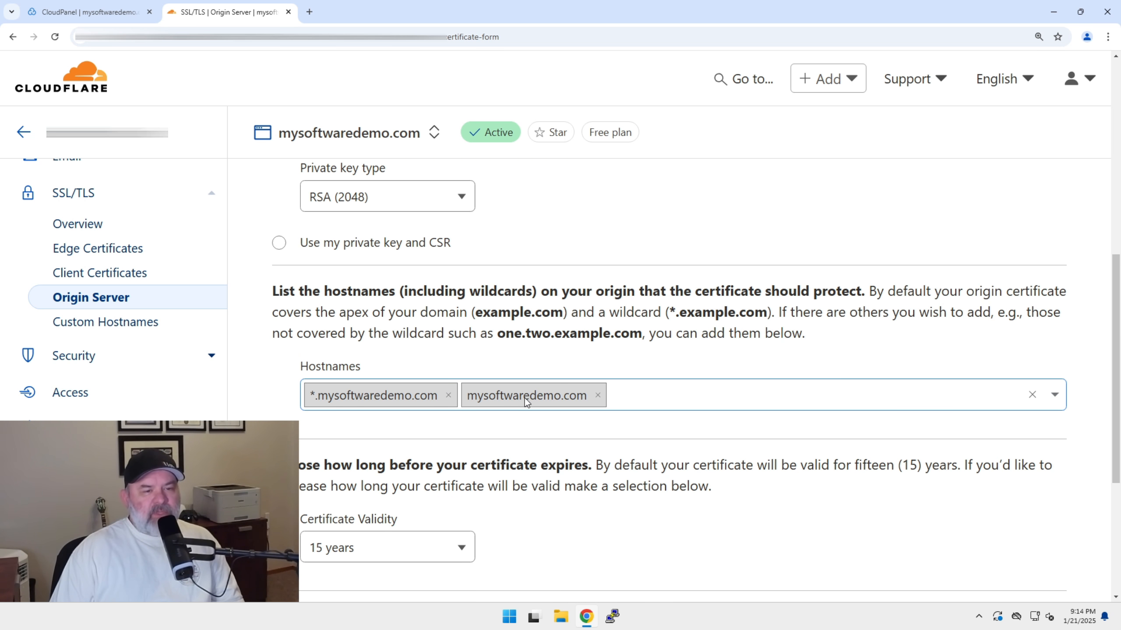
{"action": "scroll", "scroll_direction": "down", "scroll_amount": 3}
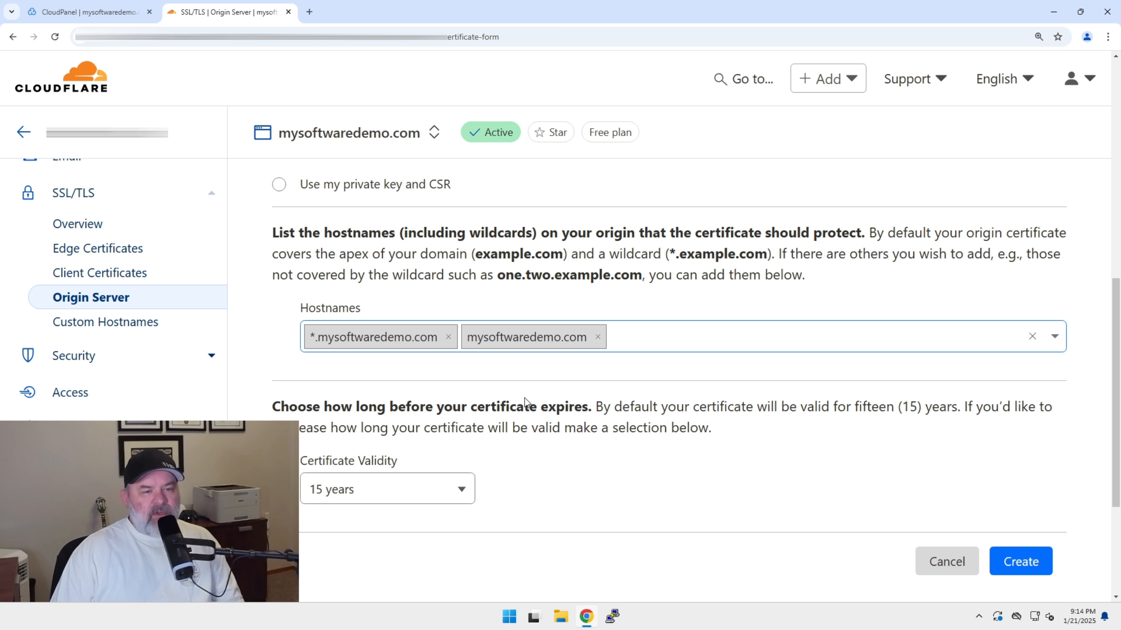
{"action": "scroll", "scroll_direction": "down", "scroll_amount": 3}
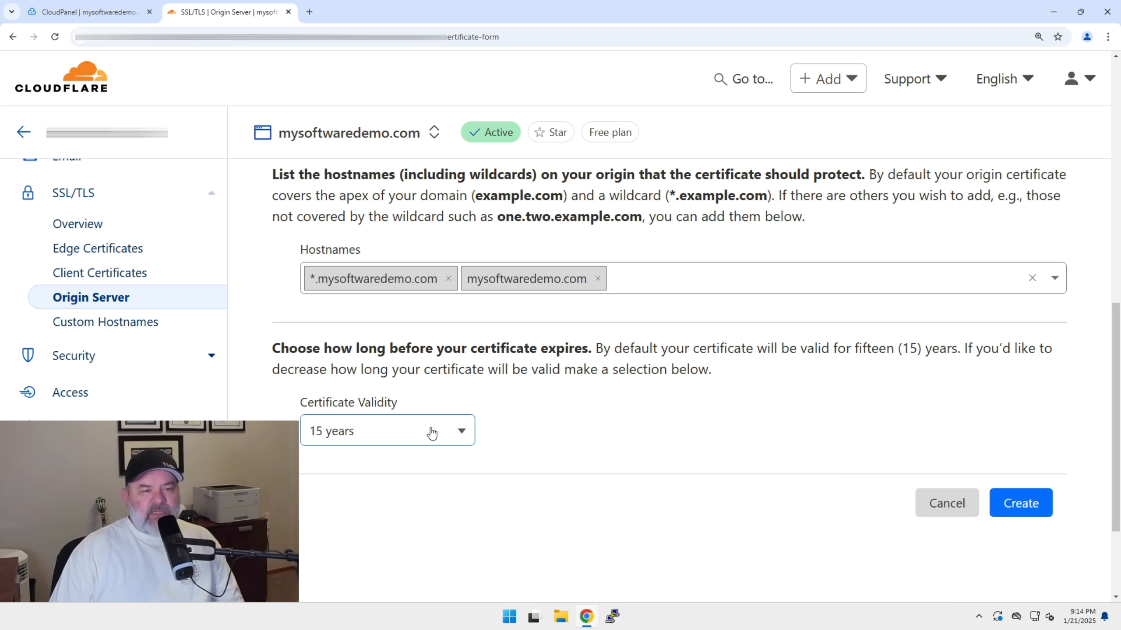
{"action": "left_click", "coordinate": [387, 431]}
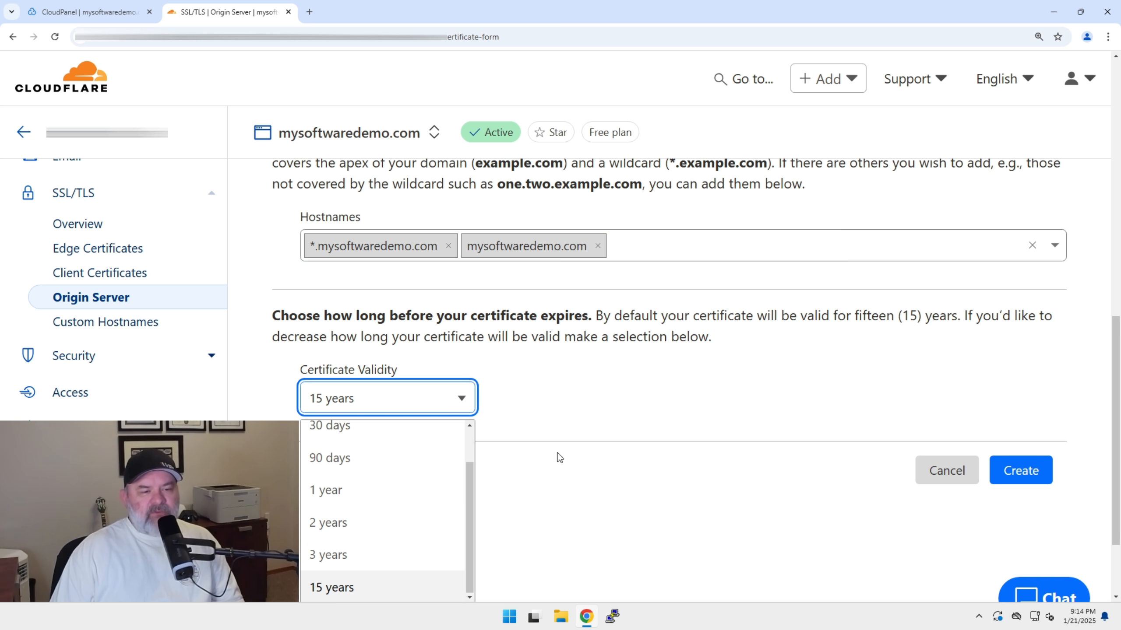
{"action": "scroll", "scroll_direction": "down", "scroll_amount": 3}
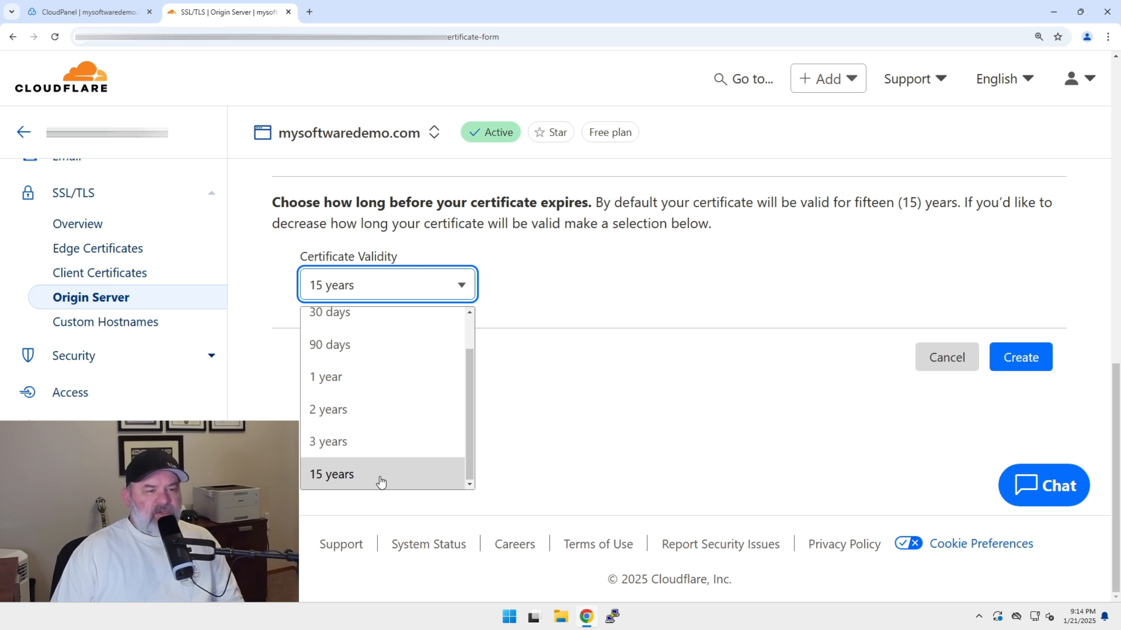
{"action": "left_click", "coordinate": [331, 474]}
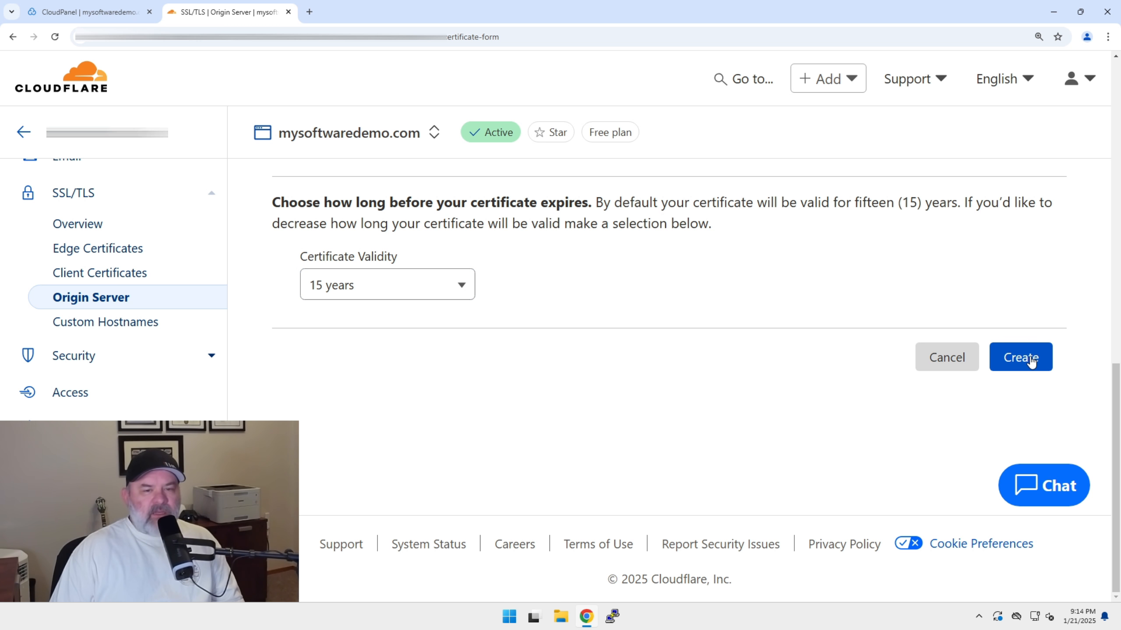
Generate the origin certificate in PEM format and copy its private key to the clipboard
{"action": "left_click", "coordinate": [1020, 356]}
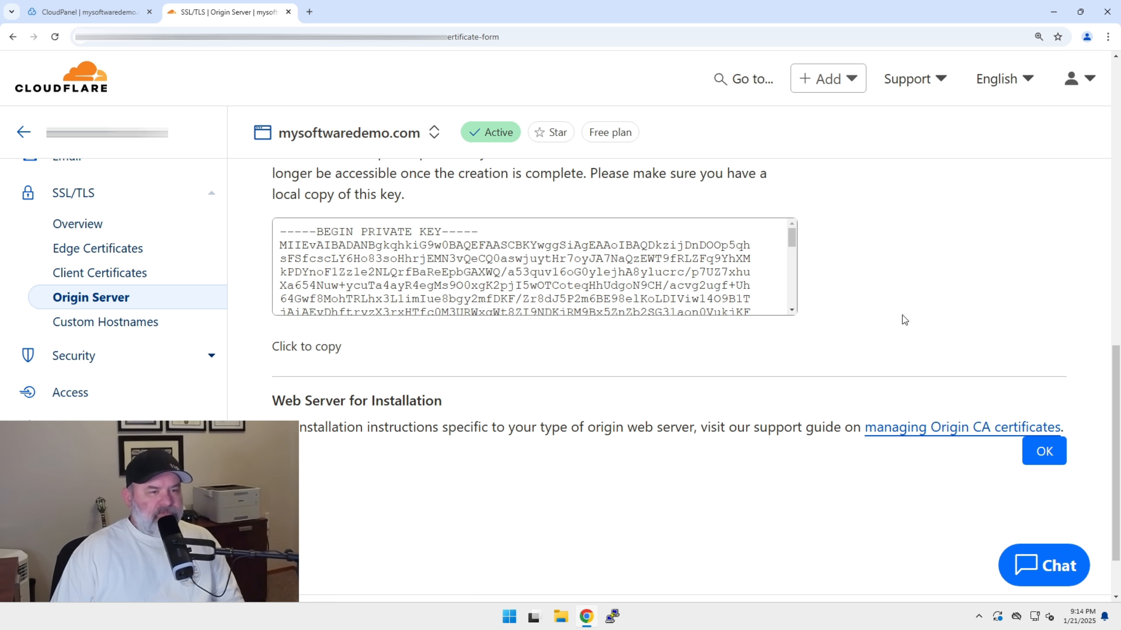
{"action": "scroll", "scroll_direction": "up", "scroll_amount": 3}
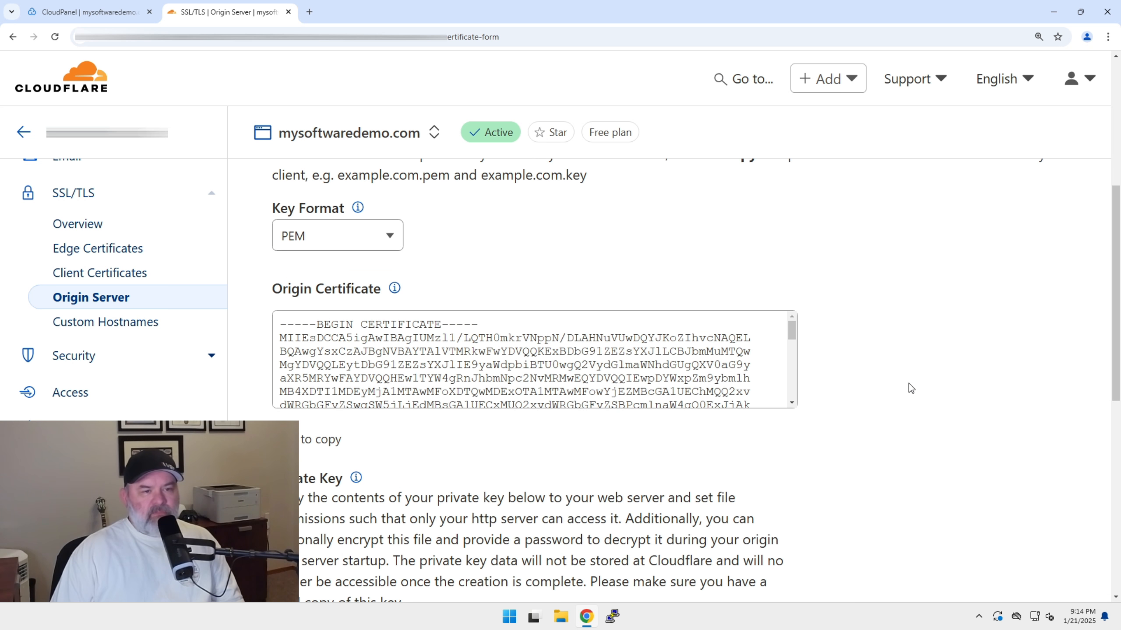
{"action": "scroll", "scroll_direction": "down", "scroll_amount": 3}
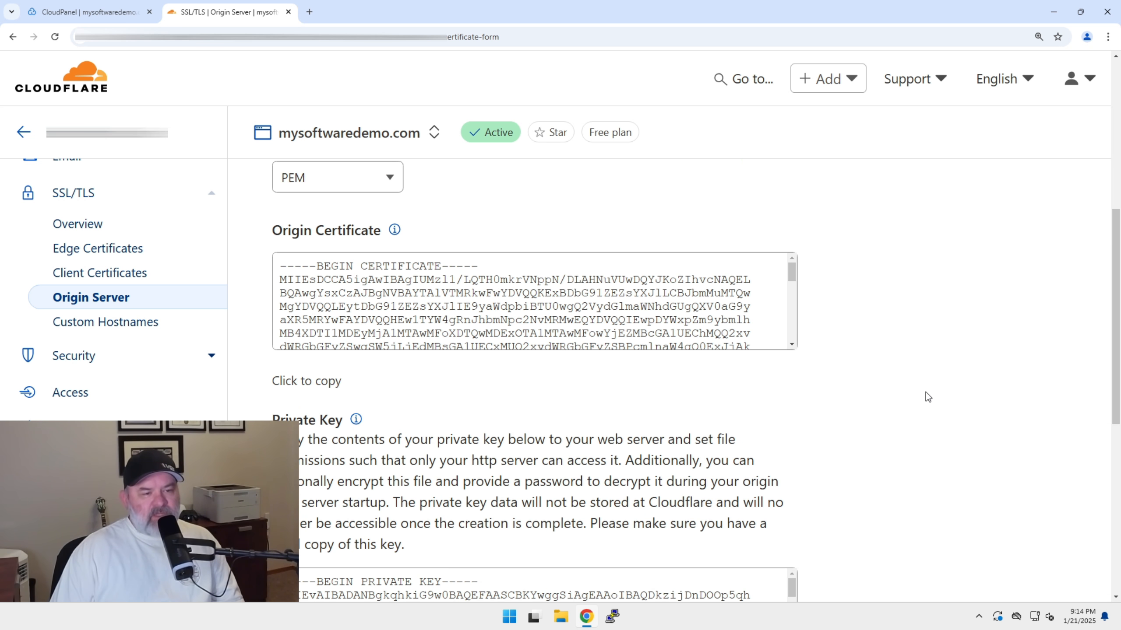
{"action": "scroll", "scroll_direction": "down", "scroll_amount": 3}
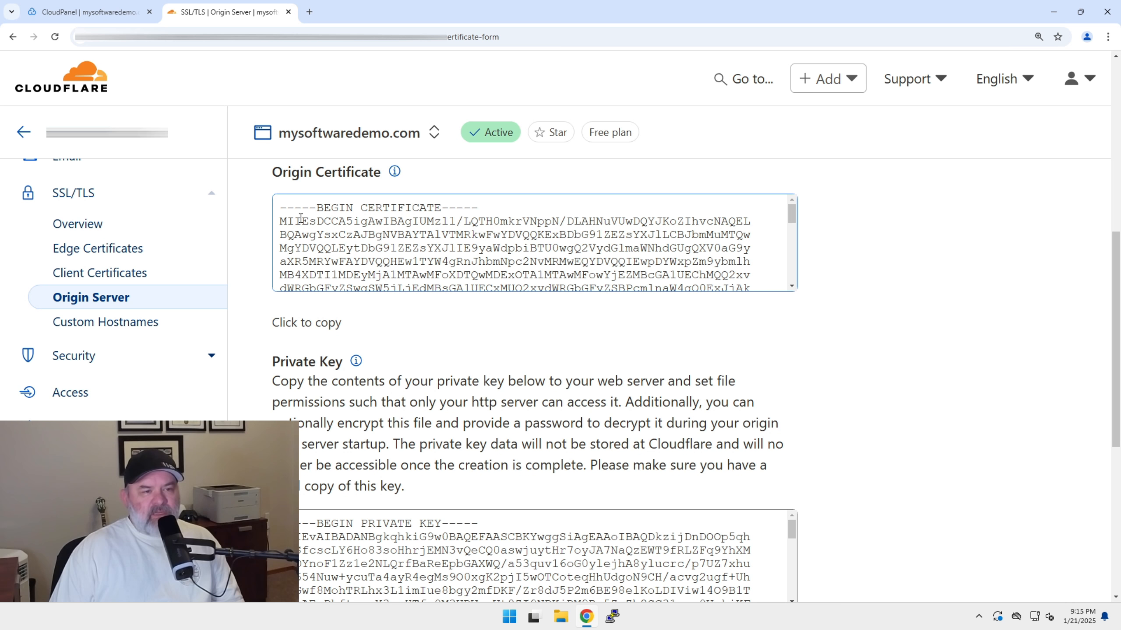
{"action": "mouse_move", "coordinate": [403, 222]}
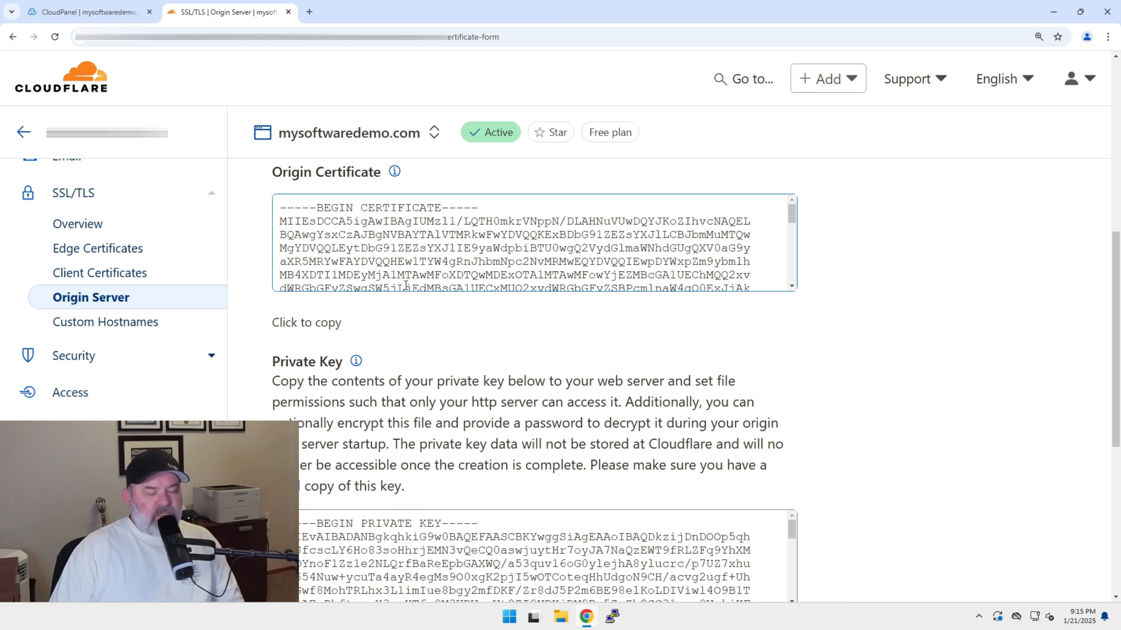
{"action": "scroll", "scroll_direction": "down", "scroll_amount": 3}
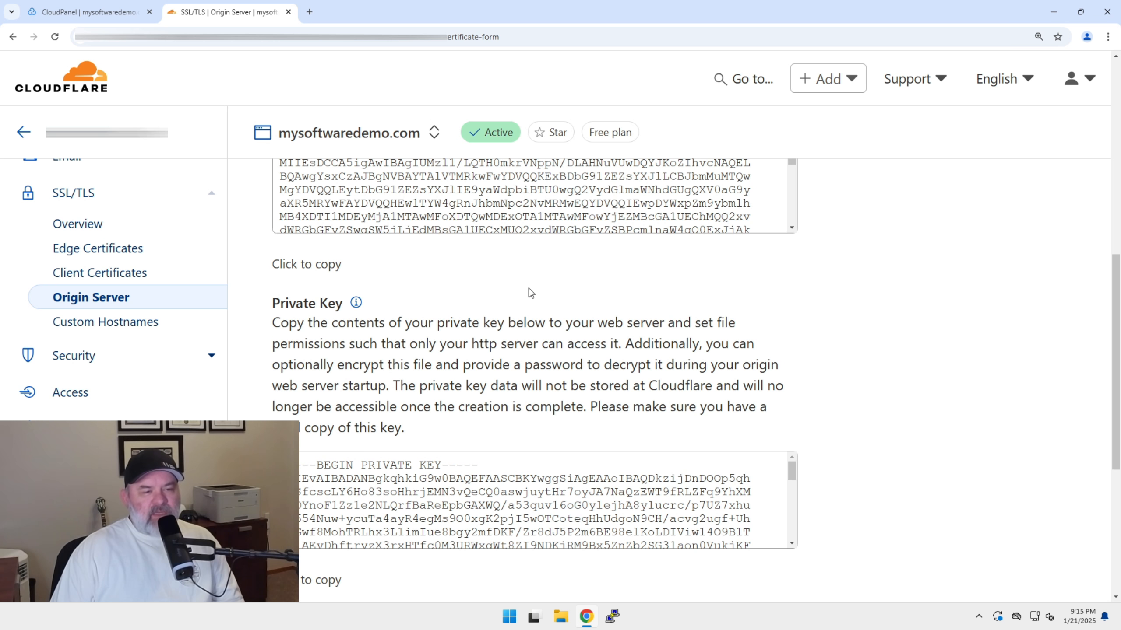
{"action": "left_click", "coordinate": [400, 488]}
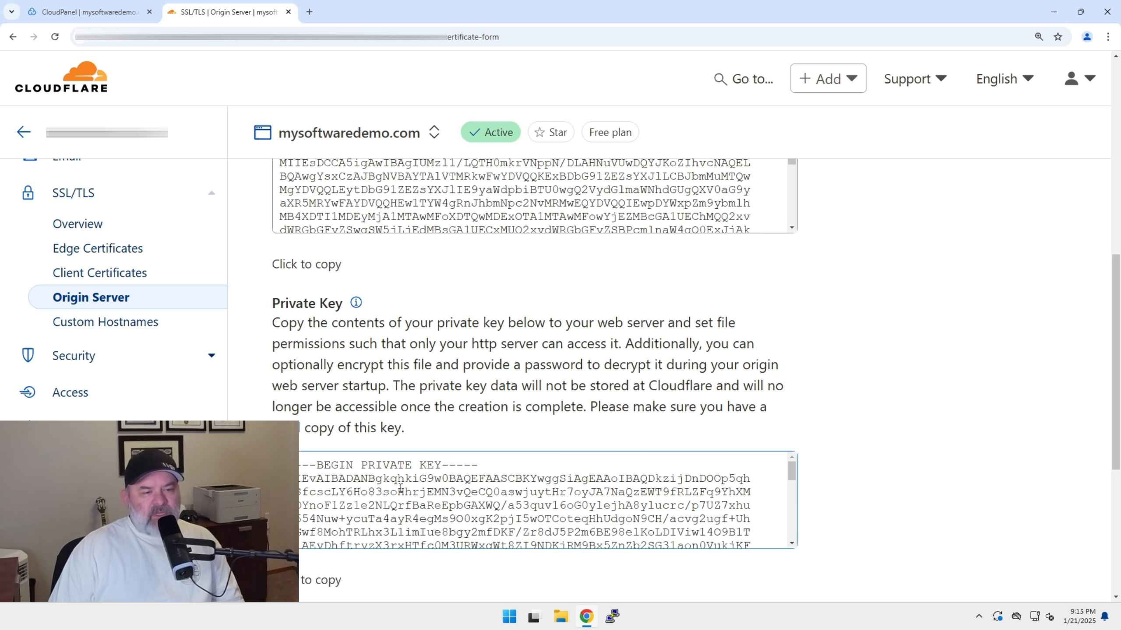
{"action": "left_click", "coordinate": [536, 500]}
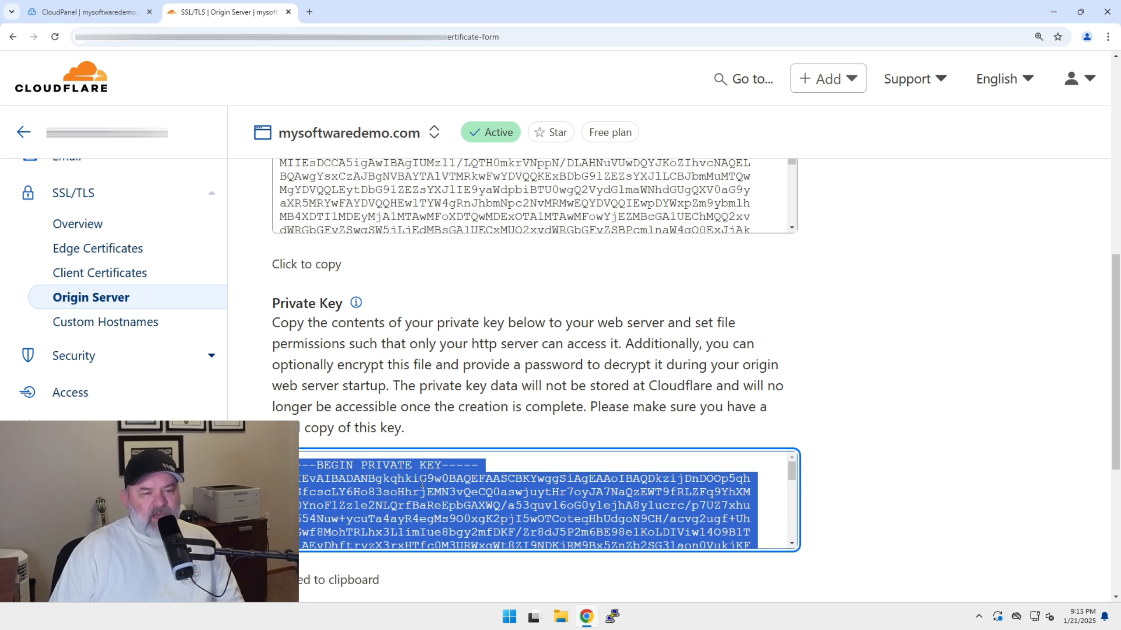
{"action": "mouse_move", "coordinate": [228, 112]}
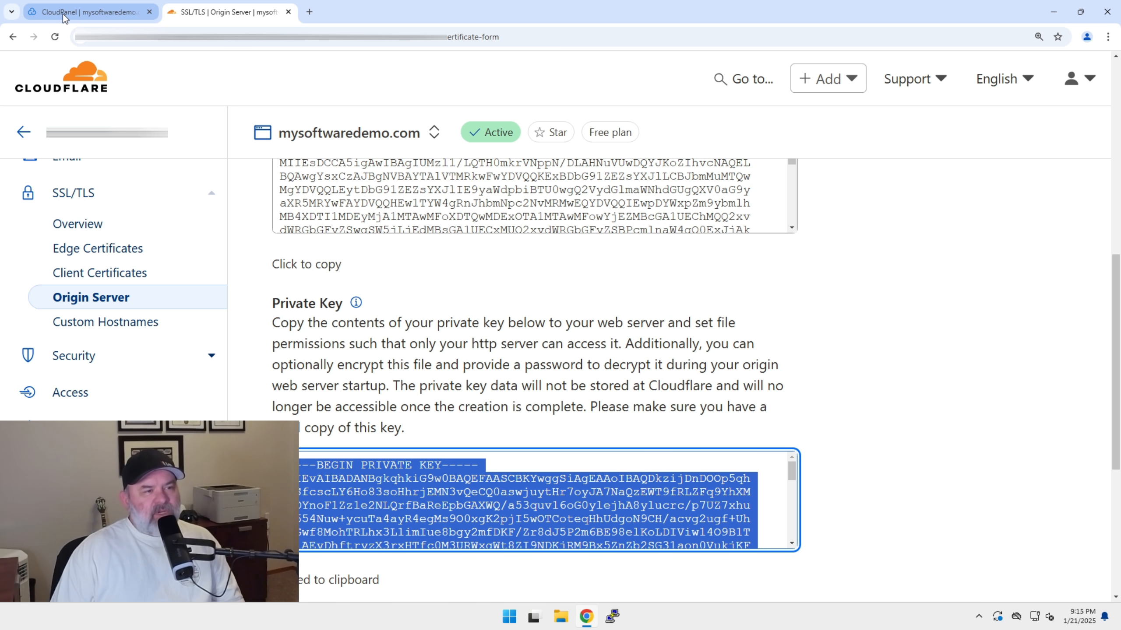
Start importing a custom certificate from the site's SSL/TLS Actions menu in CloudPanel
{"action": "left_click", "coordinate": [86, 12]}
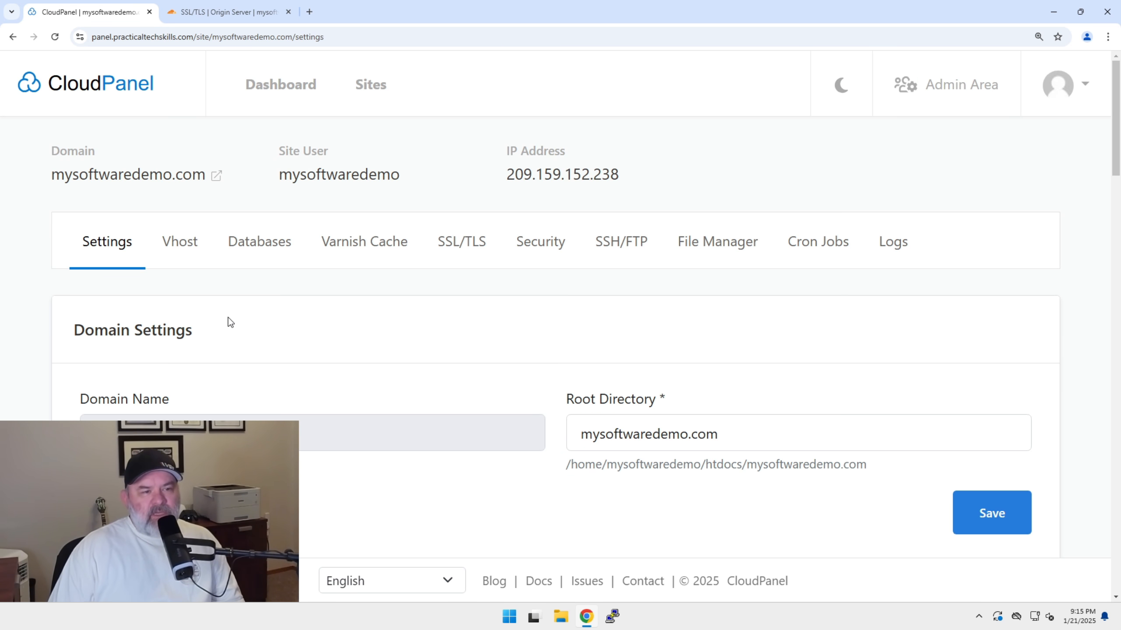
{"action": "mouse_move", "coordinate": [377, 327]}
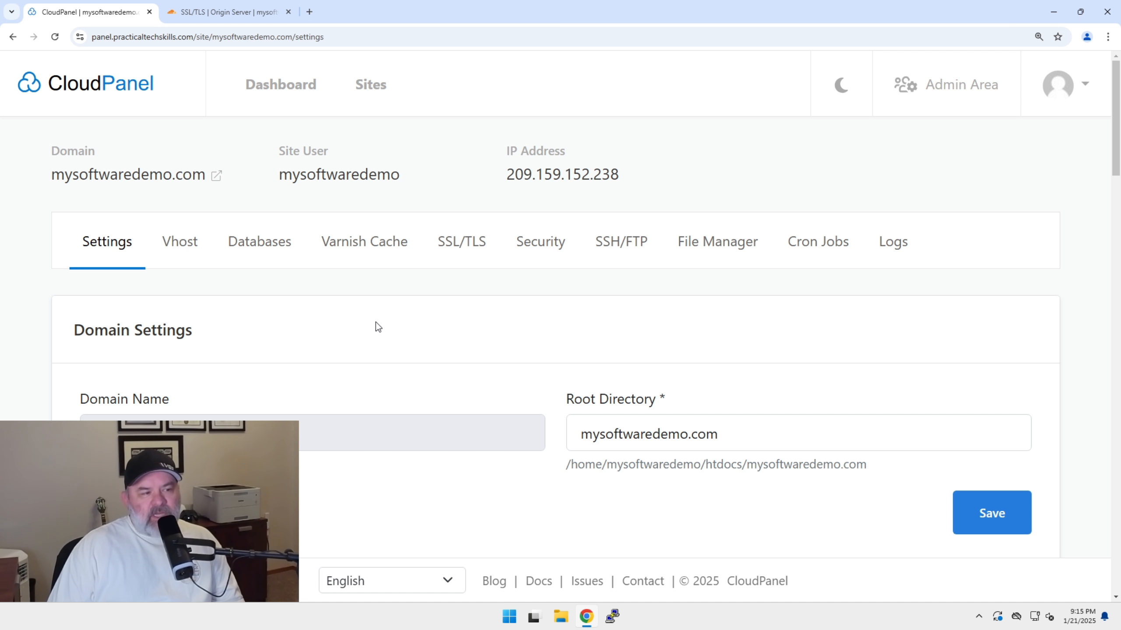
{"action": "left_click", "coordinate": [461, 242]}
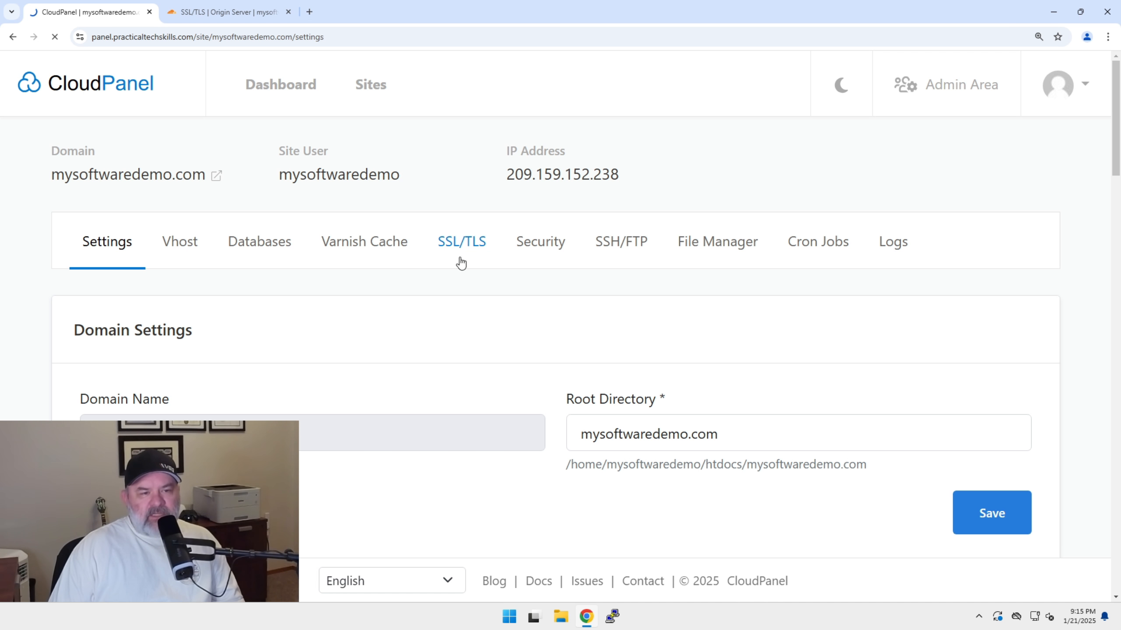
{"action": "left_click", "coordinate": [461, 241]}
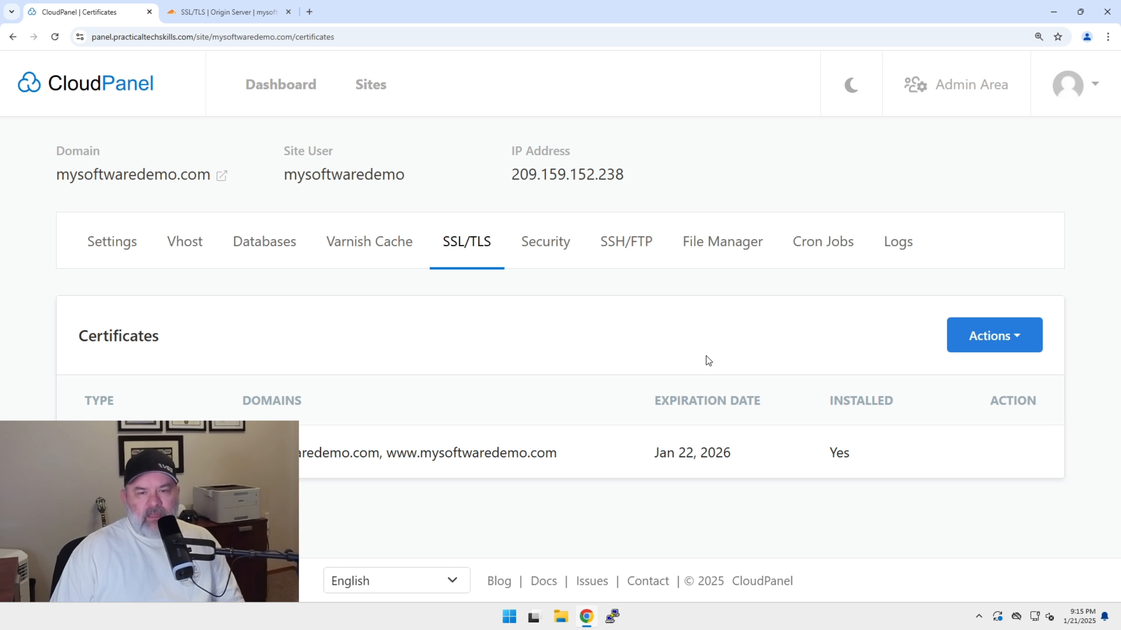
{"action": "left_click", "coordinate": [993, 336]}
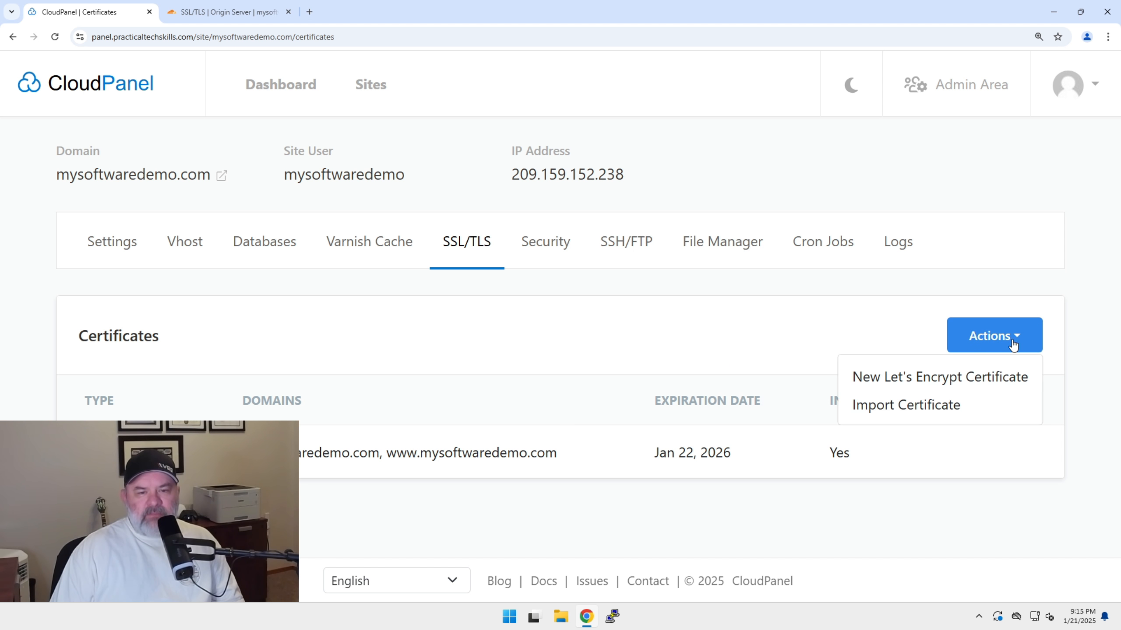
{"action": "mouse_move", "coordinate": [905, 405]}
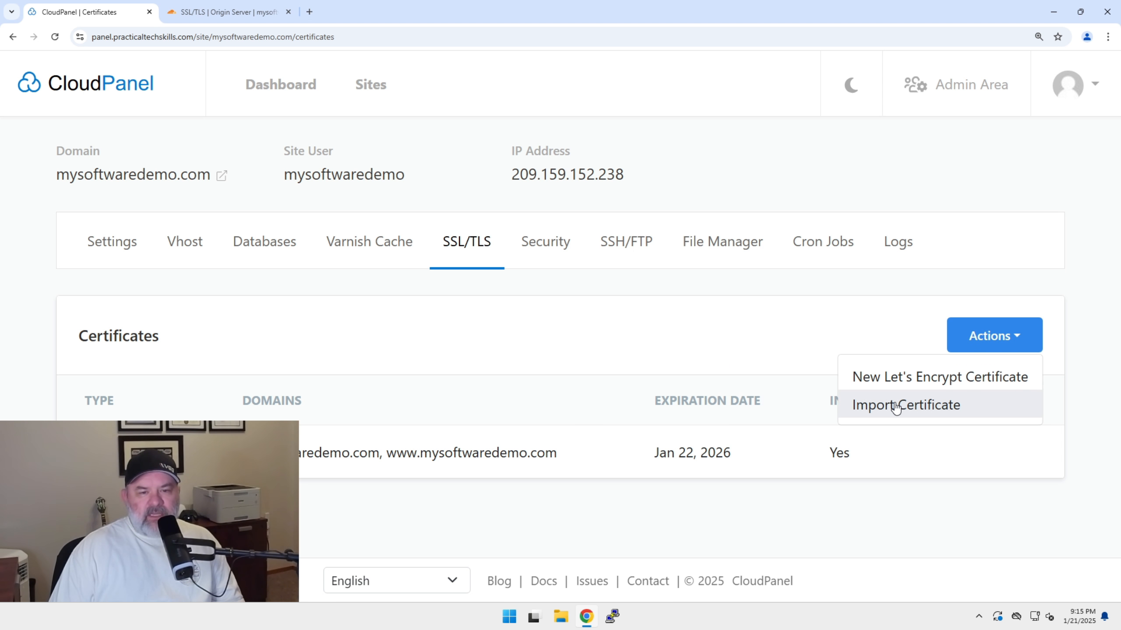
{"action": "left_click", "coordinate": [905, 404]}
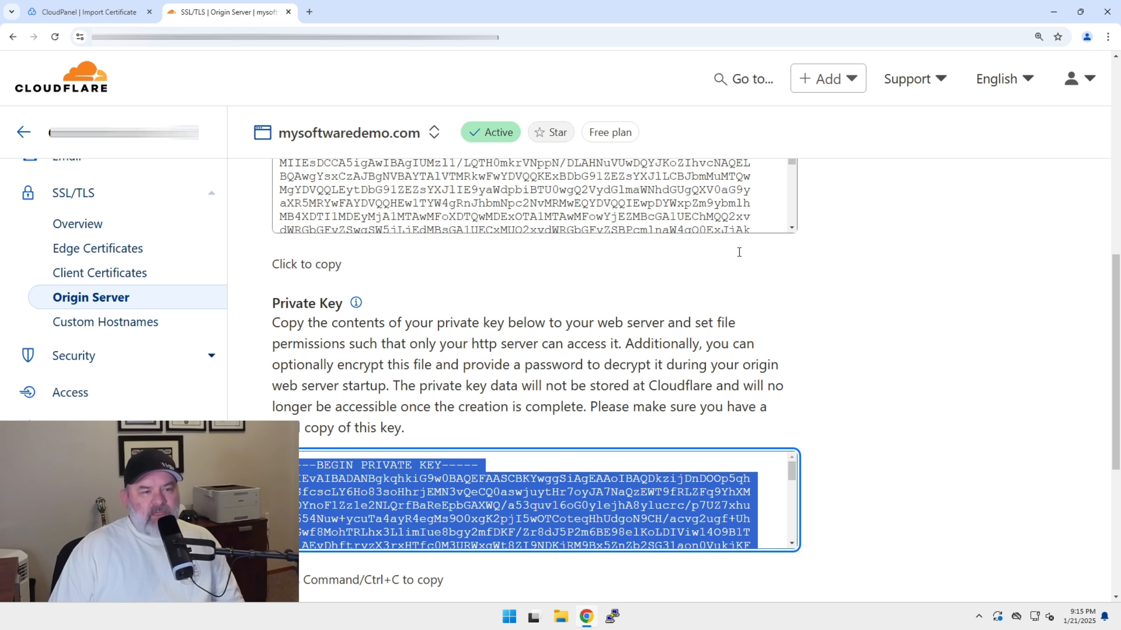
Import and install the pasted Cloudflare origin certificate and private key for mysoftwaredemo.com
{"action": "scroll", "scroll_direction": "up", "scroll_amount": 3}
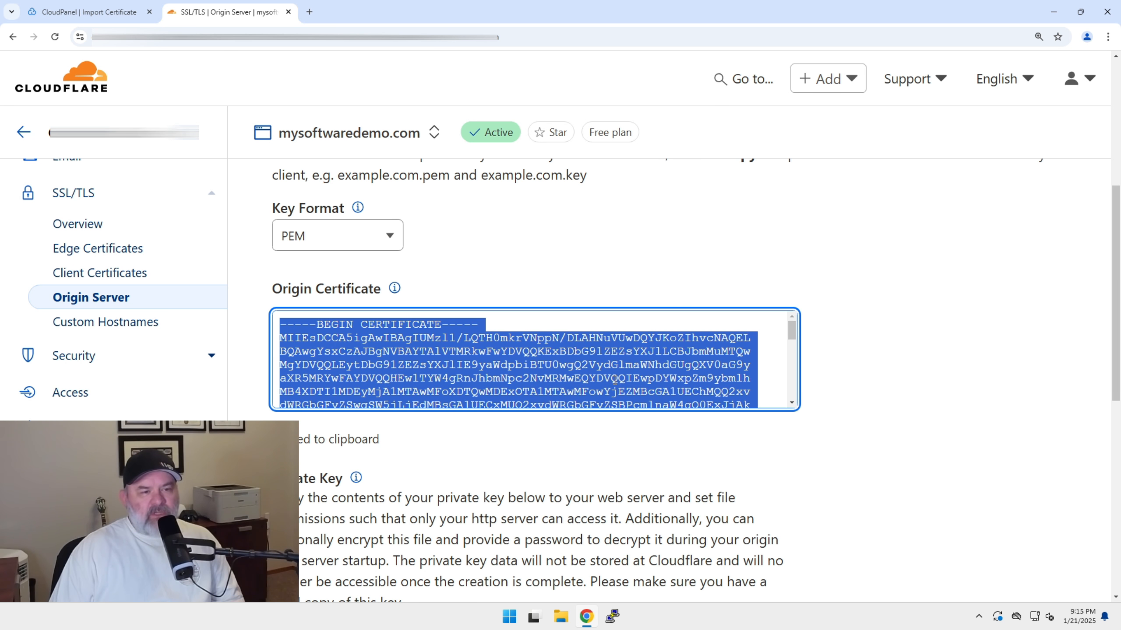
{"action": "left_click", "coordinate": [86, 11]}
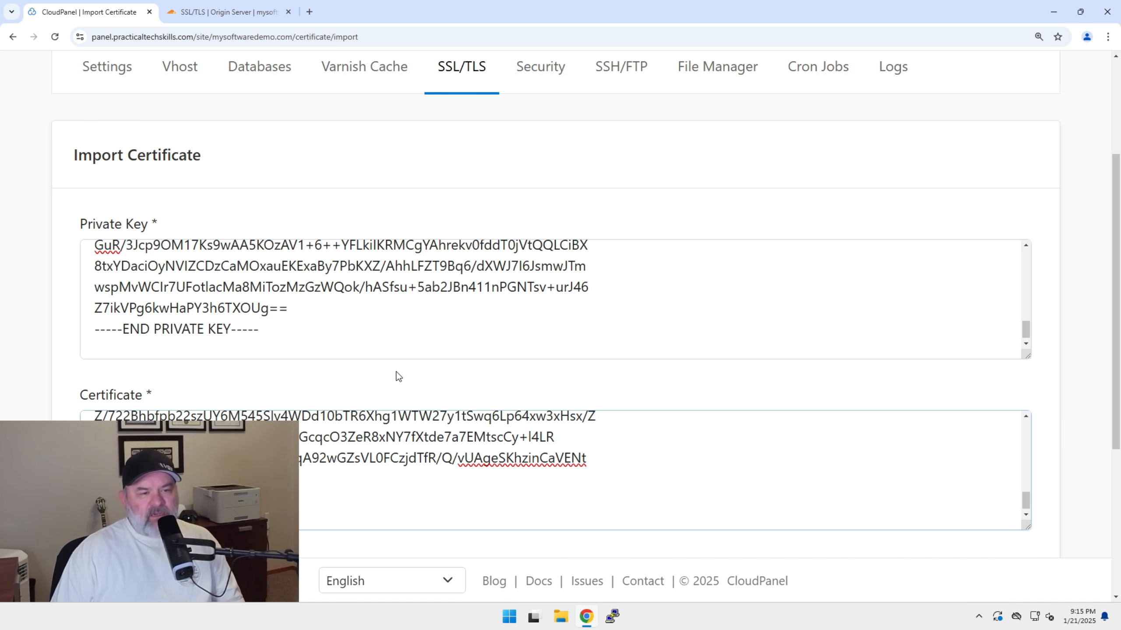
{"action": "scroll", "scroll_direction": "down", "scroll_amount": 3}
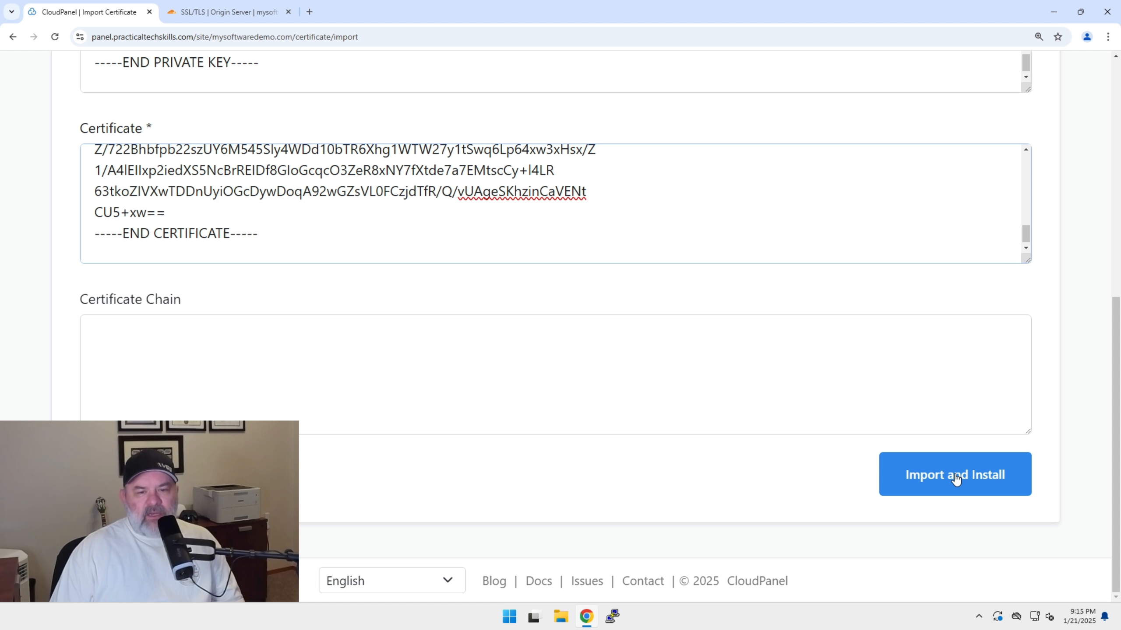
{"action": "left_click", "coordinate": [954, 474]}
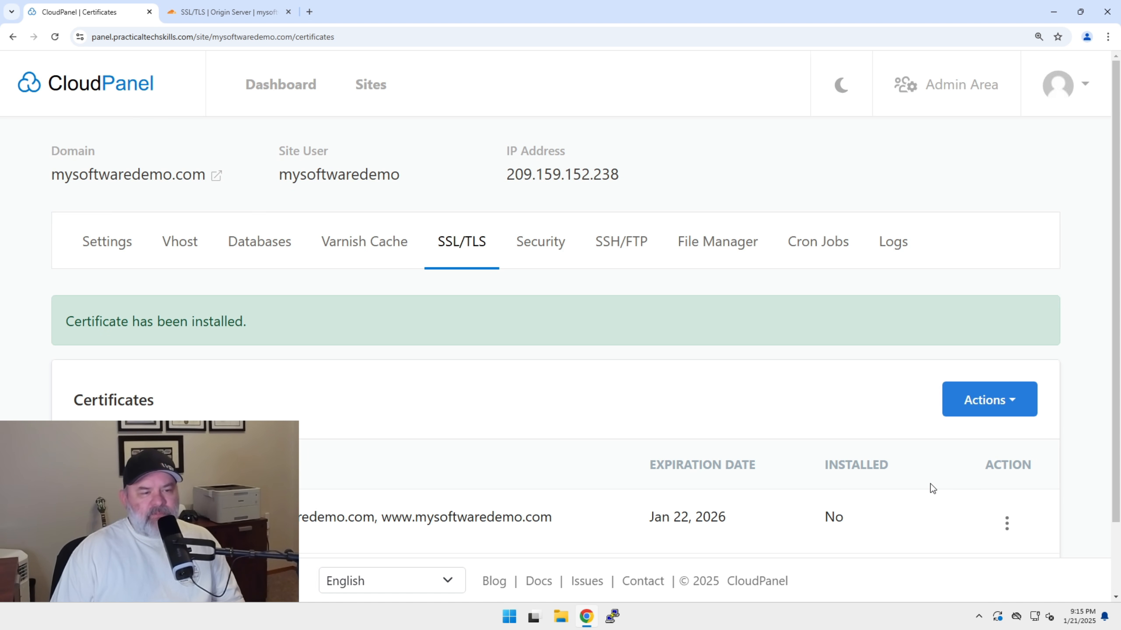
{"action": "scroll", "scroll_direction": "down", "scroll_amount": 3}
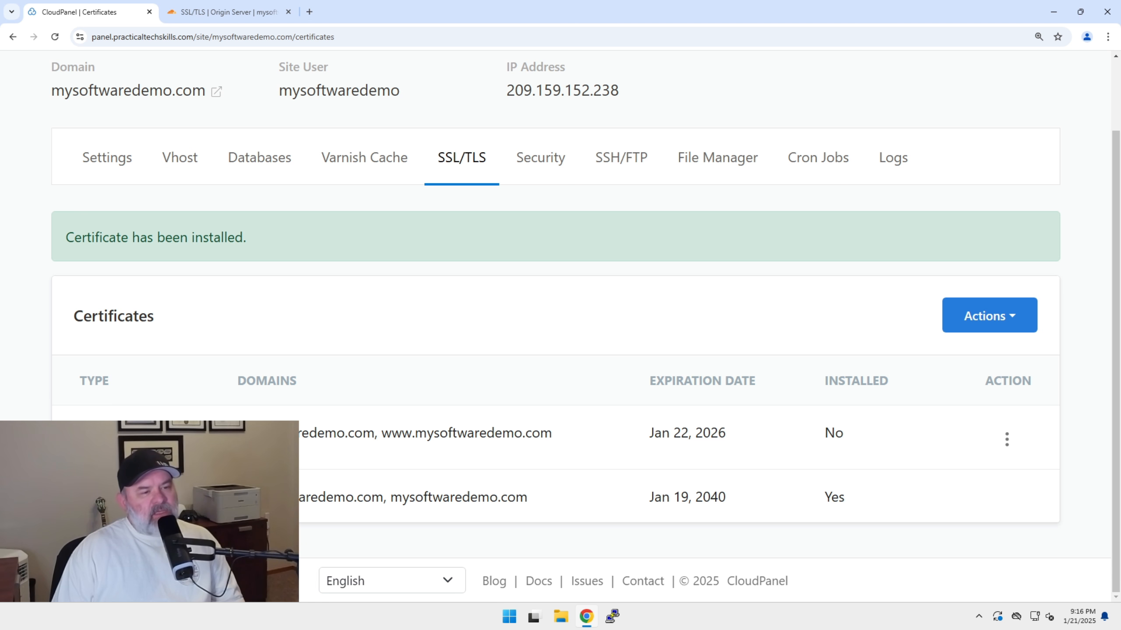
{"action": "mouse_move", "coordinate": [753, 541]}
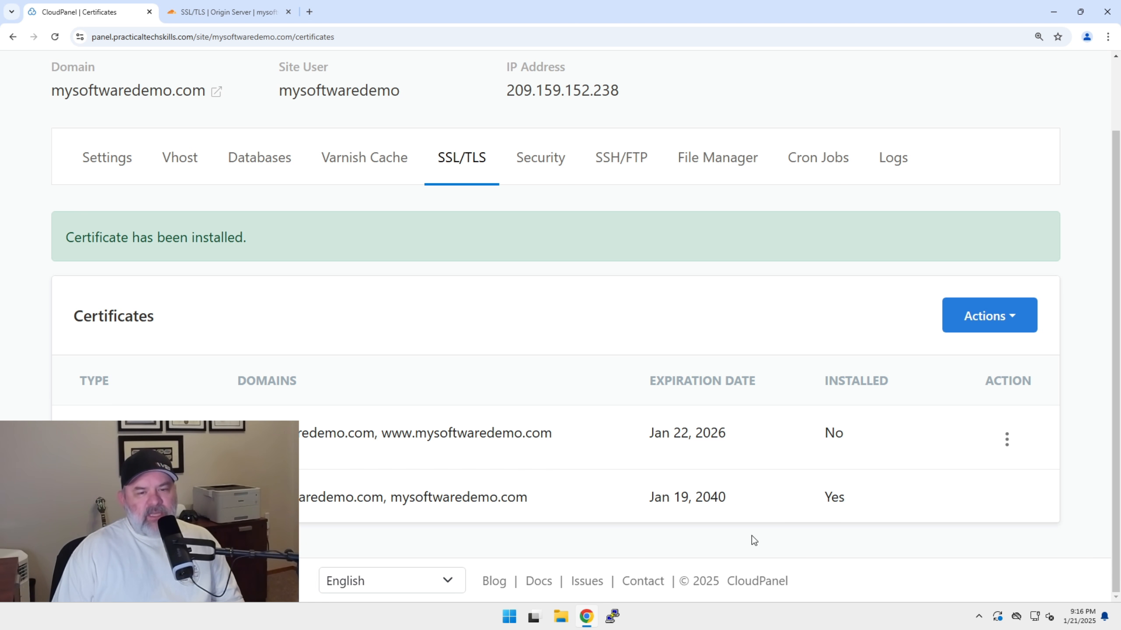
{"action": "mouse_move", "coordinate": [890, 505]}
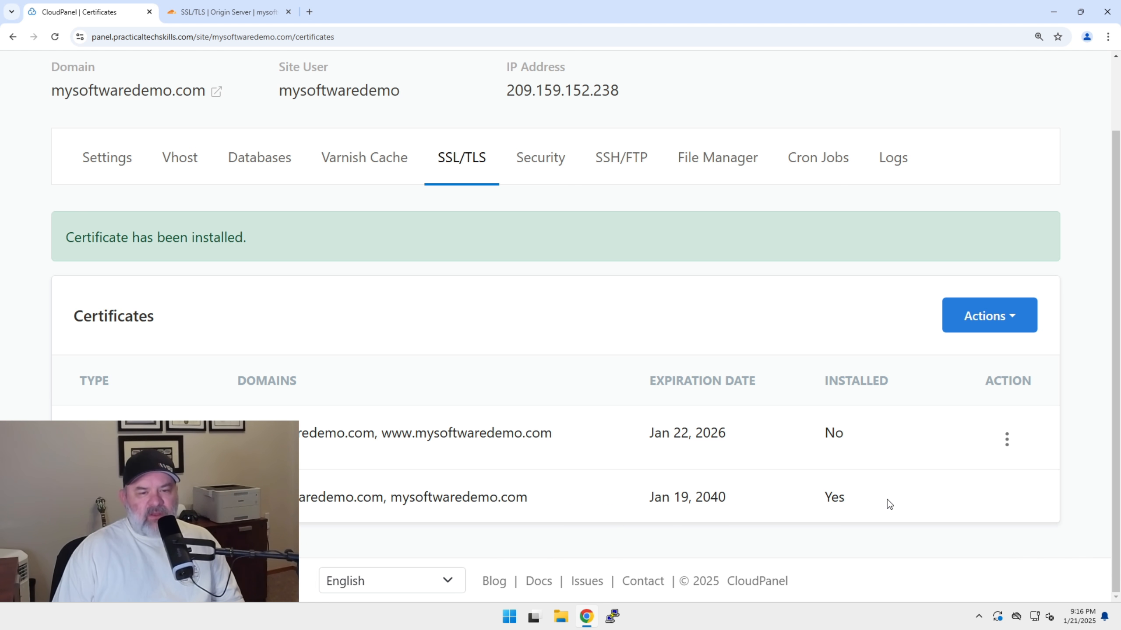
{"action": "mouse_move", "coordinate": [976, 489]}
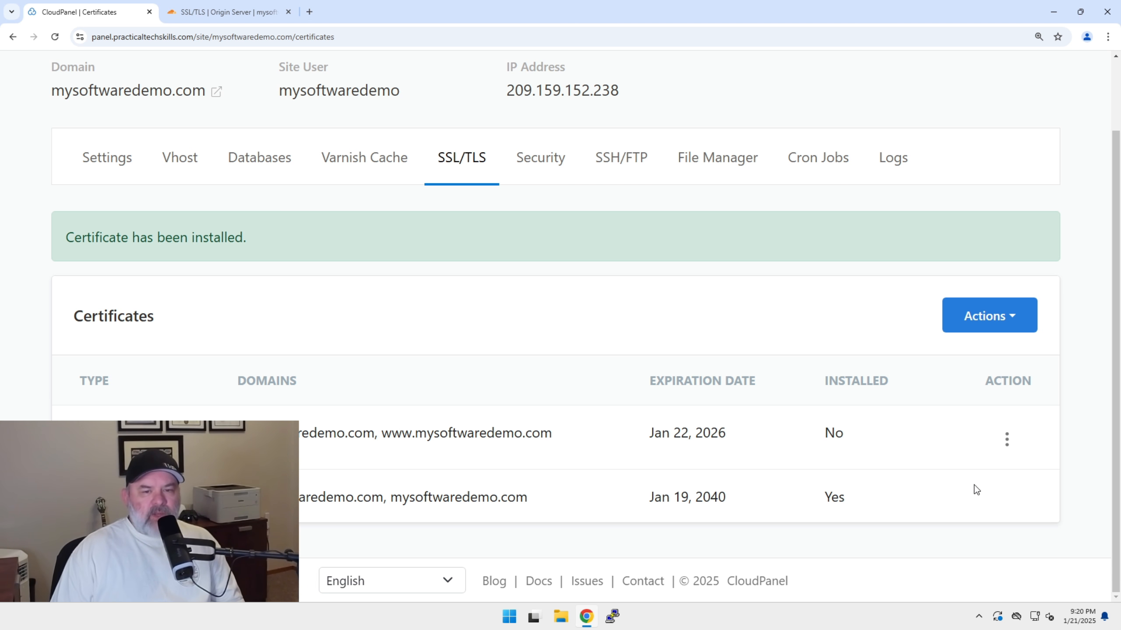
Reach the SSL/TLS encryption mode configuration for mysoftwaredemo.com in Cloudflare
{"action": "left_click", "coordinate": [228, 13]}
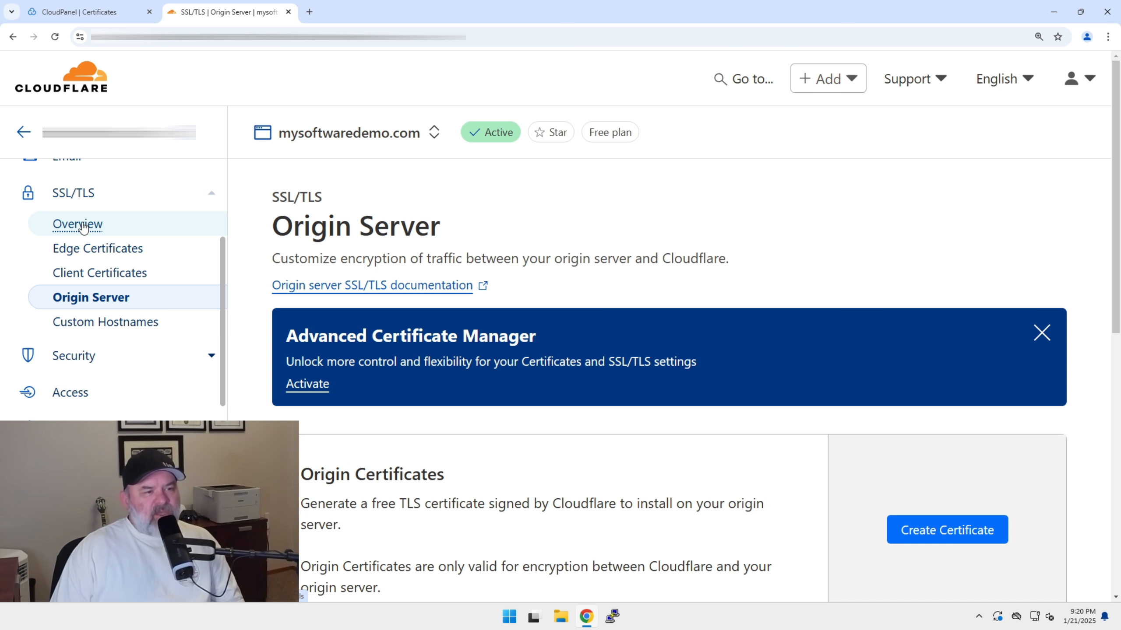
{"action": "left_click", "coordinate": [77, 224]}
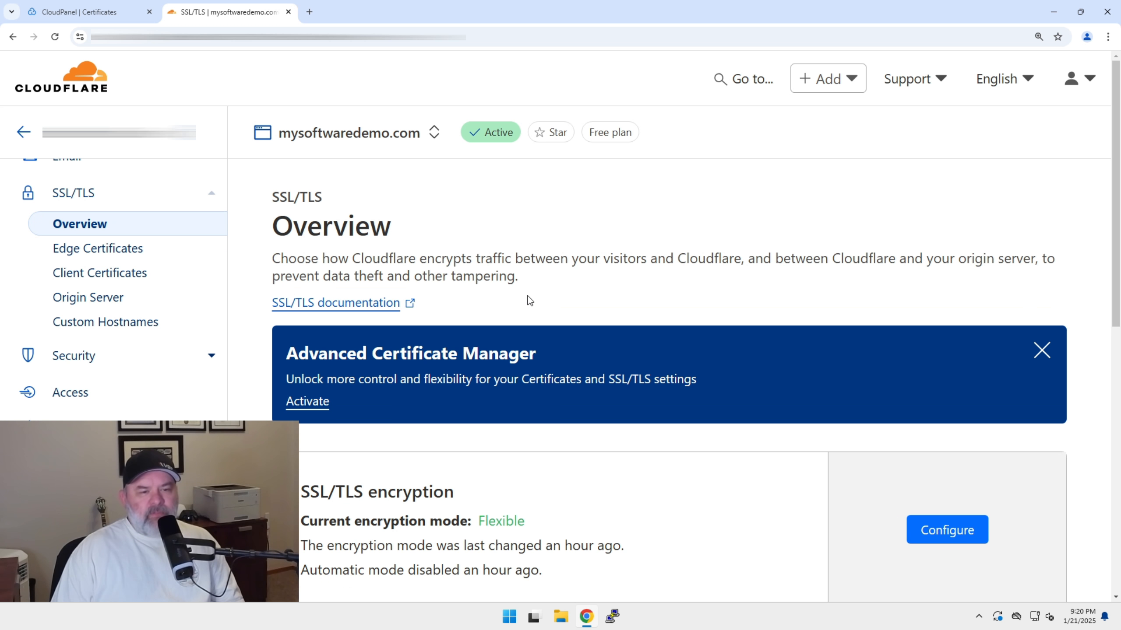
{"action": "scroll", "scroll_direction": "down", "scroll_amount": 3}
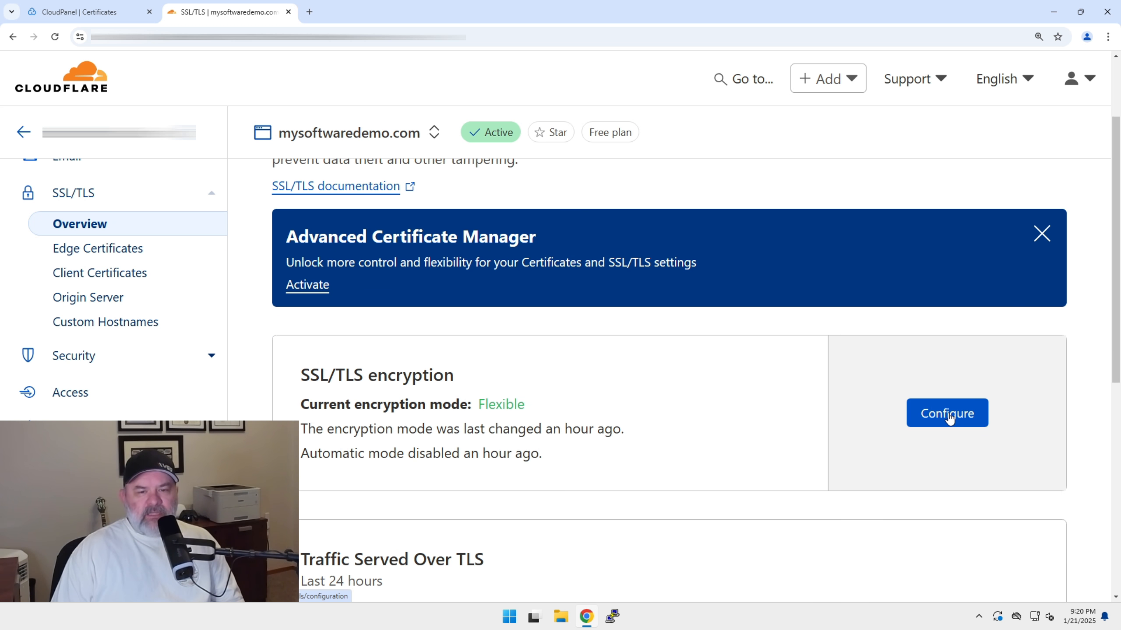
{"action": "left_click", "coordinate": [947, 413]}
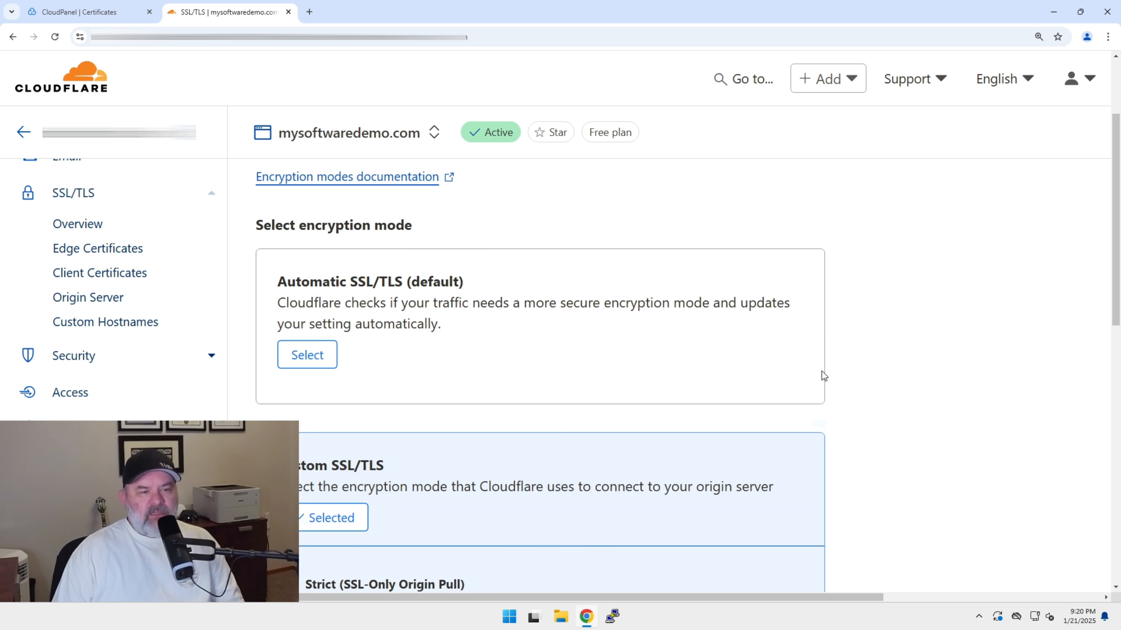
{"action": "scroll", "scroll_direction": "down", "scroll_amount": 3}
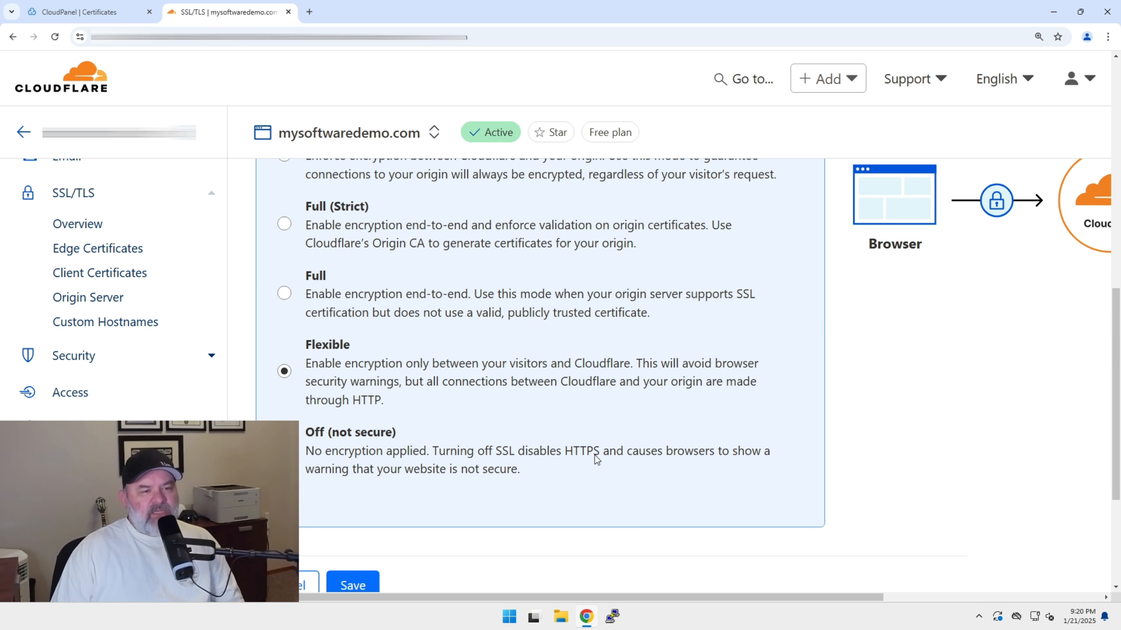
{"action": "mouse_move", "coordinate": [512, 468]}
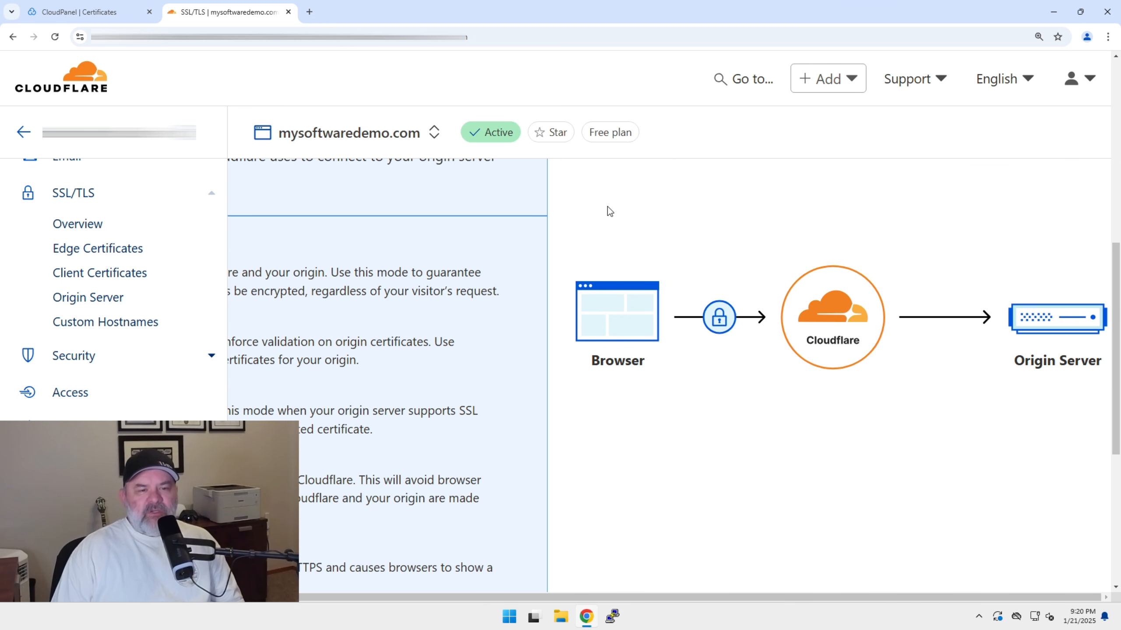
{"action": "mouse_move", "coordinate": [554, 328]}
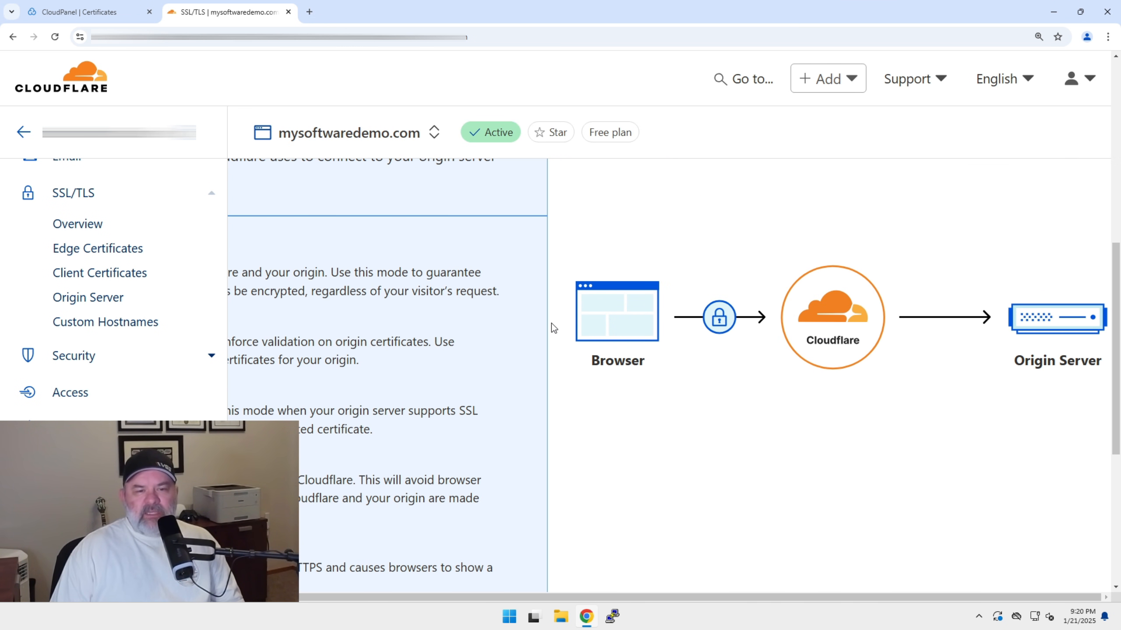
{"action": "mouse_move", "coordinate": [823, 311]}
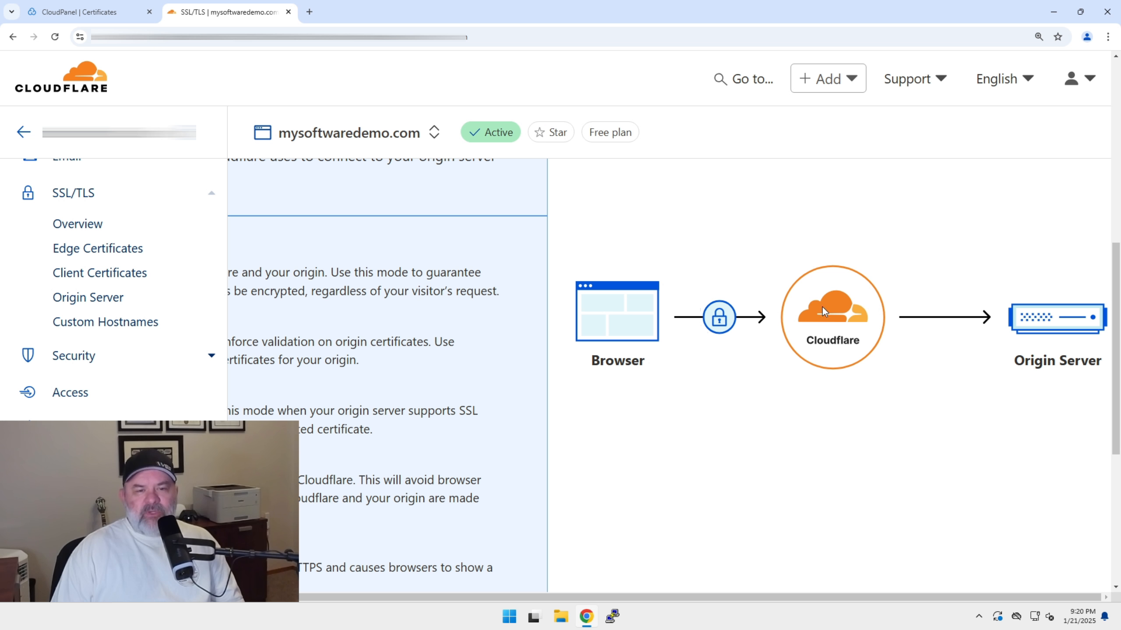
{"action": "mouse_move", "coordinate": [847, 309]}
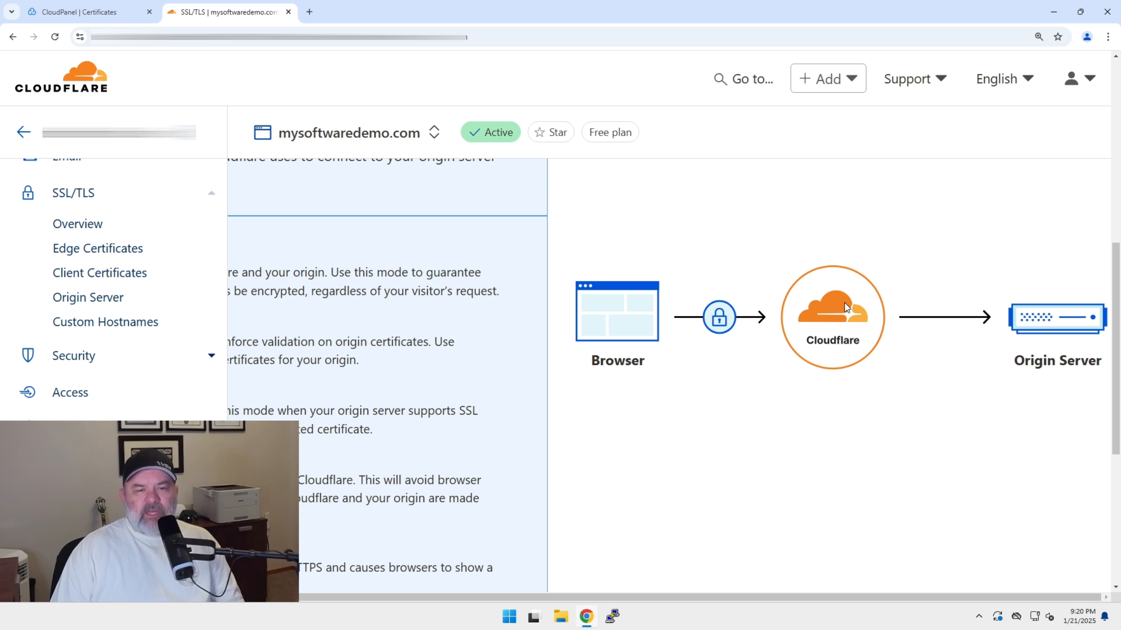
{"action": "mouse_move", "coordinate": [901, 323]}
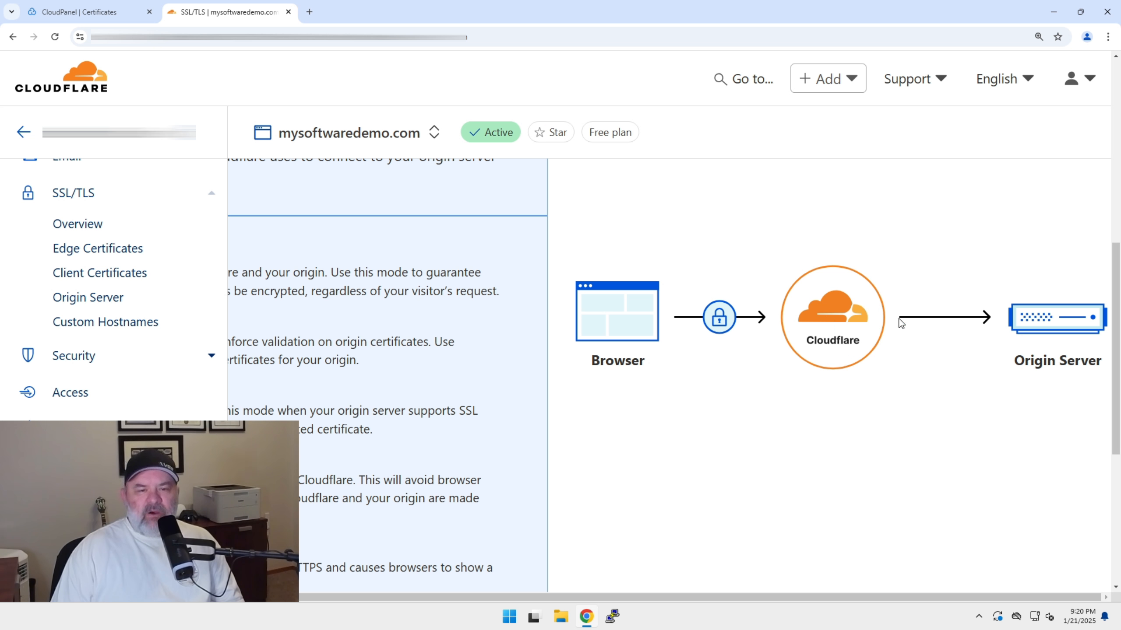
{"action": "mouse_move", "coordinate": [1050, 352]}
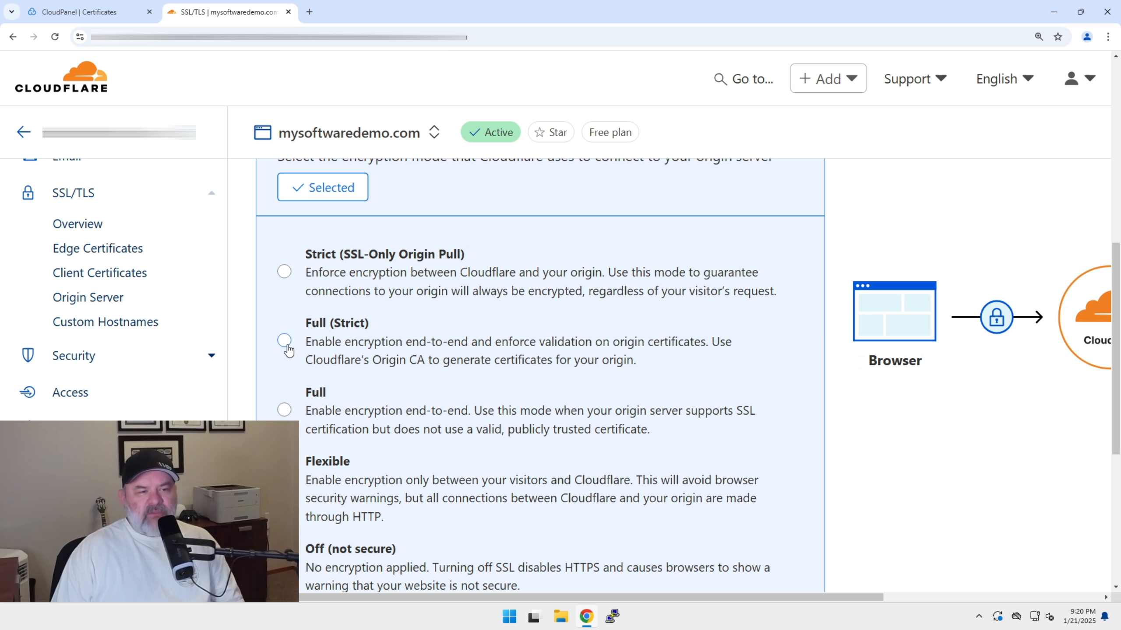
Set the encryption mode to Full (strict) and save it
{"action": "left_click", "coordinate": [284, 340]}
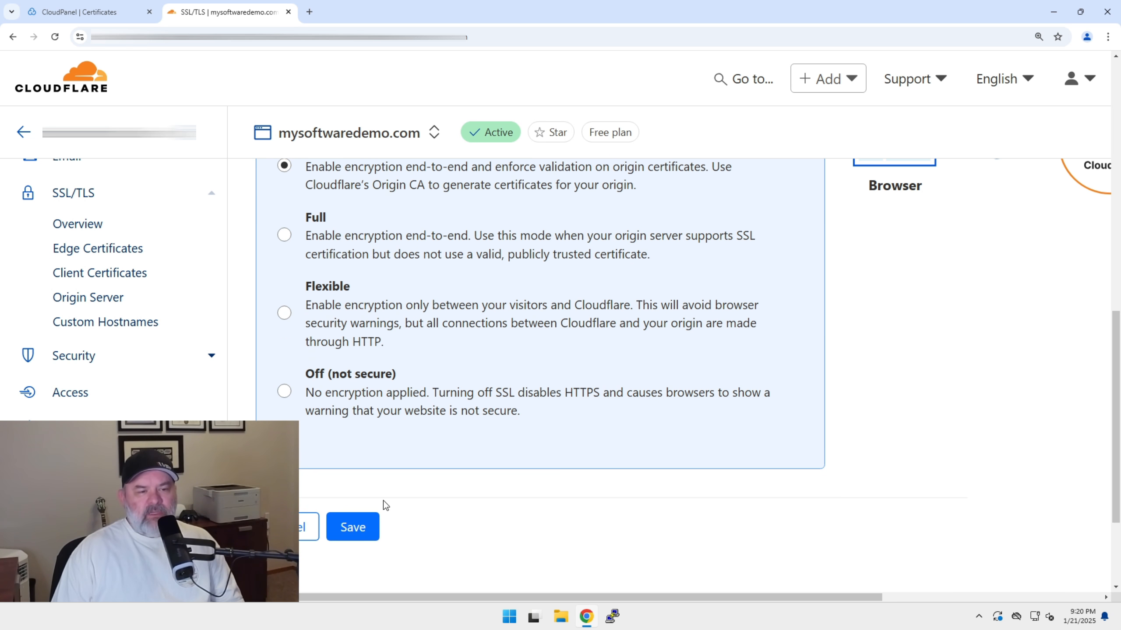
{"action": "left_click", "coordinate": [352, 527]}
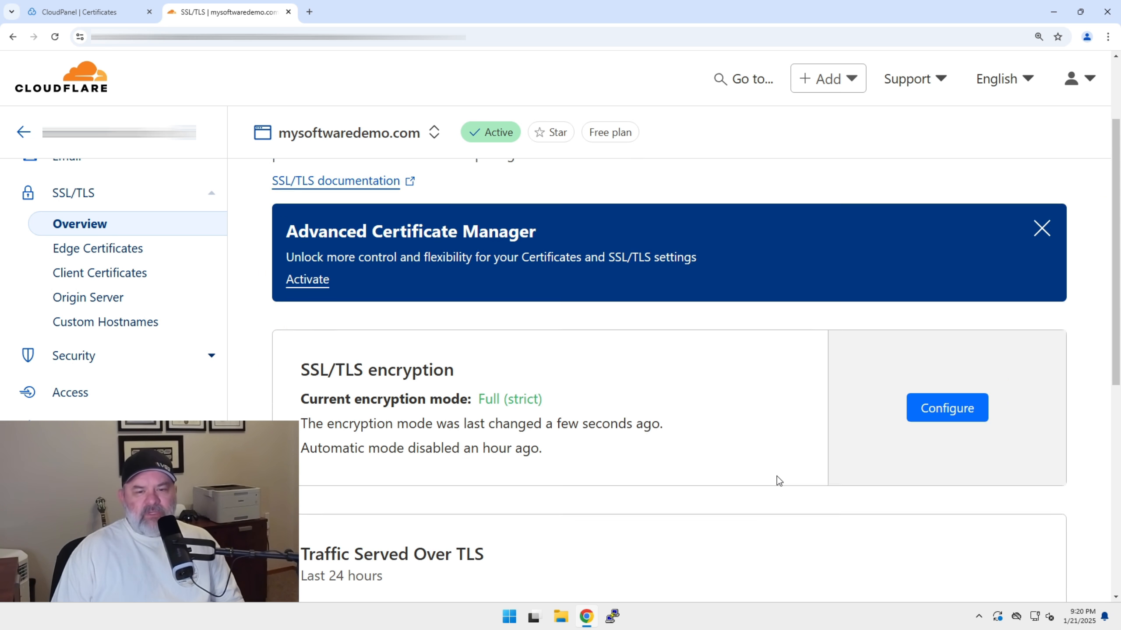
Reopen the encryption mode page showing the fully encrypted Browser–Cloudflare–Origin diagram
{"action": "left_click", "coordinate": [947, 407]}
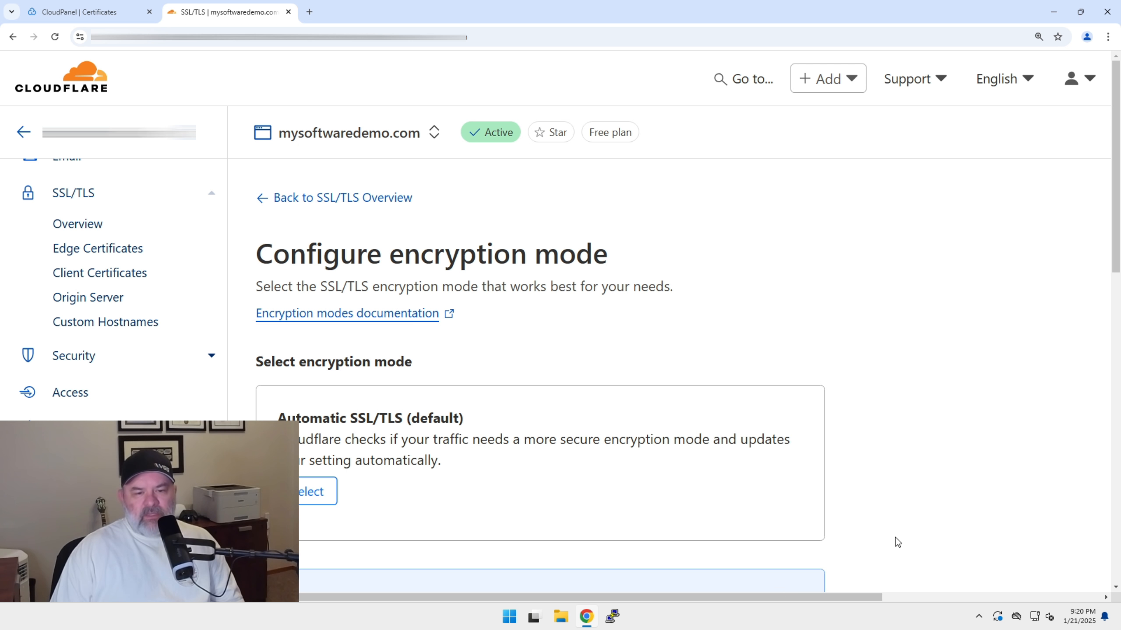
{"action": "scroll", "scroll_direction": "down", "scroll_amount": 3}
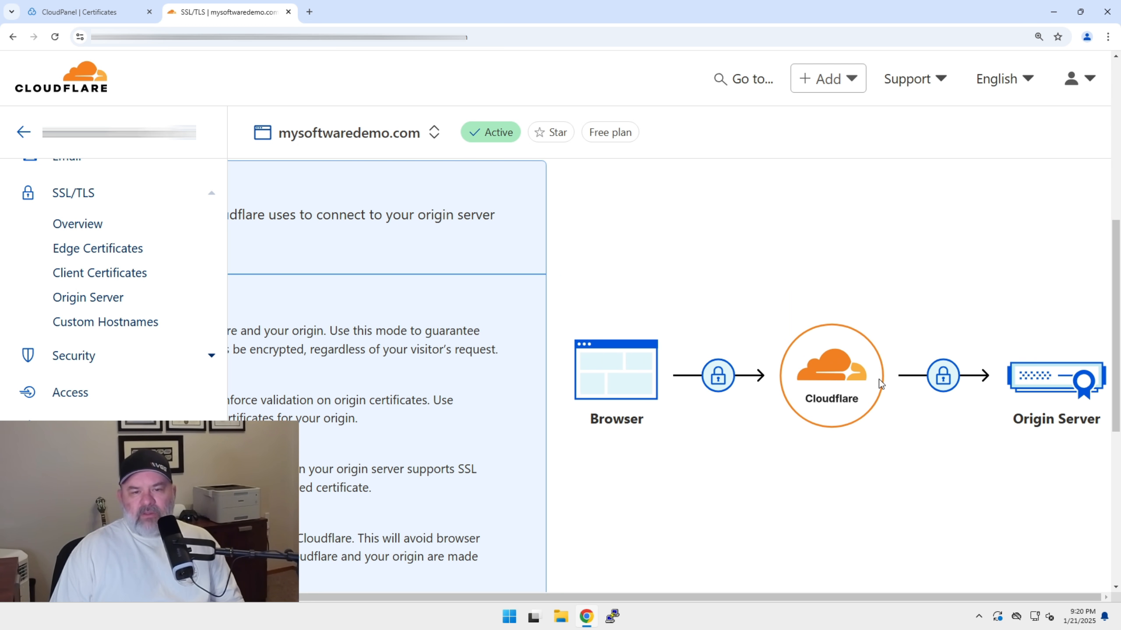
{"action": "mouse_move", "coordinate": [945, 379]}
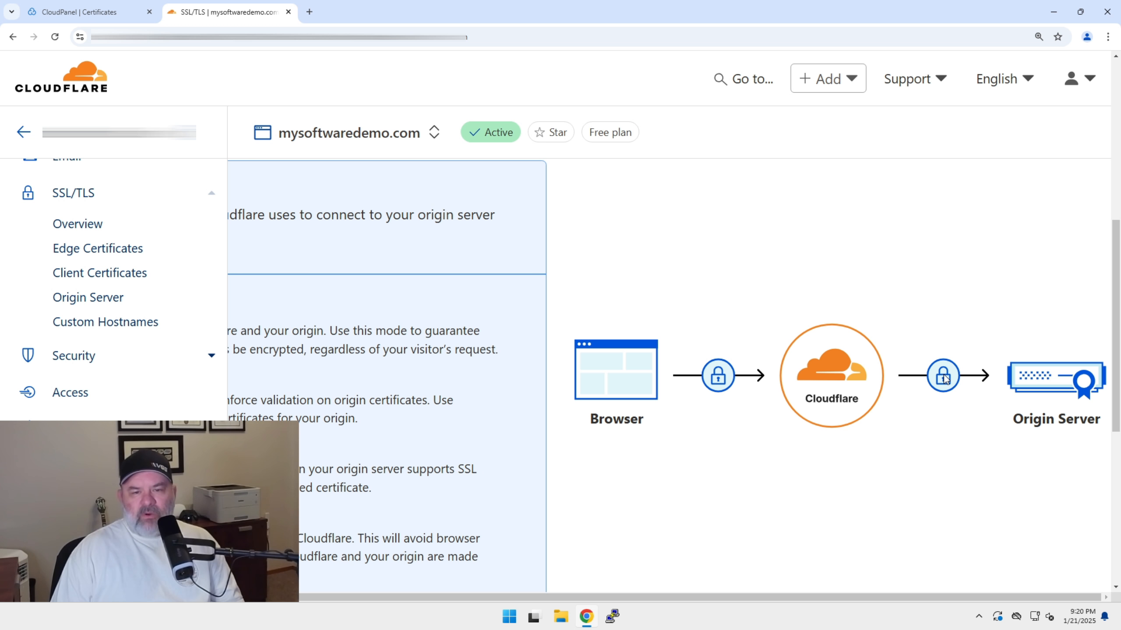
{"action": "mouse_move", "coordinate": [945, 383]}
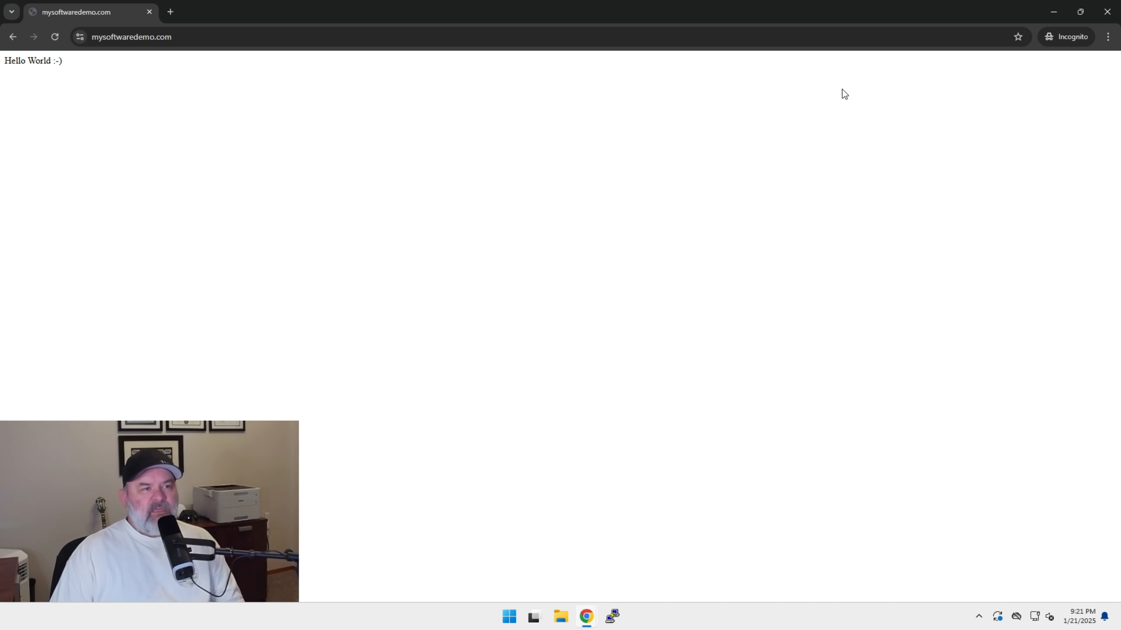
{"action": "mouse_move", "coordinate": [71, 70]}
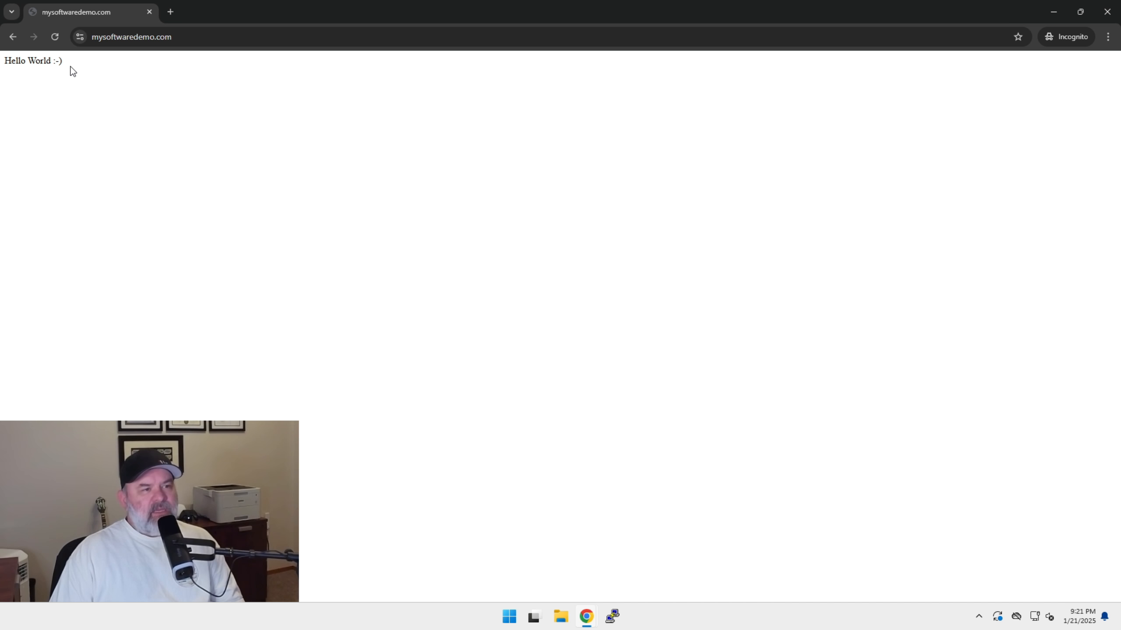
Load mysoftwaredemo.com in an incognito window and see the Hello World page served
{"action": "left_click", "coordinate": [80, 37]}
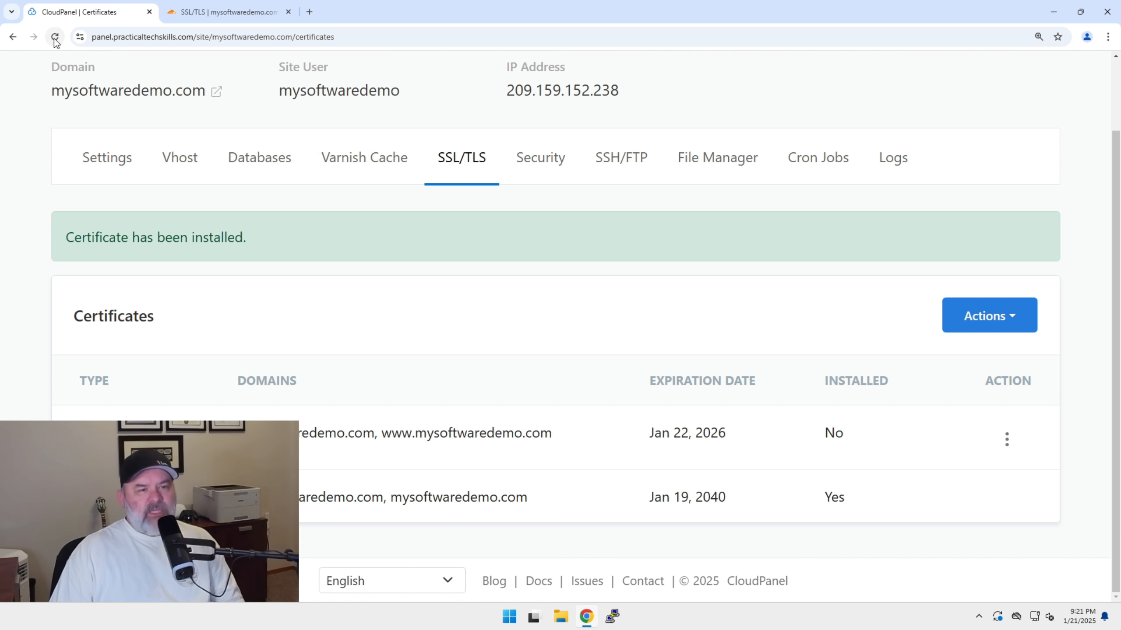
{"action": "mouse_move", "coordinate": [564, 242]}
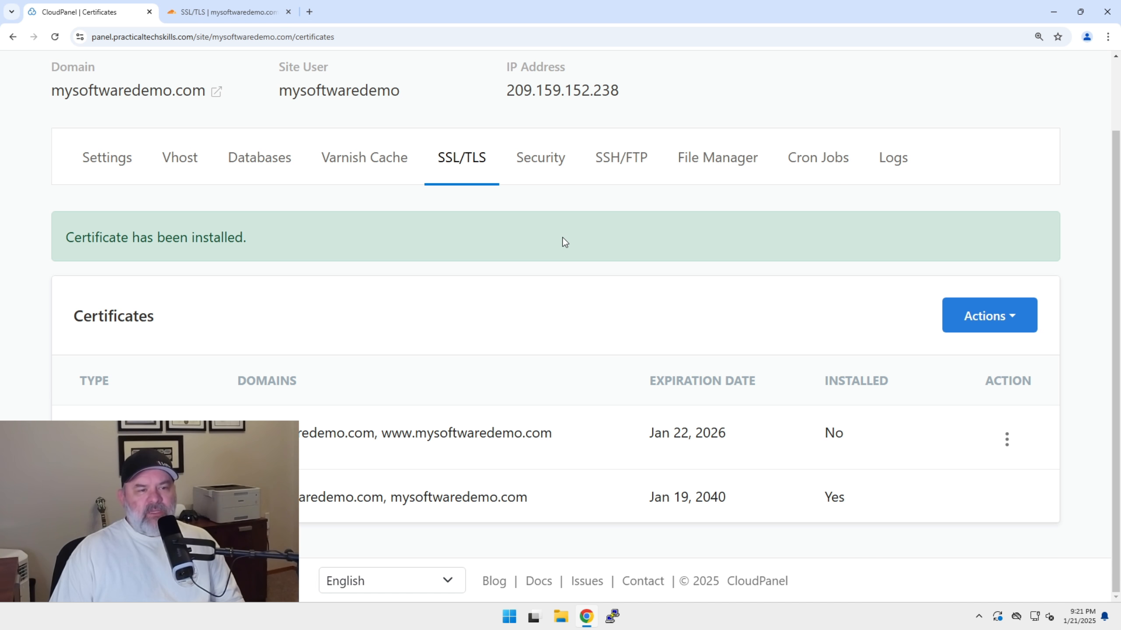
{"action": "mouse_move", "coordinate": [540, 157]}
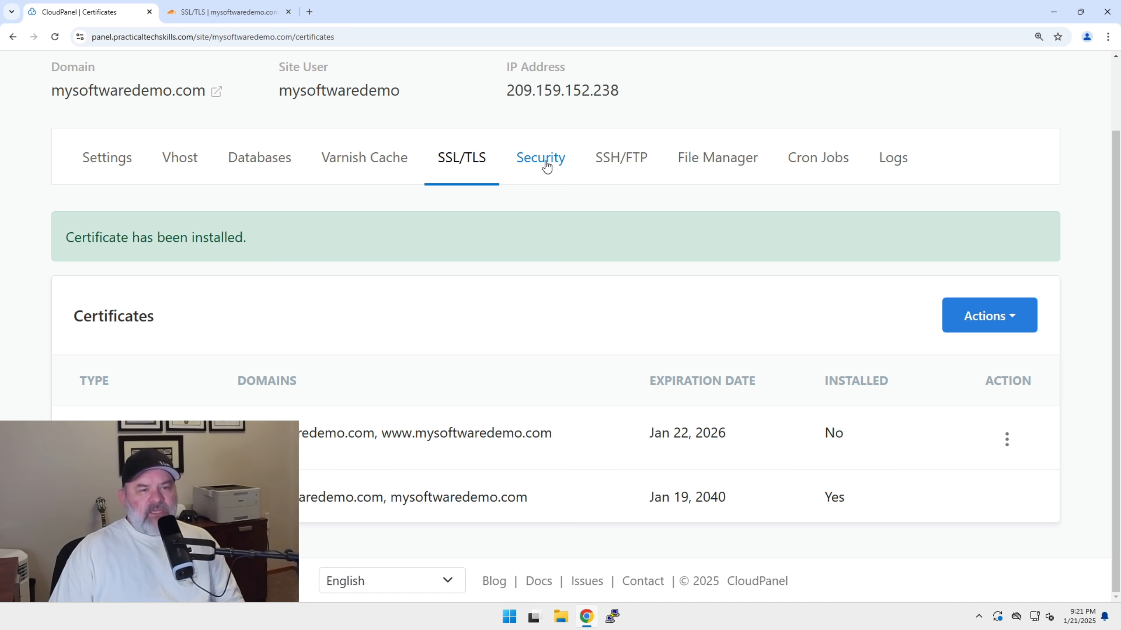
Enable 'Allow traffic from Cloudflare only' in the site's Security settings and save
{"action": "left_click", "coordinate": [540, 157]}
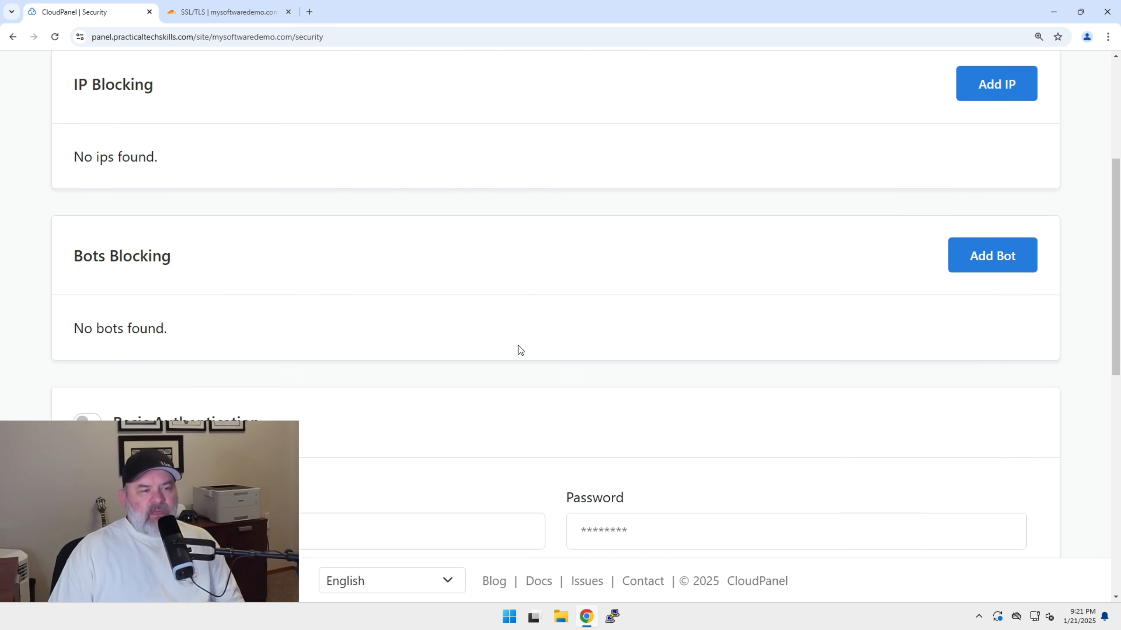
{"action": "scroll", "scroll_direction": "down", "scroll_amount": 3}
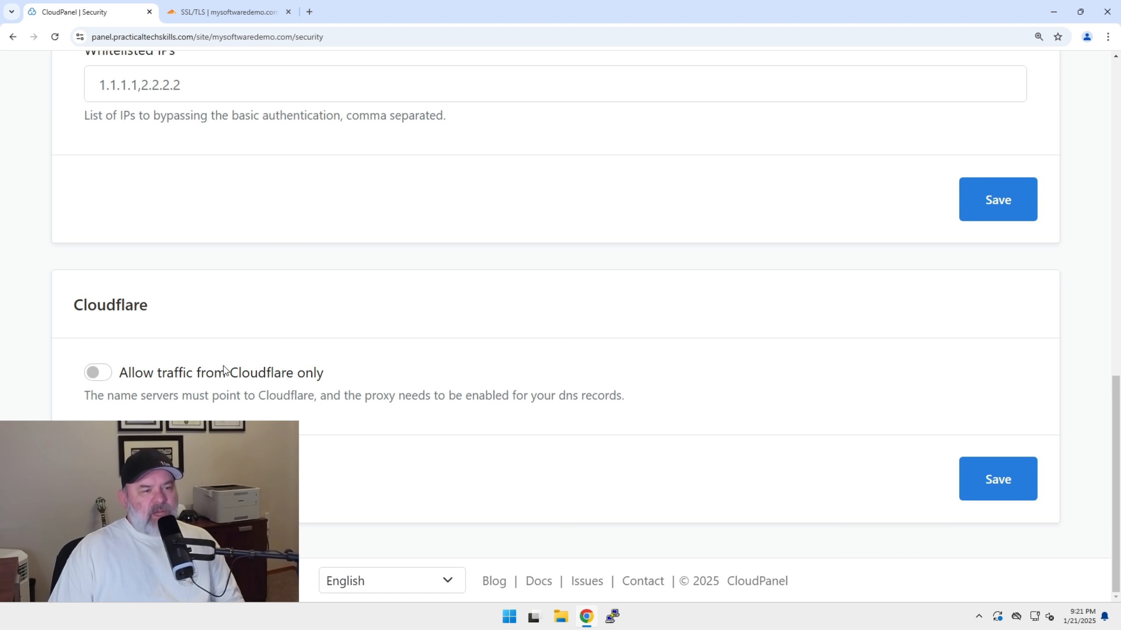
{"action": "mouse_move", "coordinate": [103, 376]}
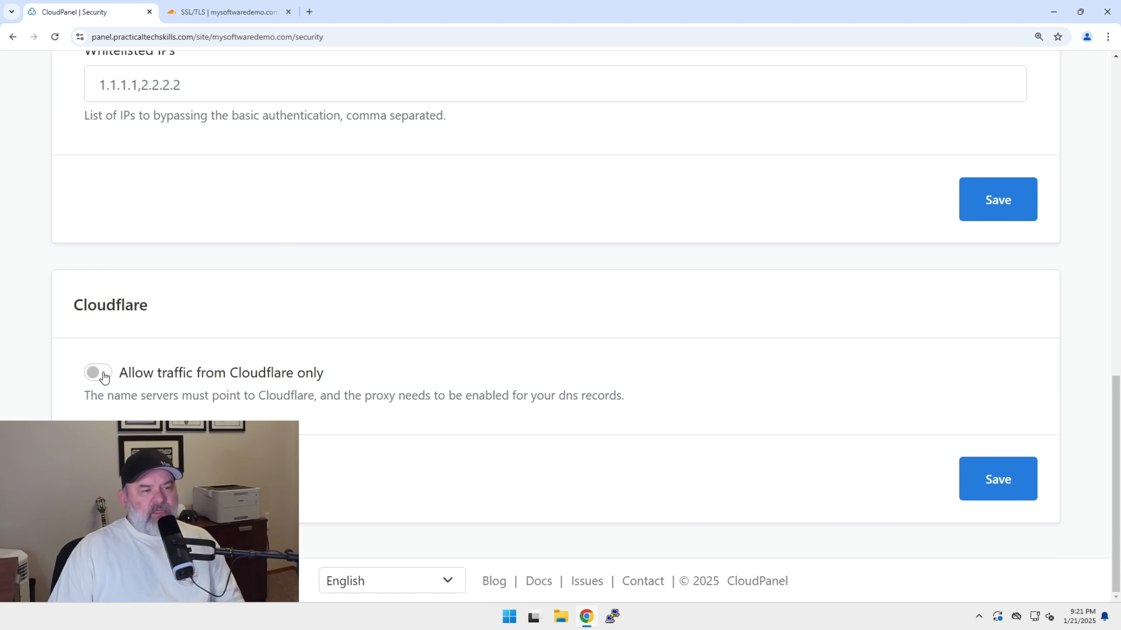
{"action": "left_click", "coordinate": [99, 372]}
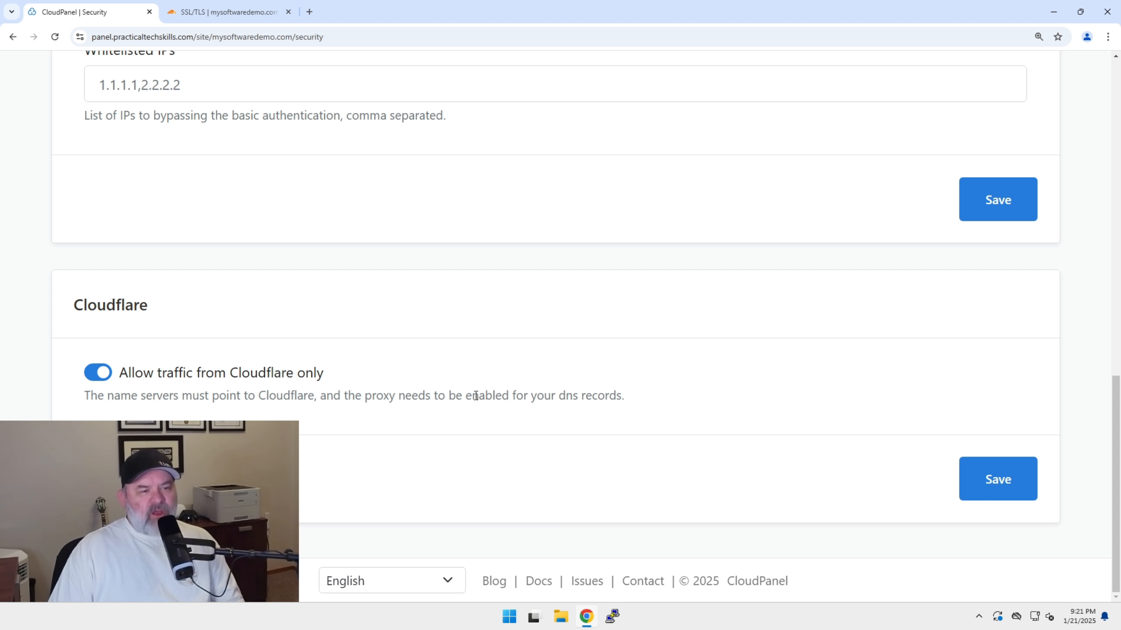
{"action": "mouse_move", "coordinate": [487, 422]}
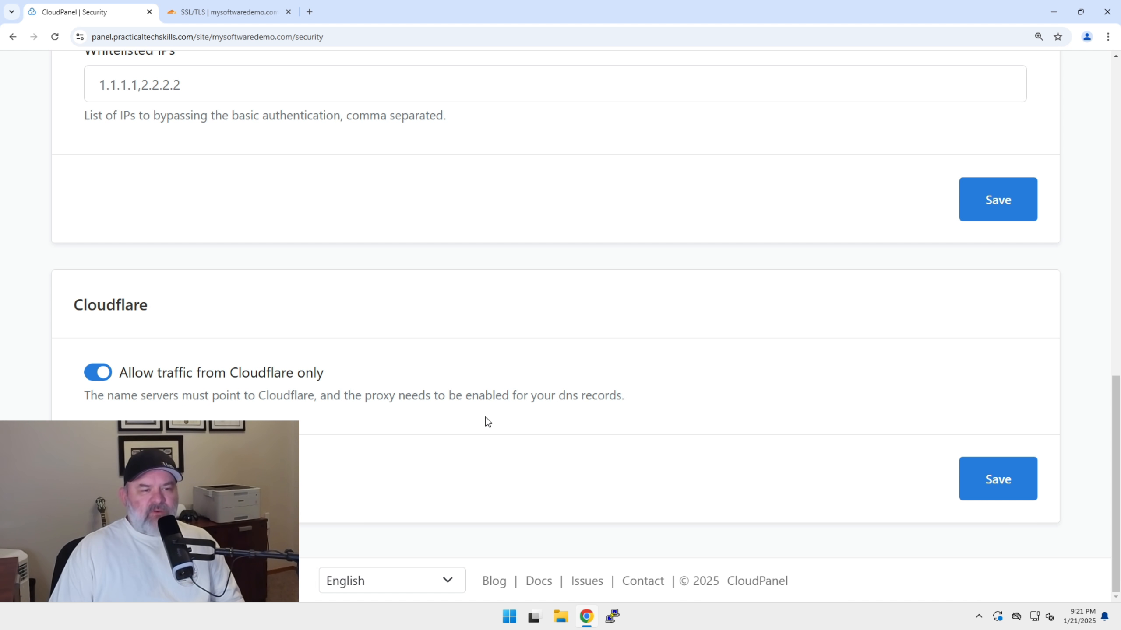
{"action": "left_click", "coordinate": [998, 479]}
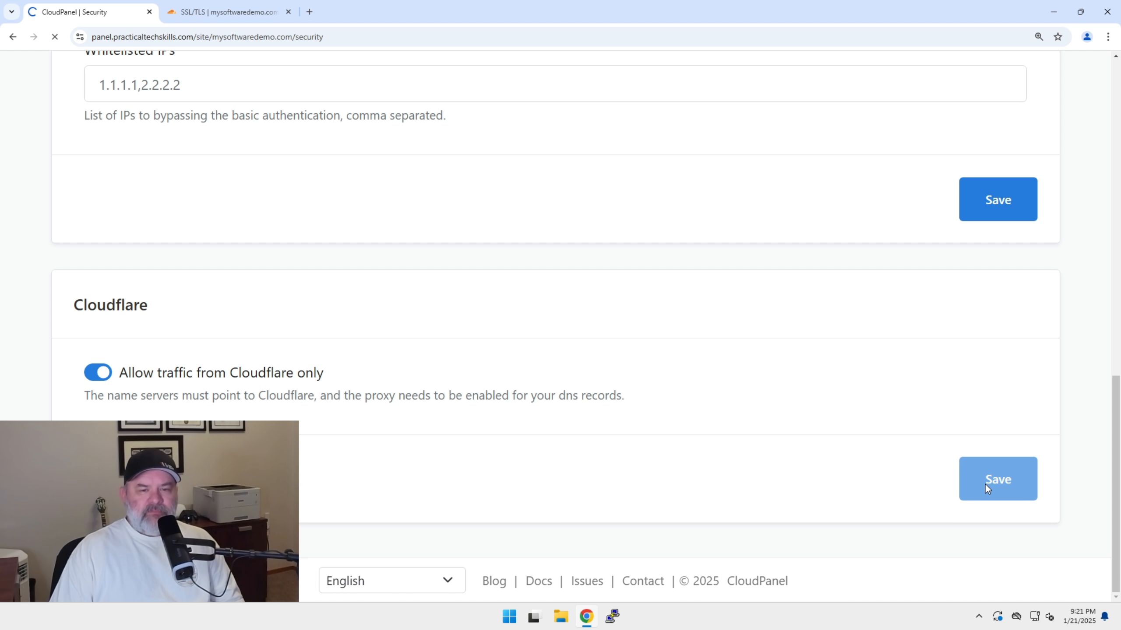
{"action": "left_click", "coordinate": [999, 479]}
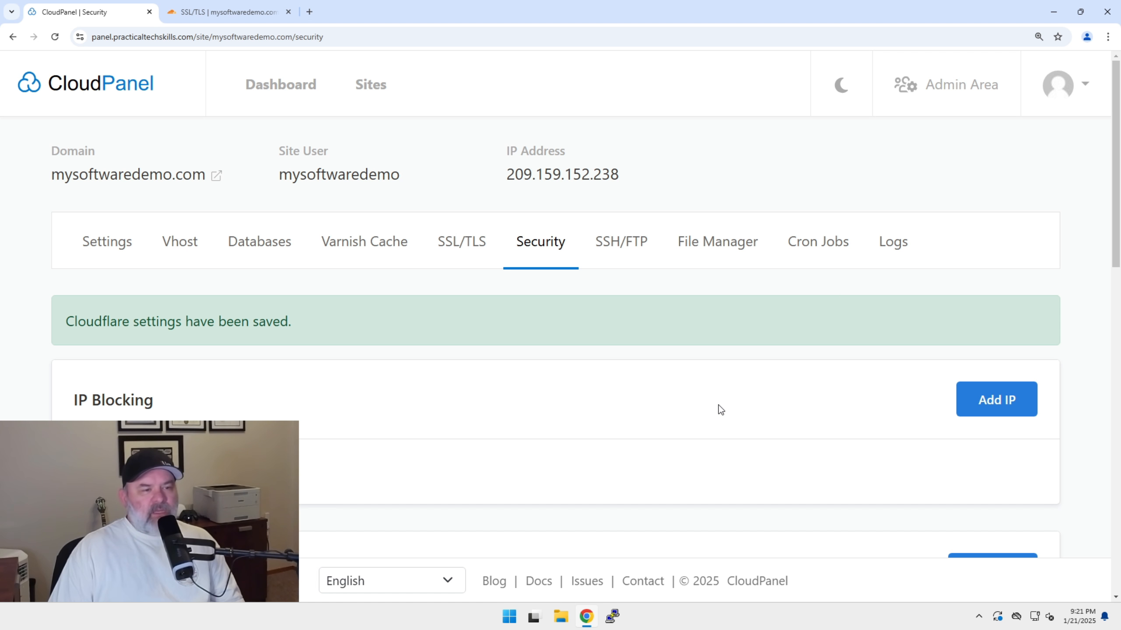
Show the site's general Settings with its domain name and root directory
{"action": "left_click", "coordinate": [107, 242]}
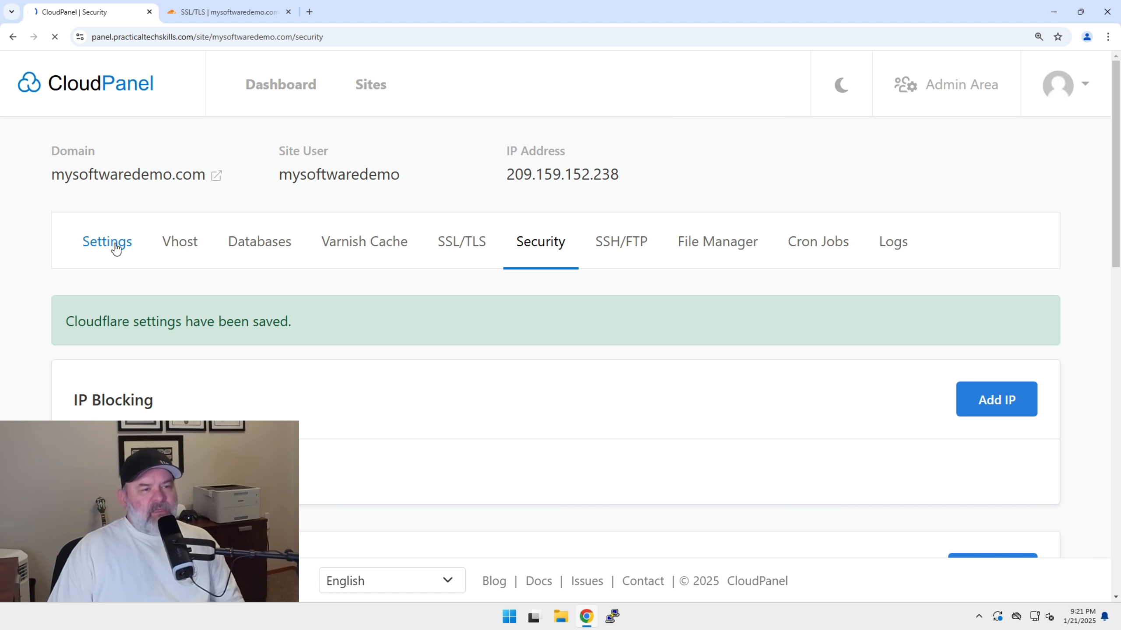
{"action": "left_click", "coordinate": [107, 242]}
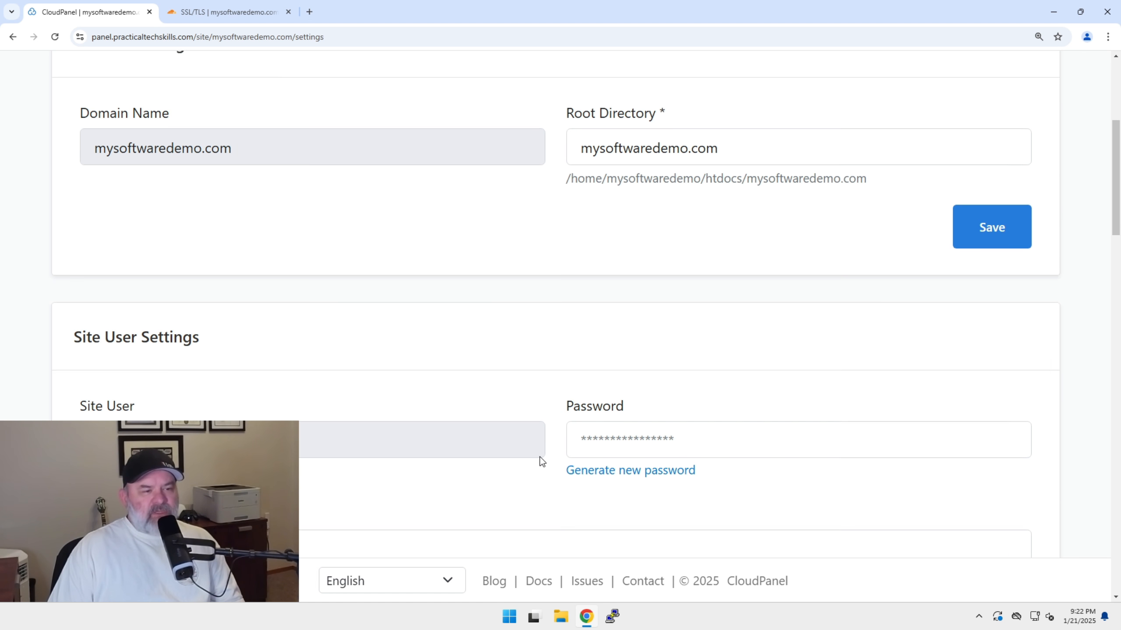
{"action": "scroll", "scroll_direction": "up", "scroll_amount": 3}
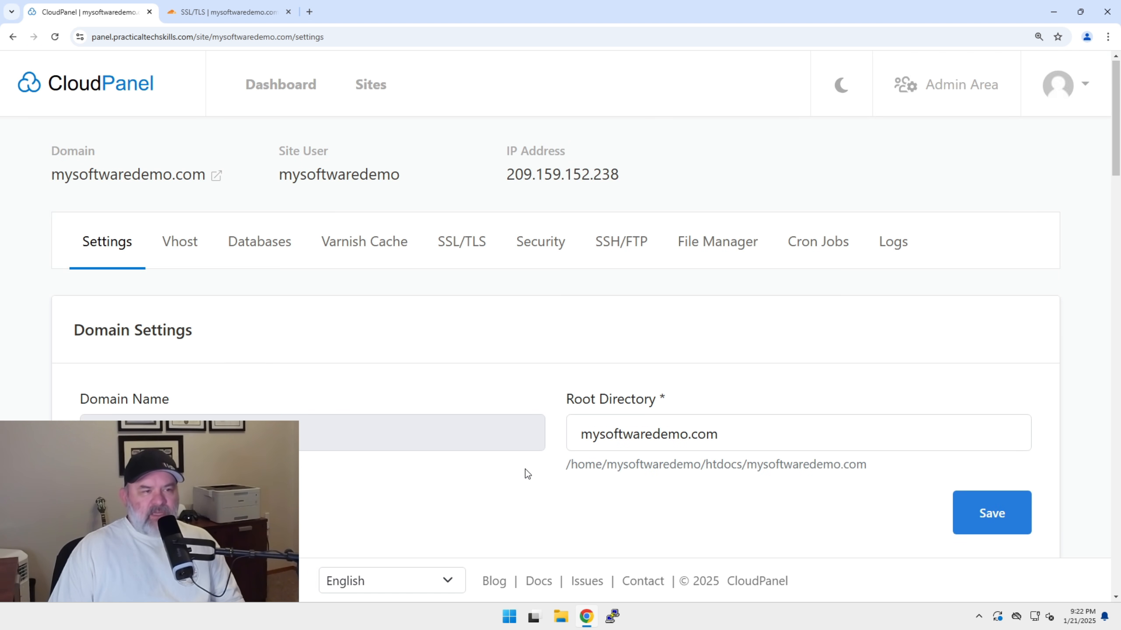